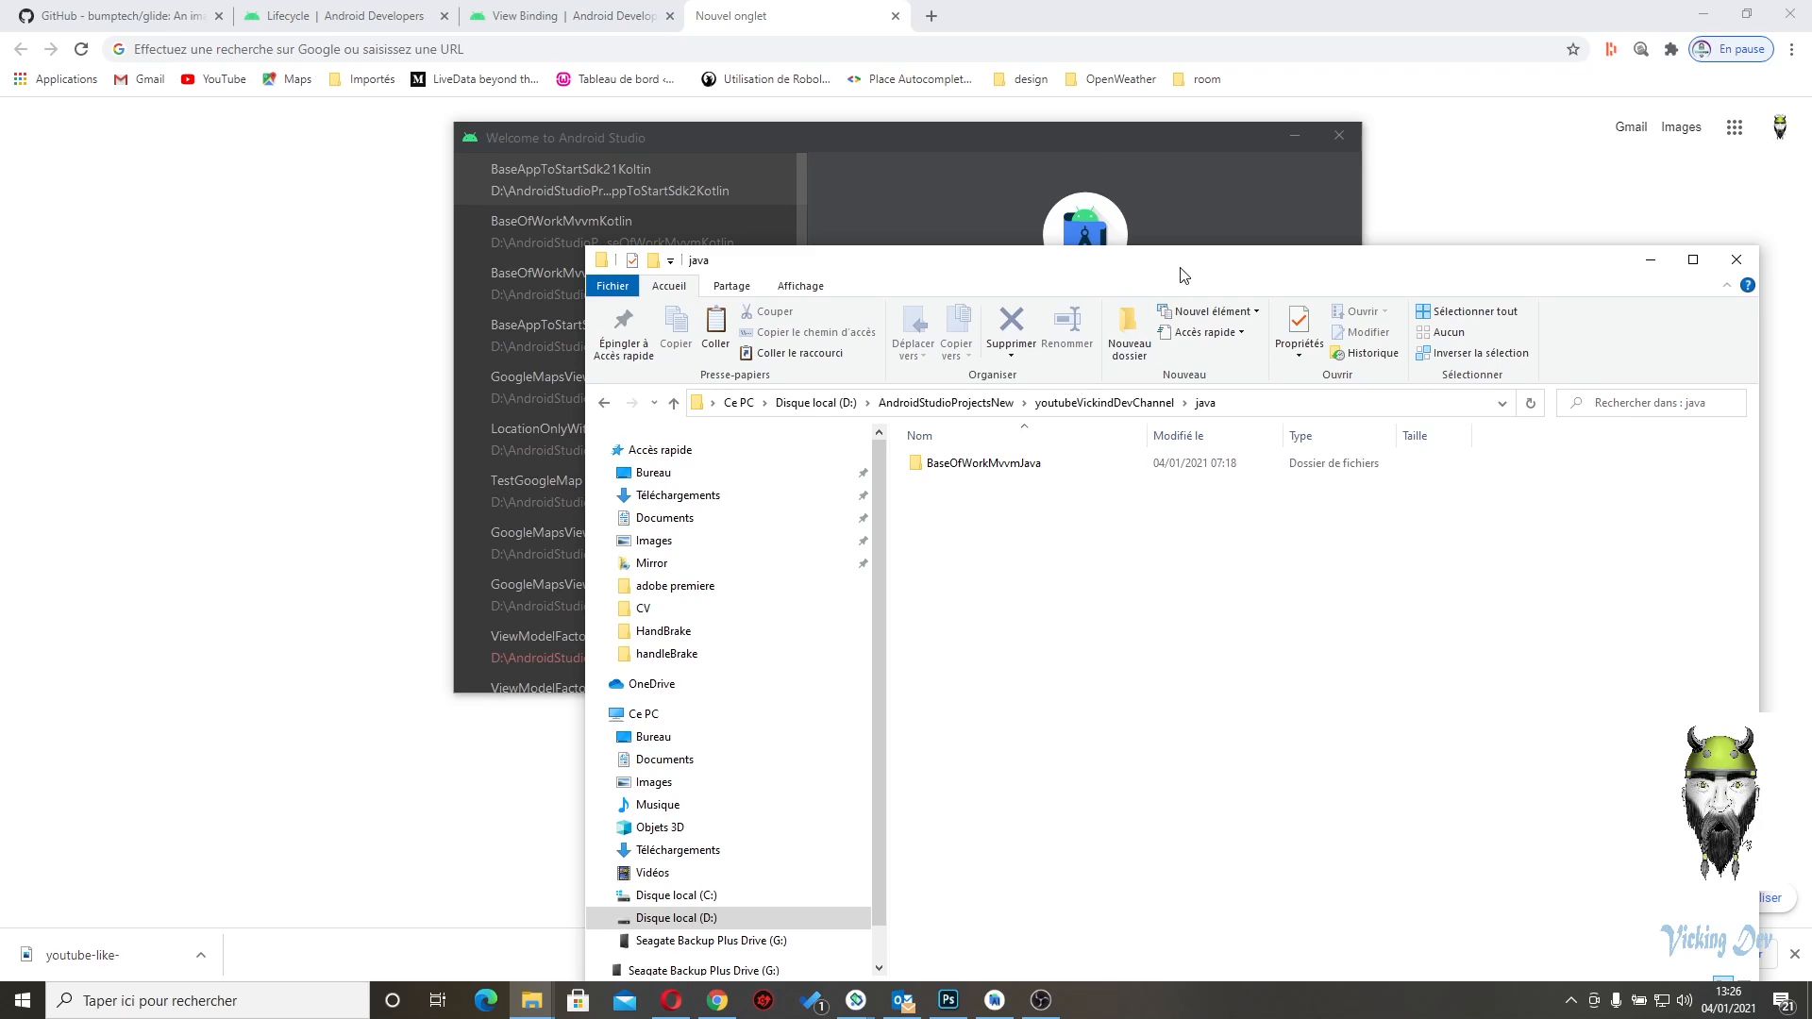
- Paste a copy of BaseOfWorkMvvmJava into the youtubeVickindDevChannel Test folder
left_click_drag(1181, 275, 1039, 260)
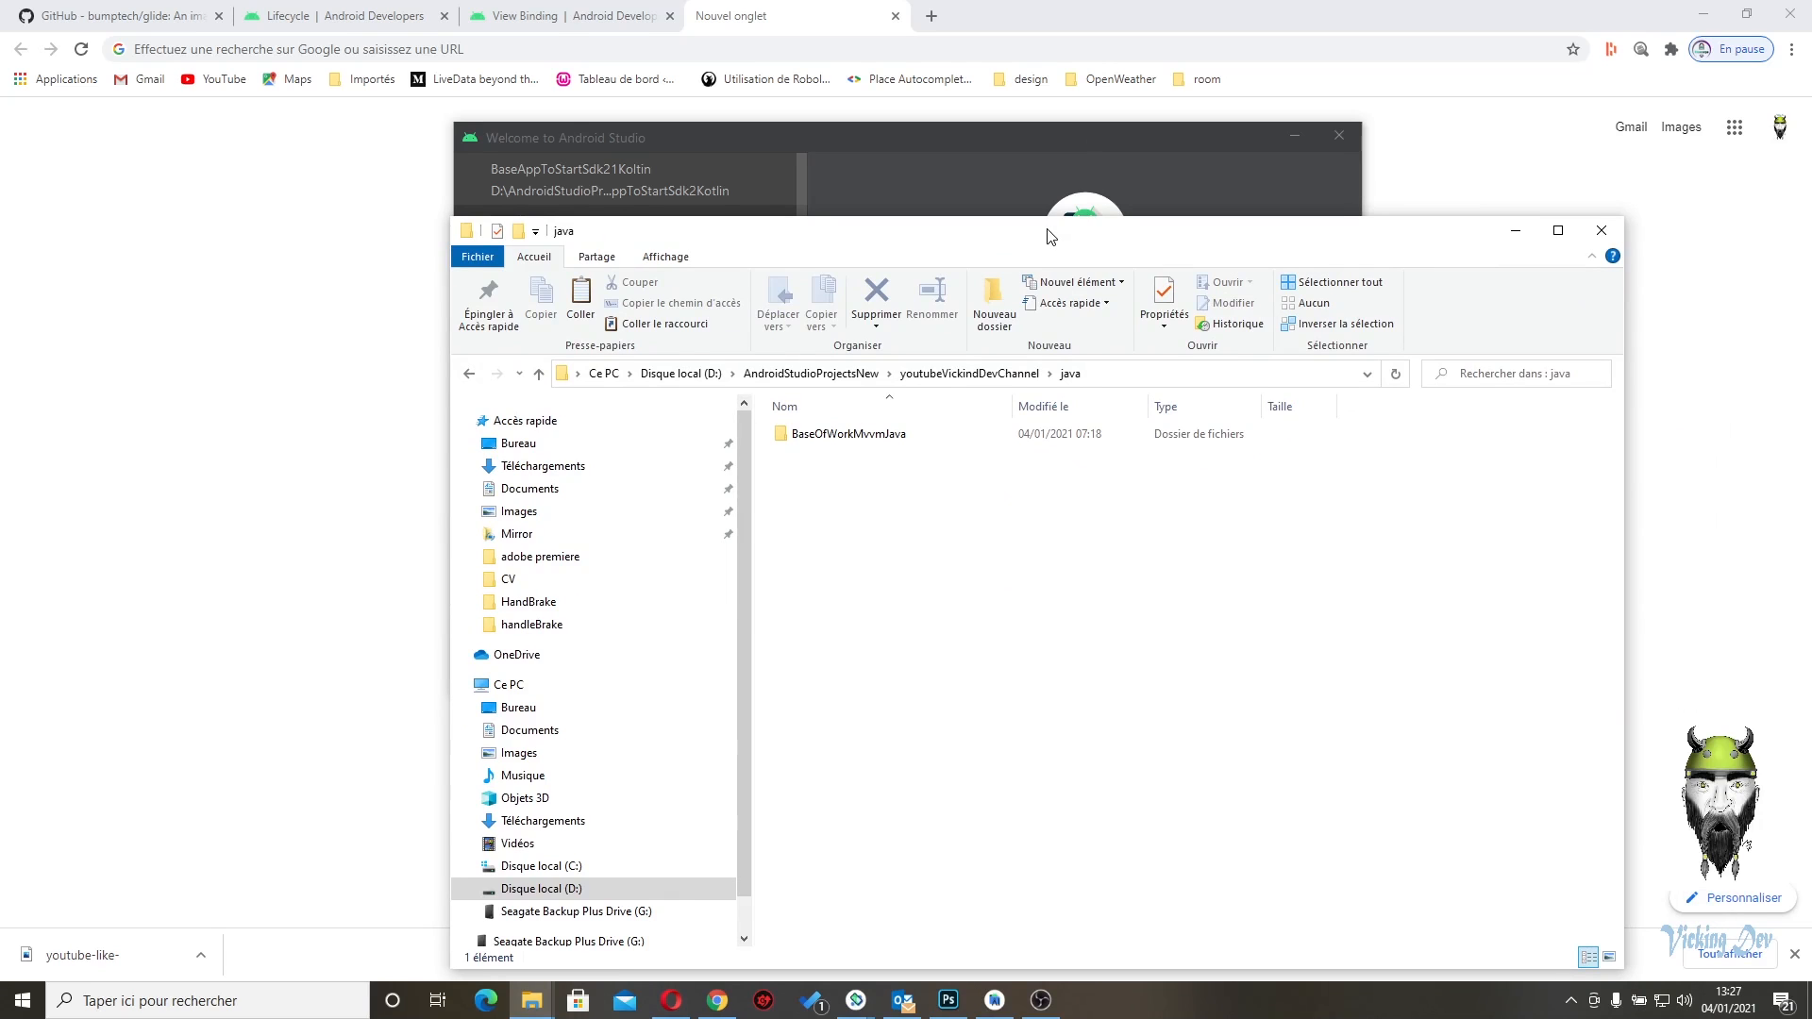
mouse_move(1051, 575)
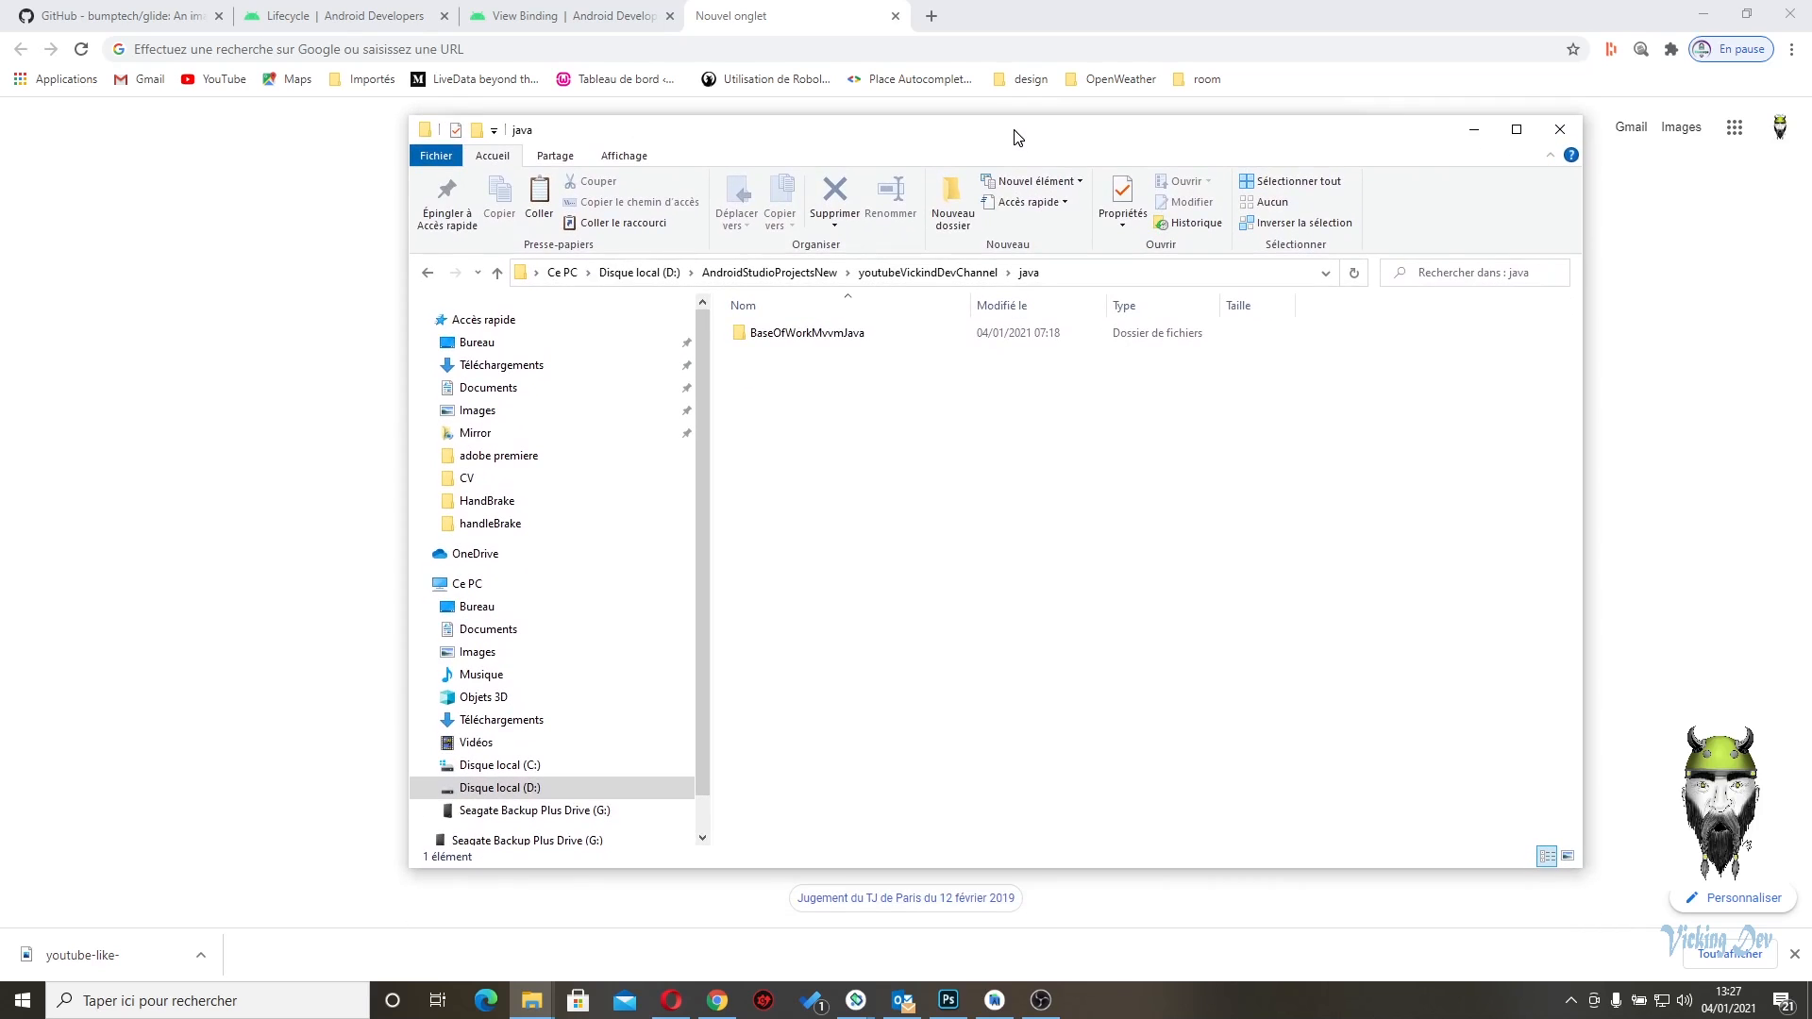
mouse_move(1008, 472)
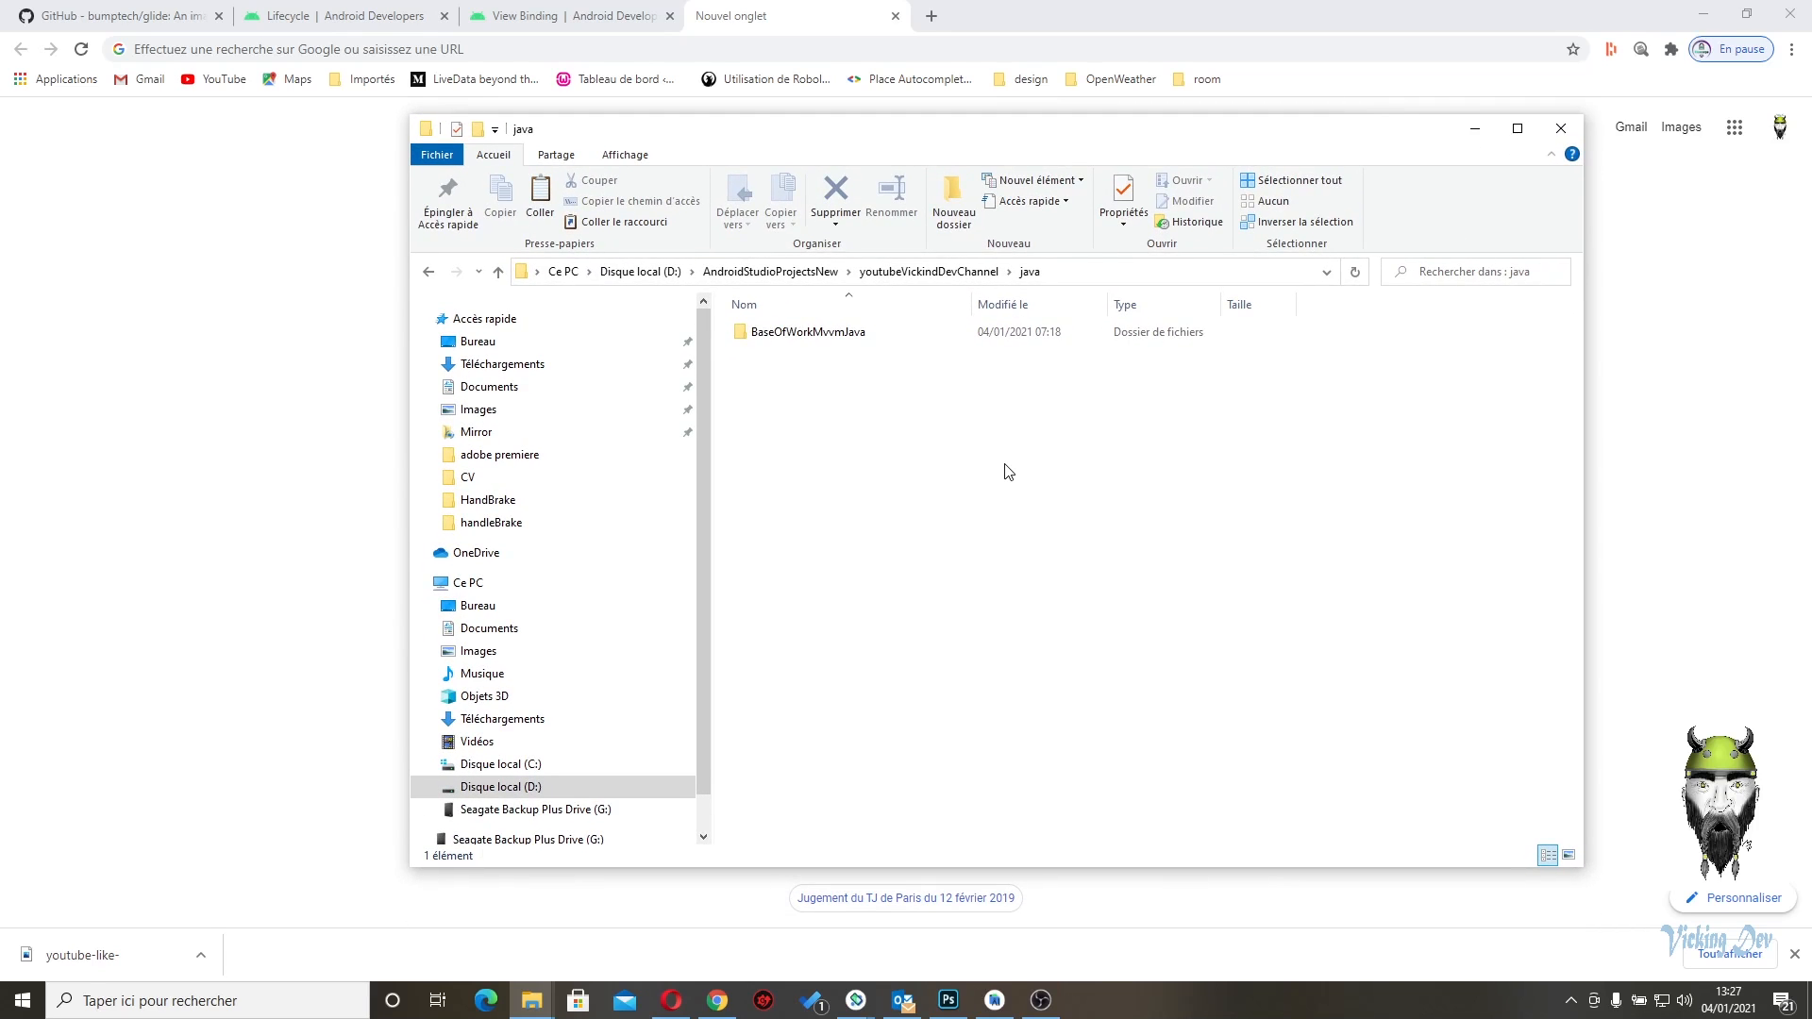
mouse_move(1030, 562)
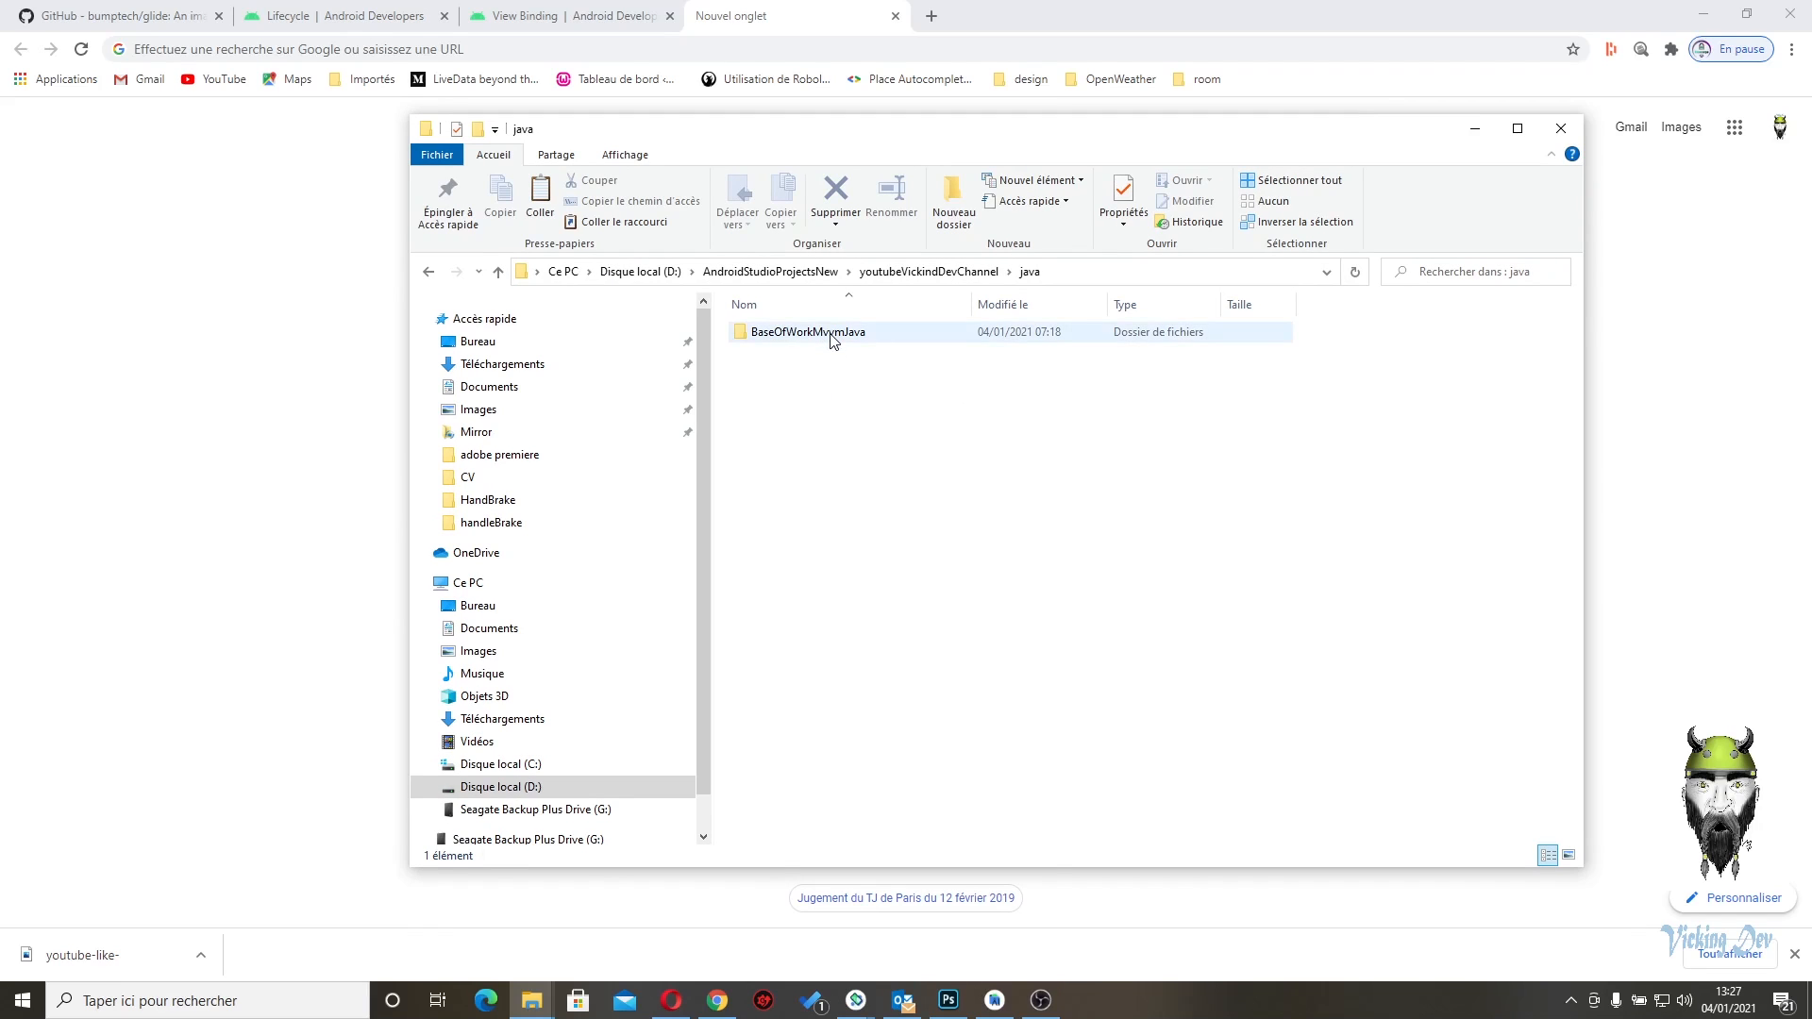
mouse_move(834, 339)
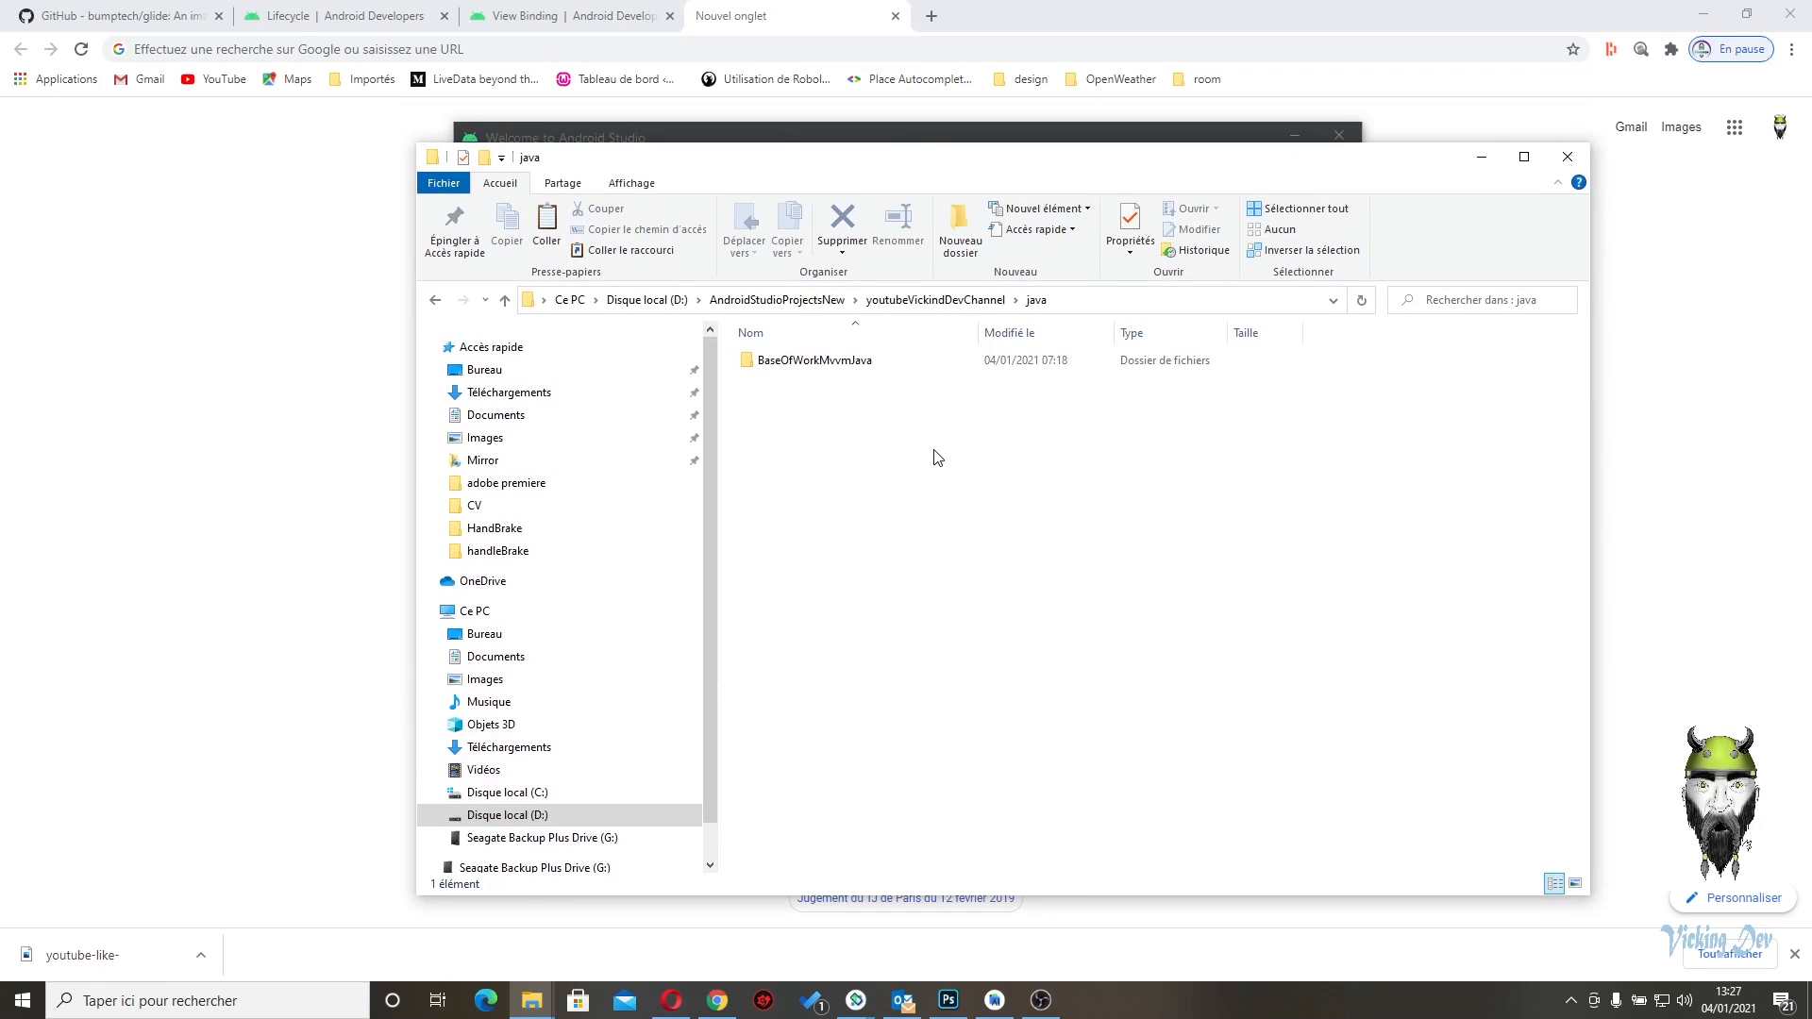
mouse_move(925, 438)
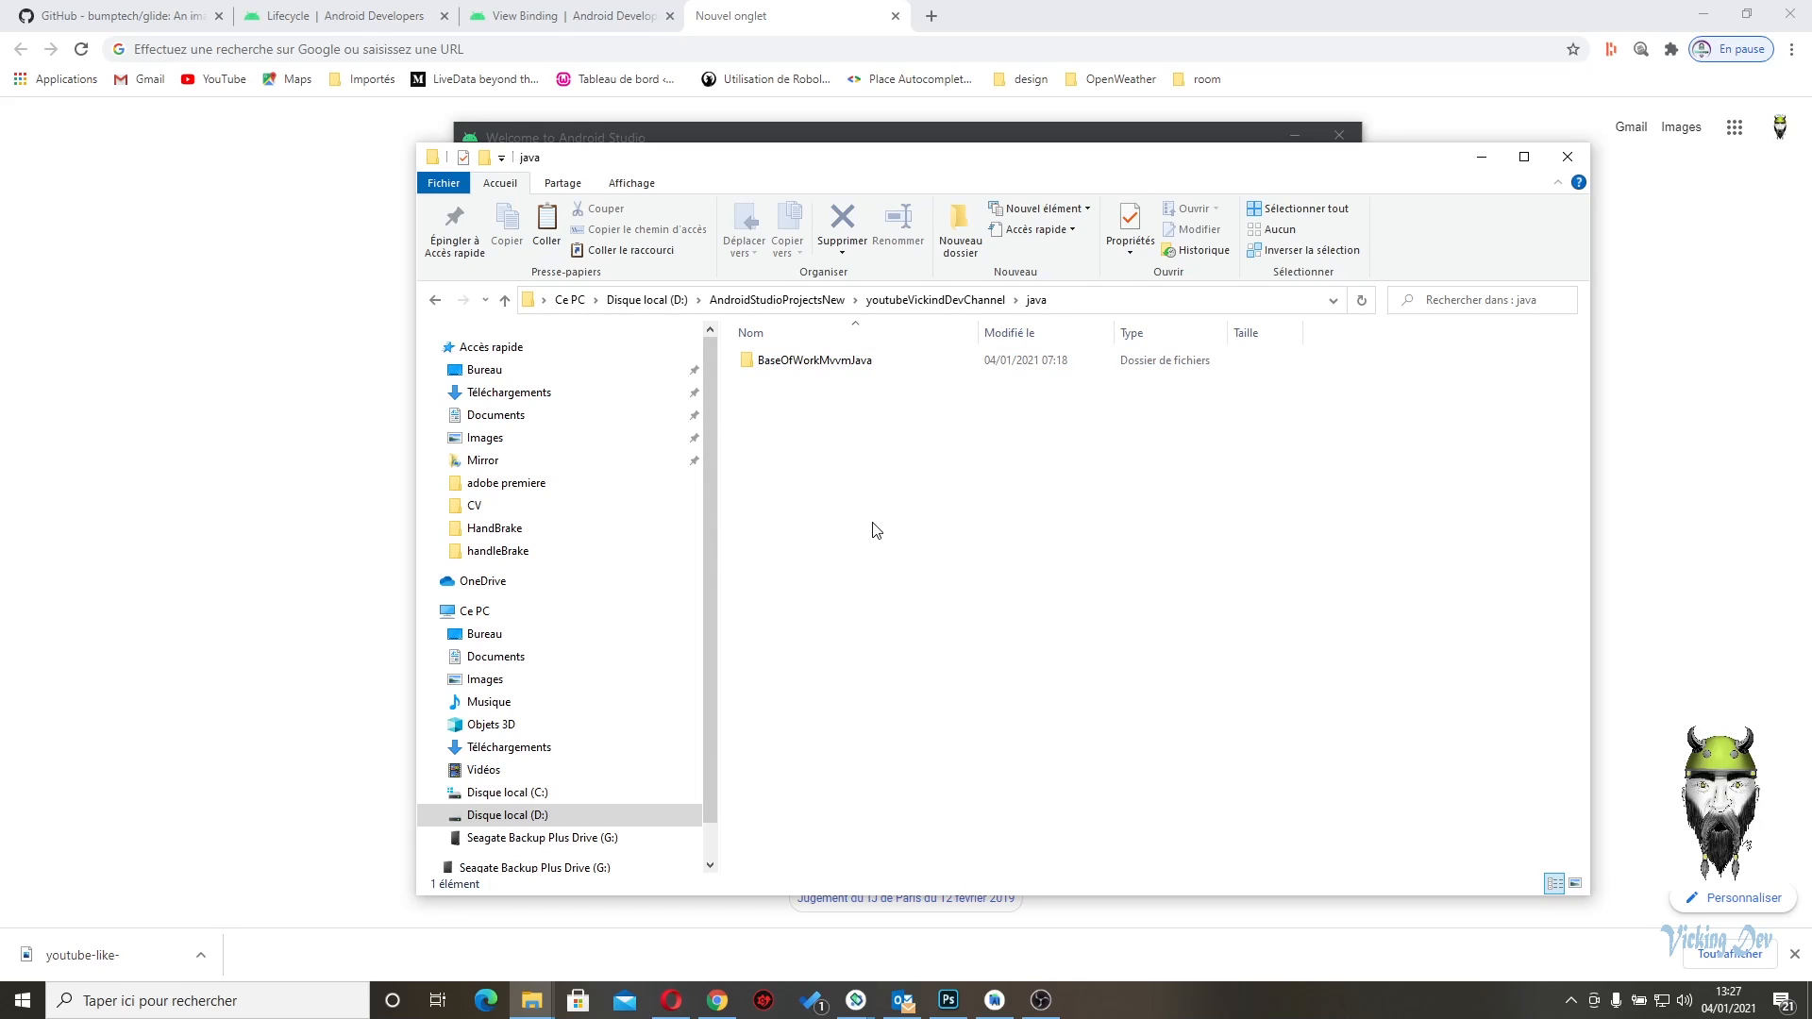
left_click(815, 359)
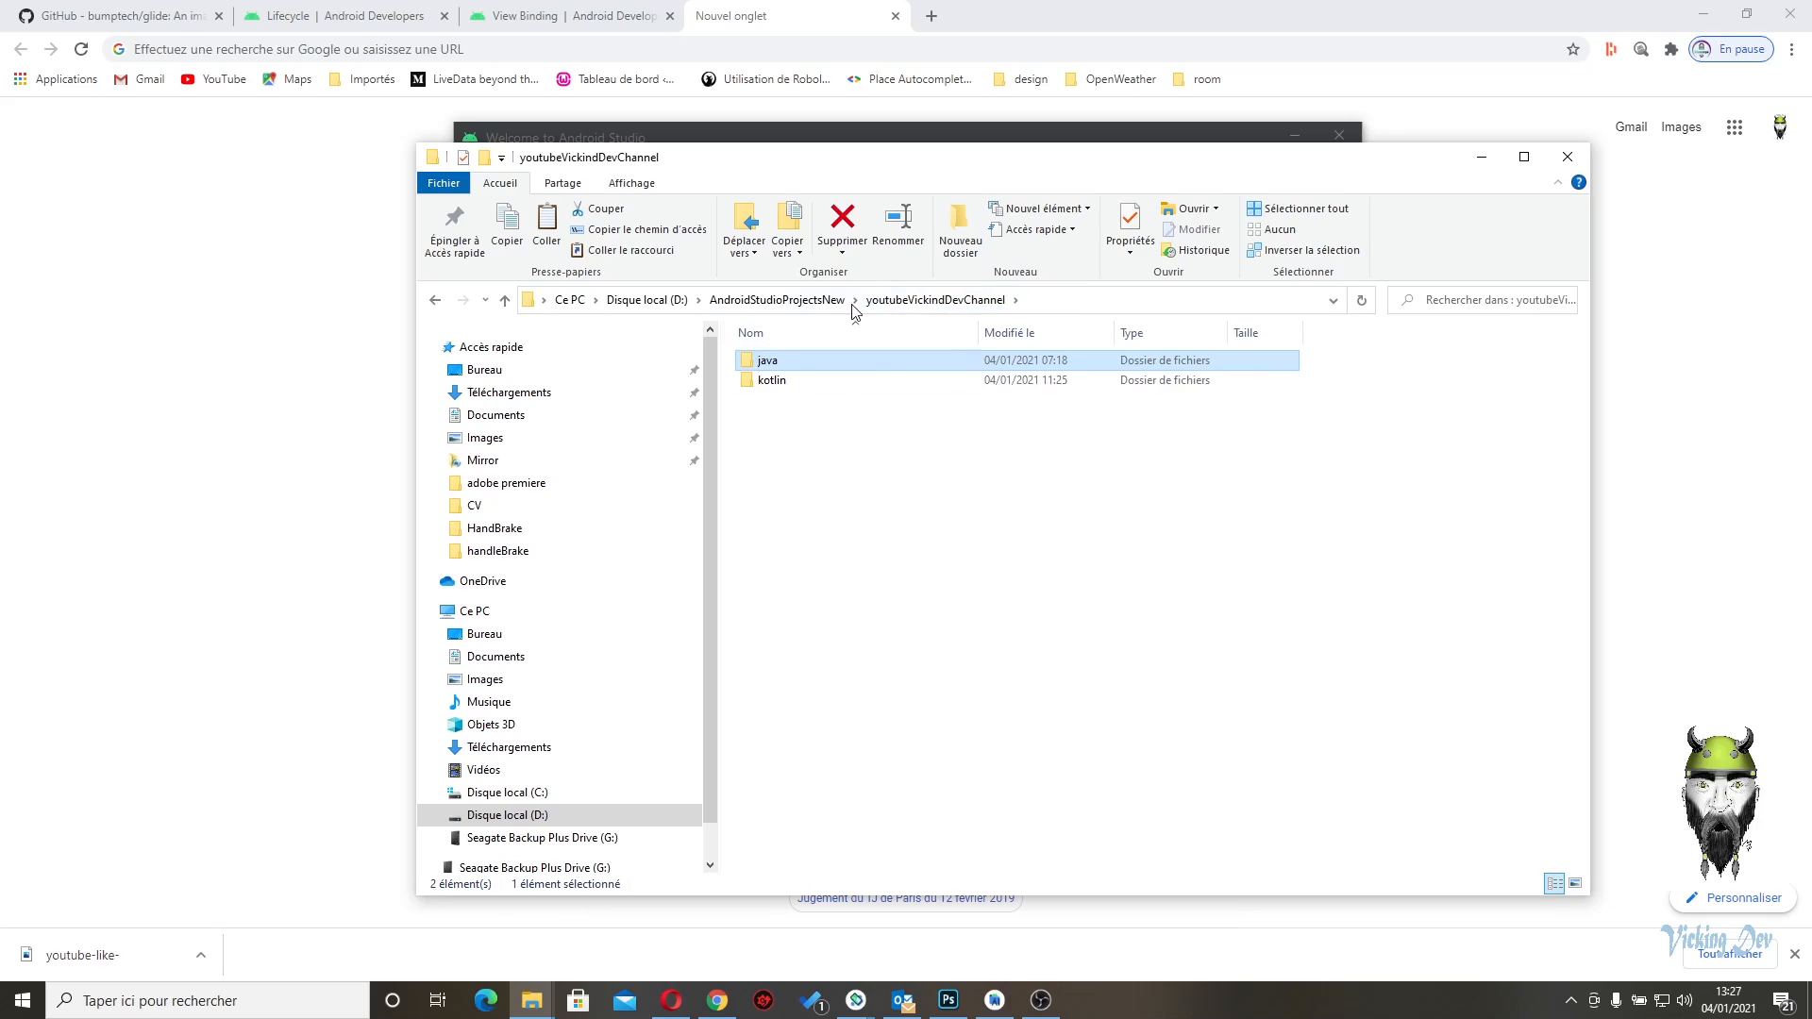
left_click(776, 300)
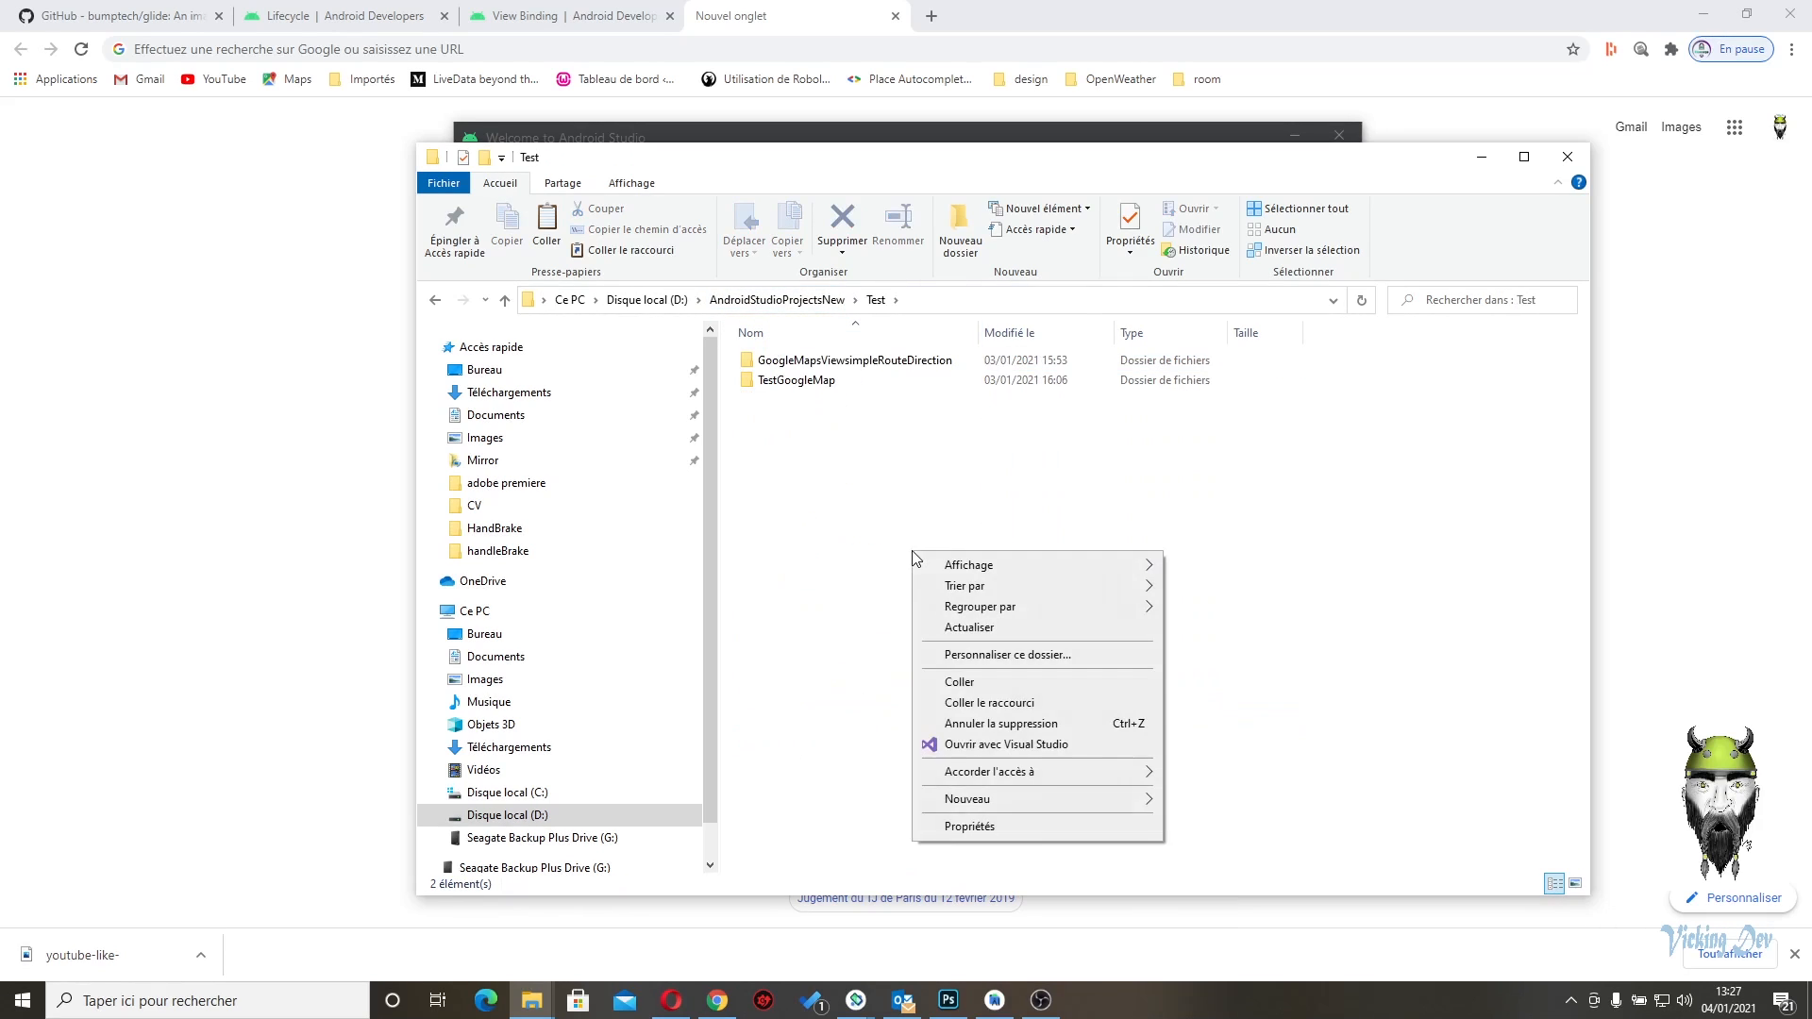
left_click(959, 681)
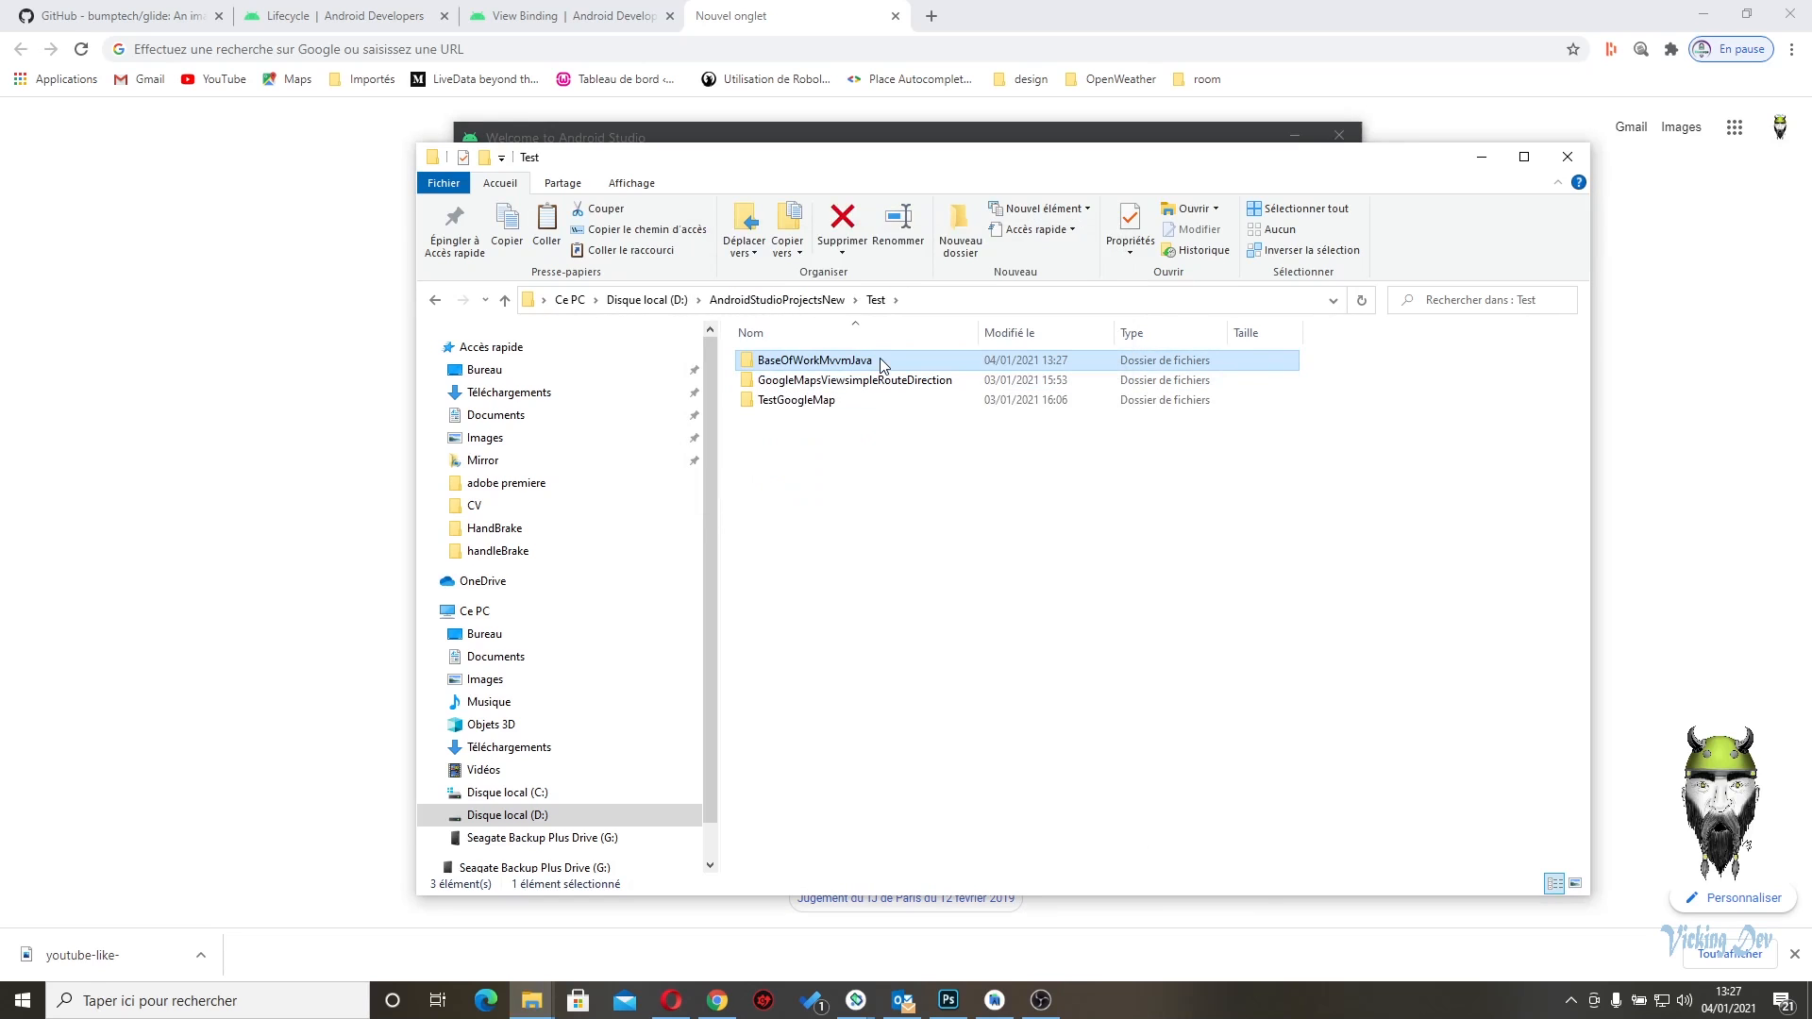
right_click(813, 361)
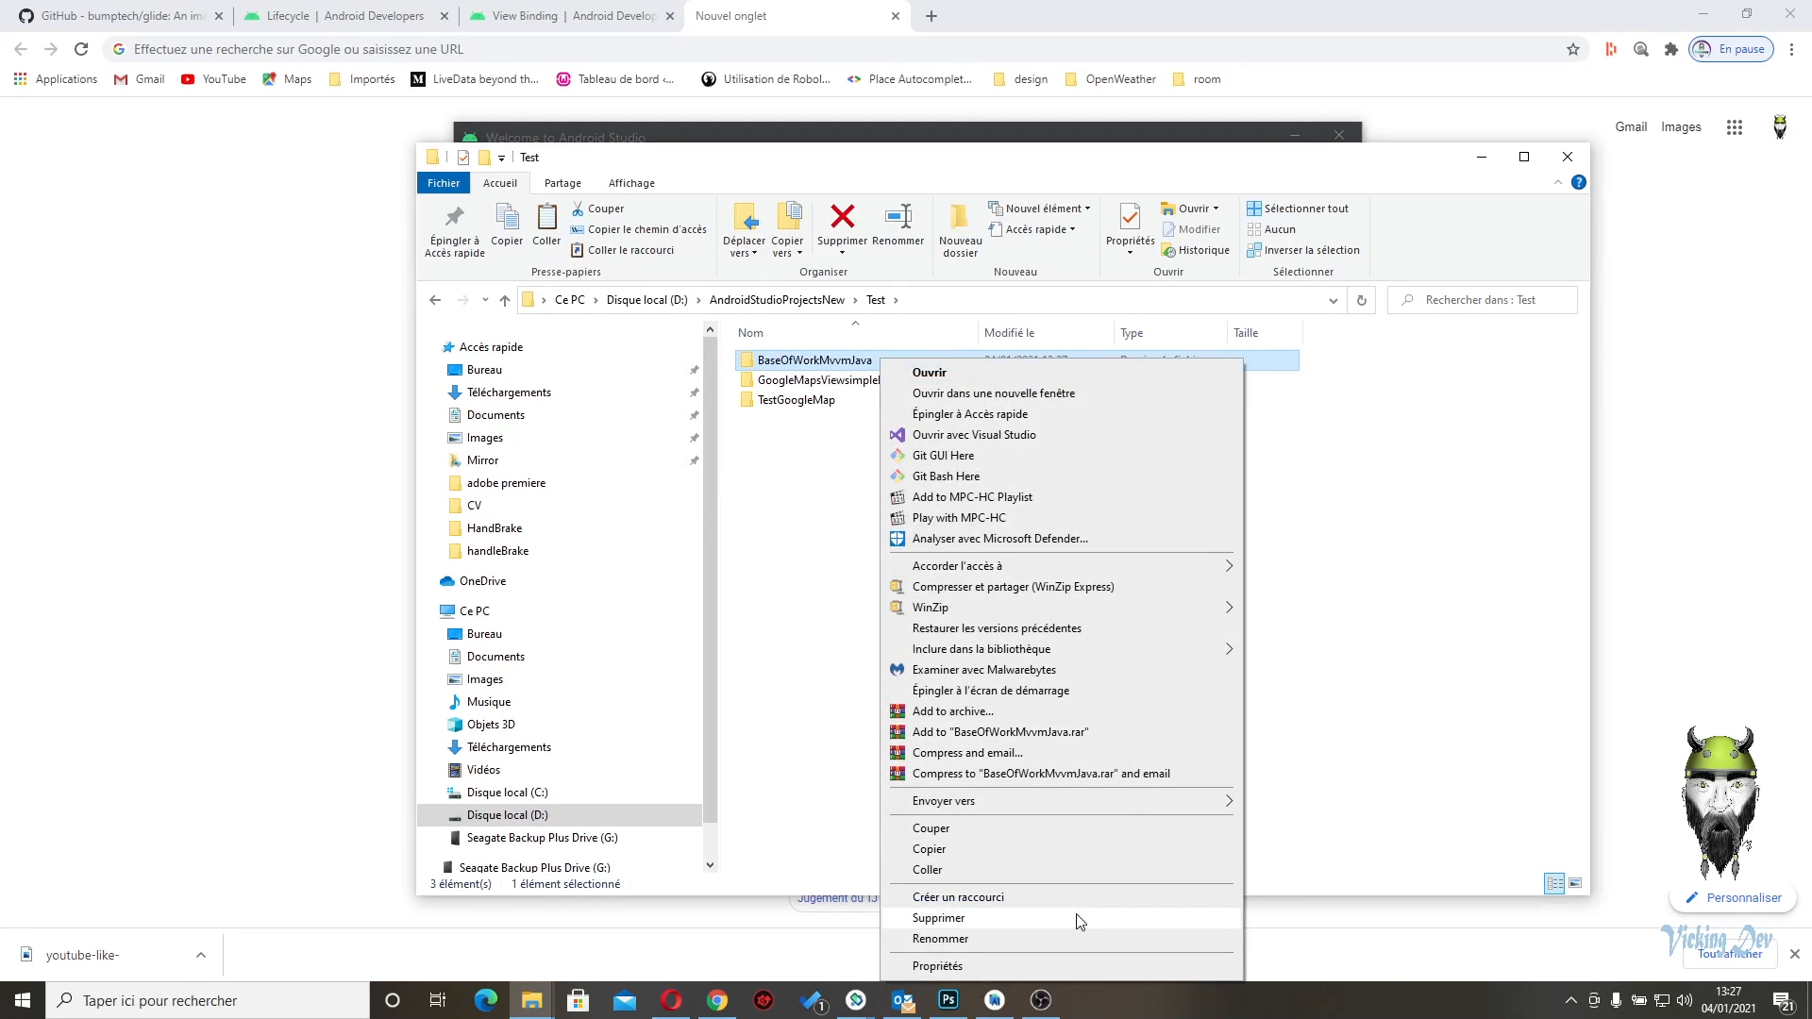
left_click(939, 919)
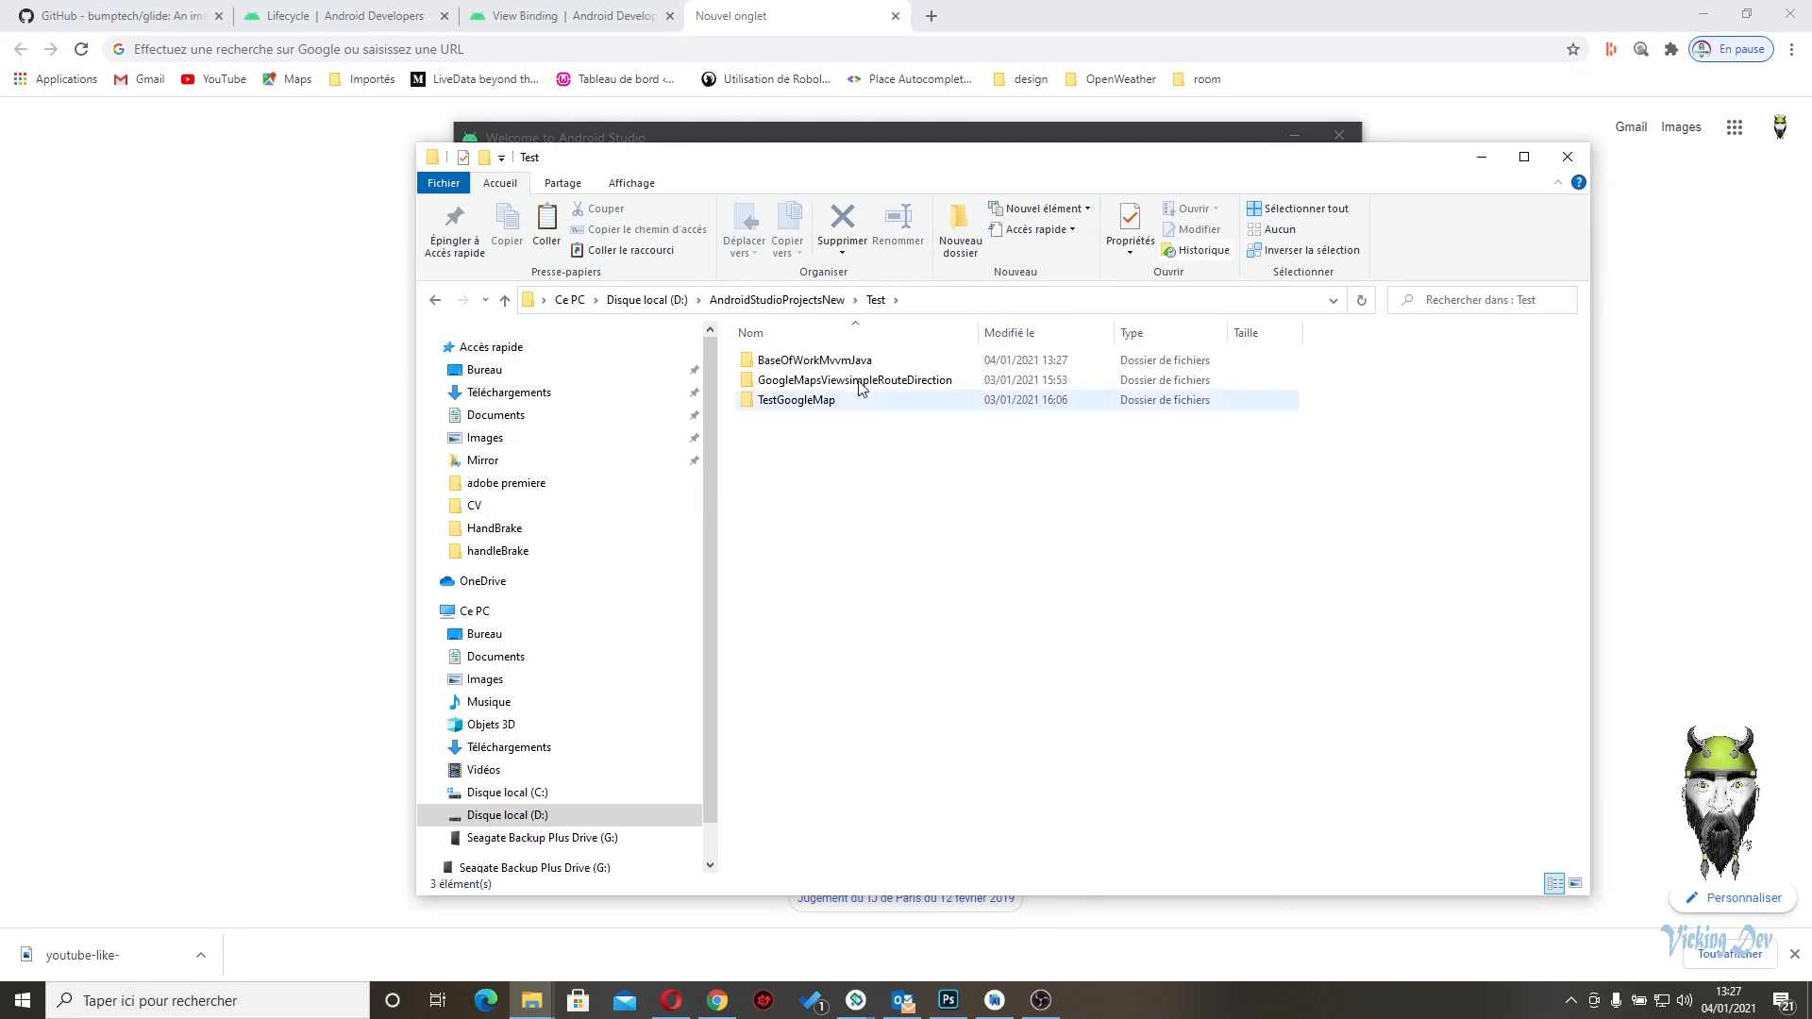
- Rename the pasted BaseOfWorkMvvmJava folder to ExampleRename
right_click(814, 359)
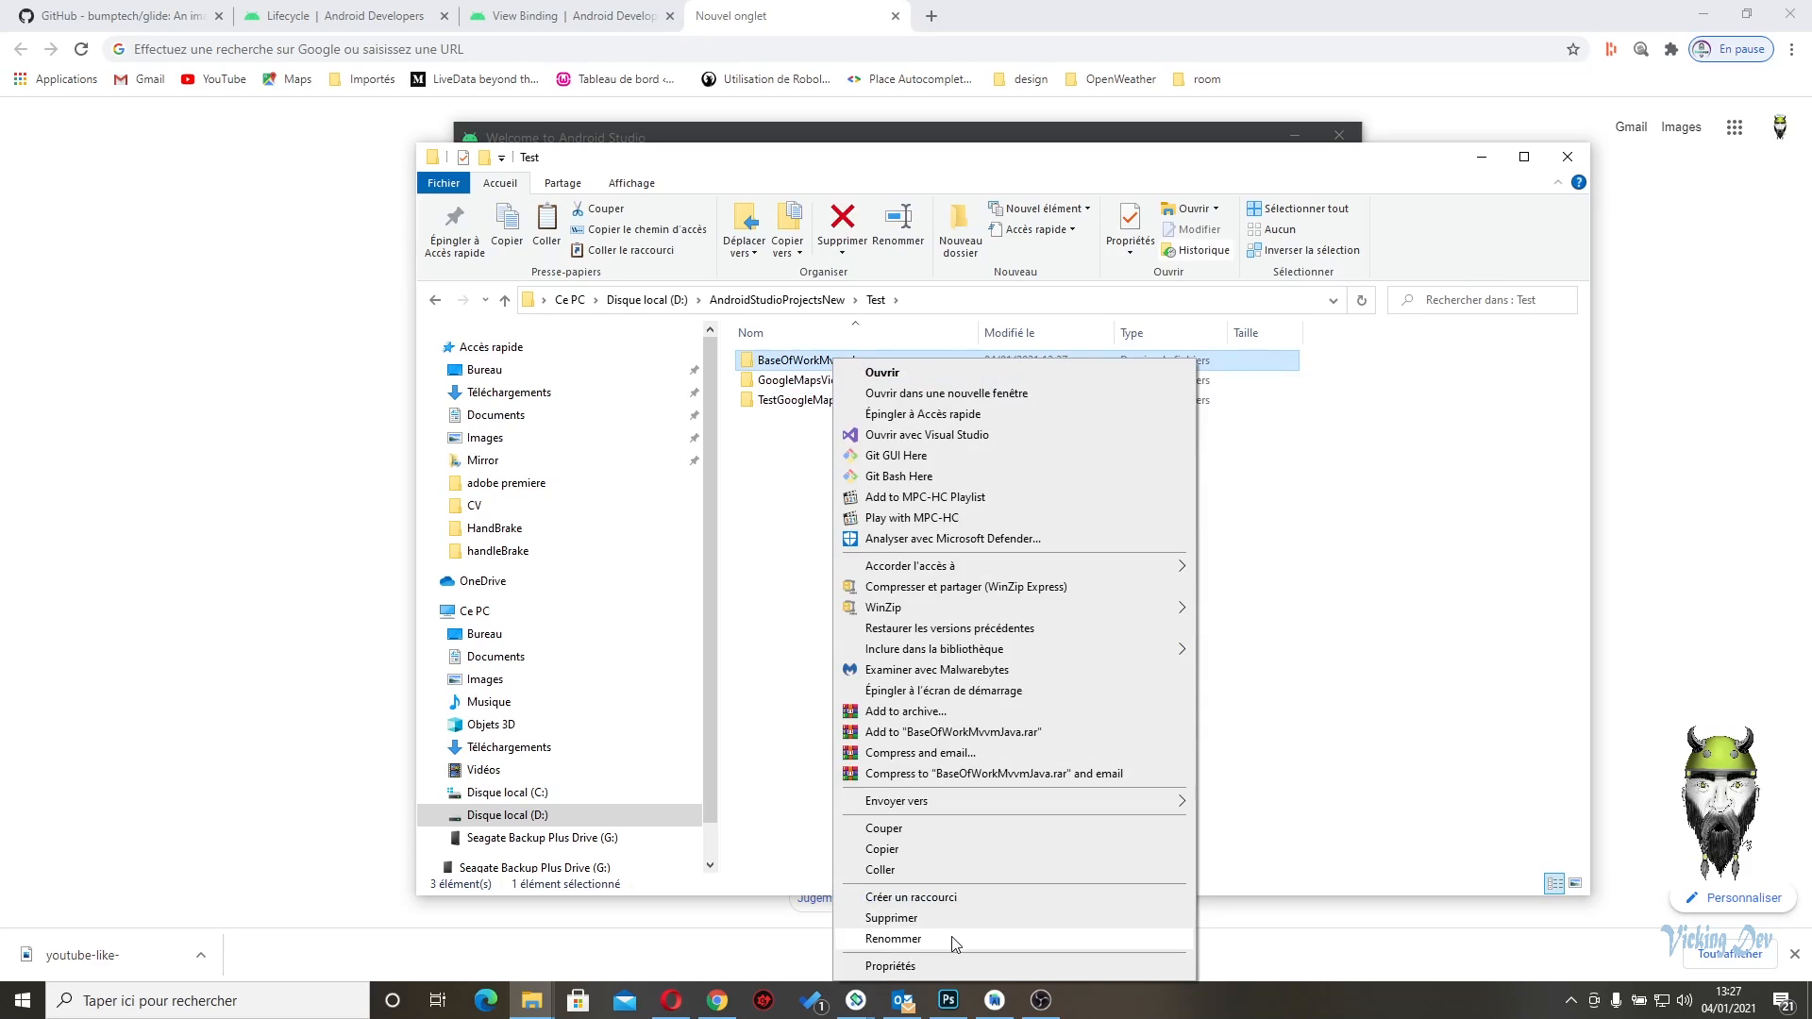
left_click(892, 938)
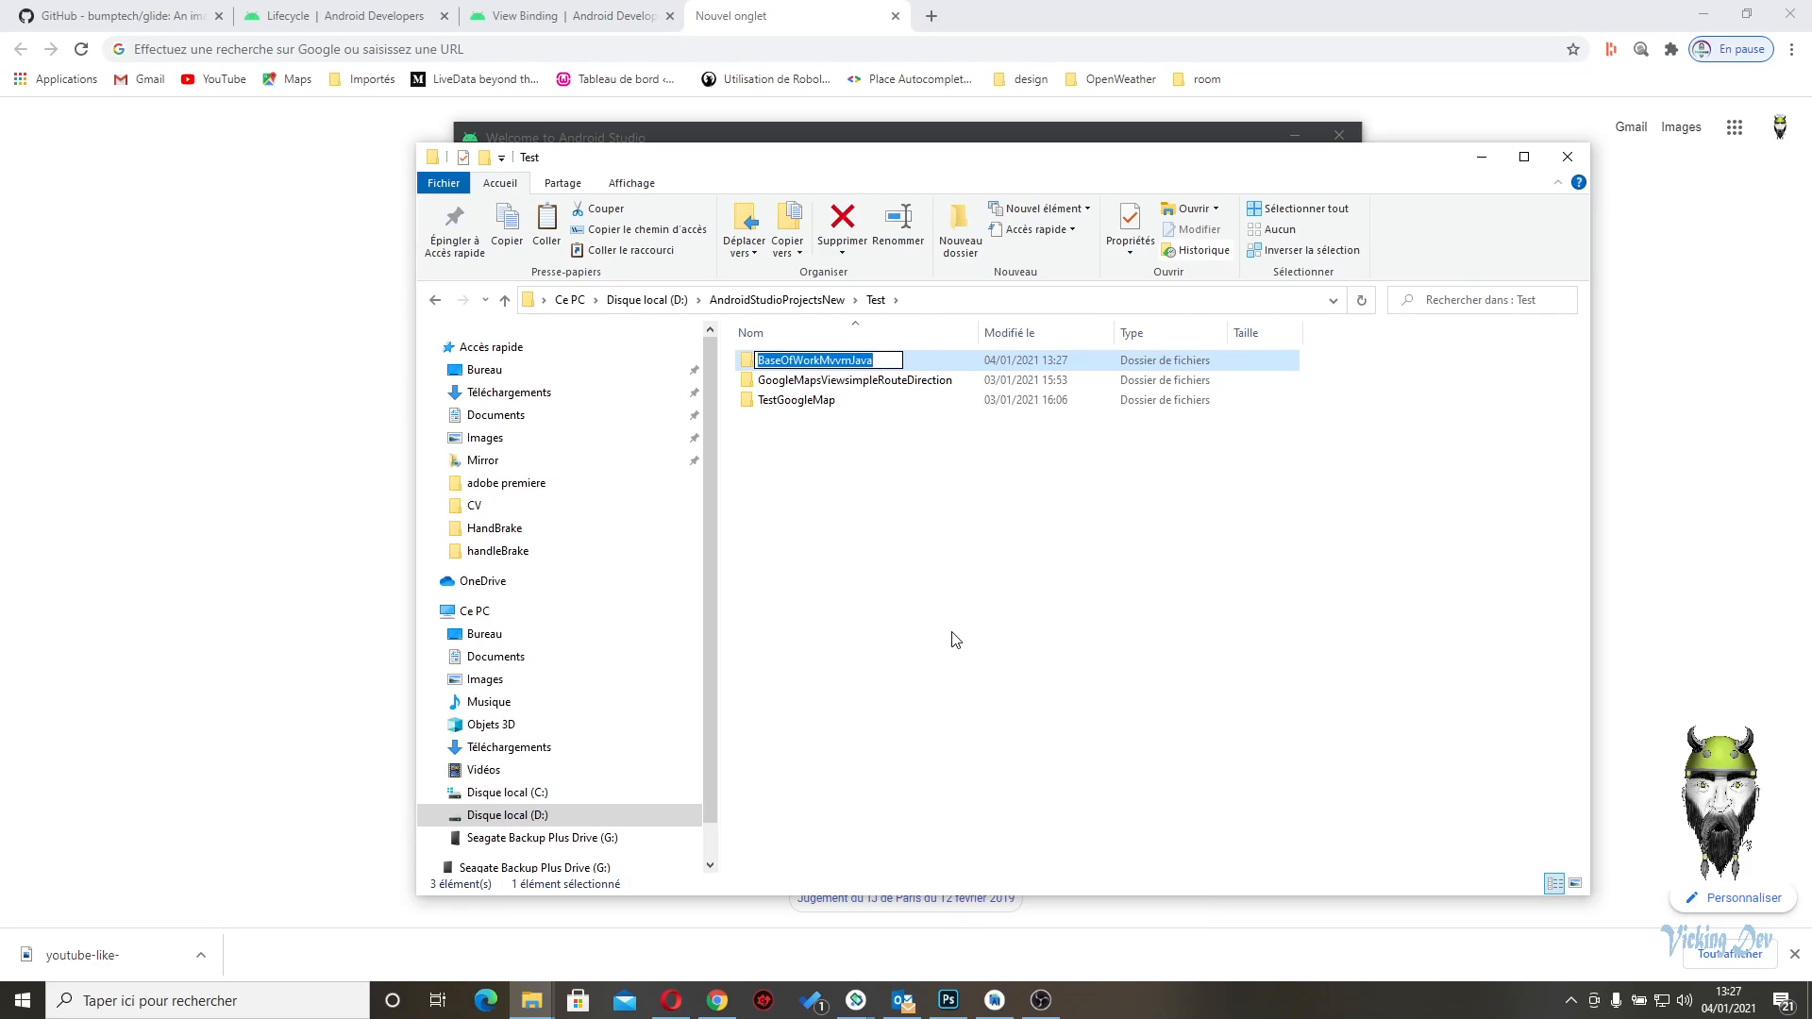
type("E")
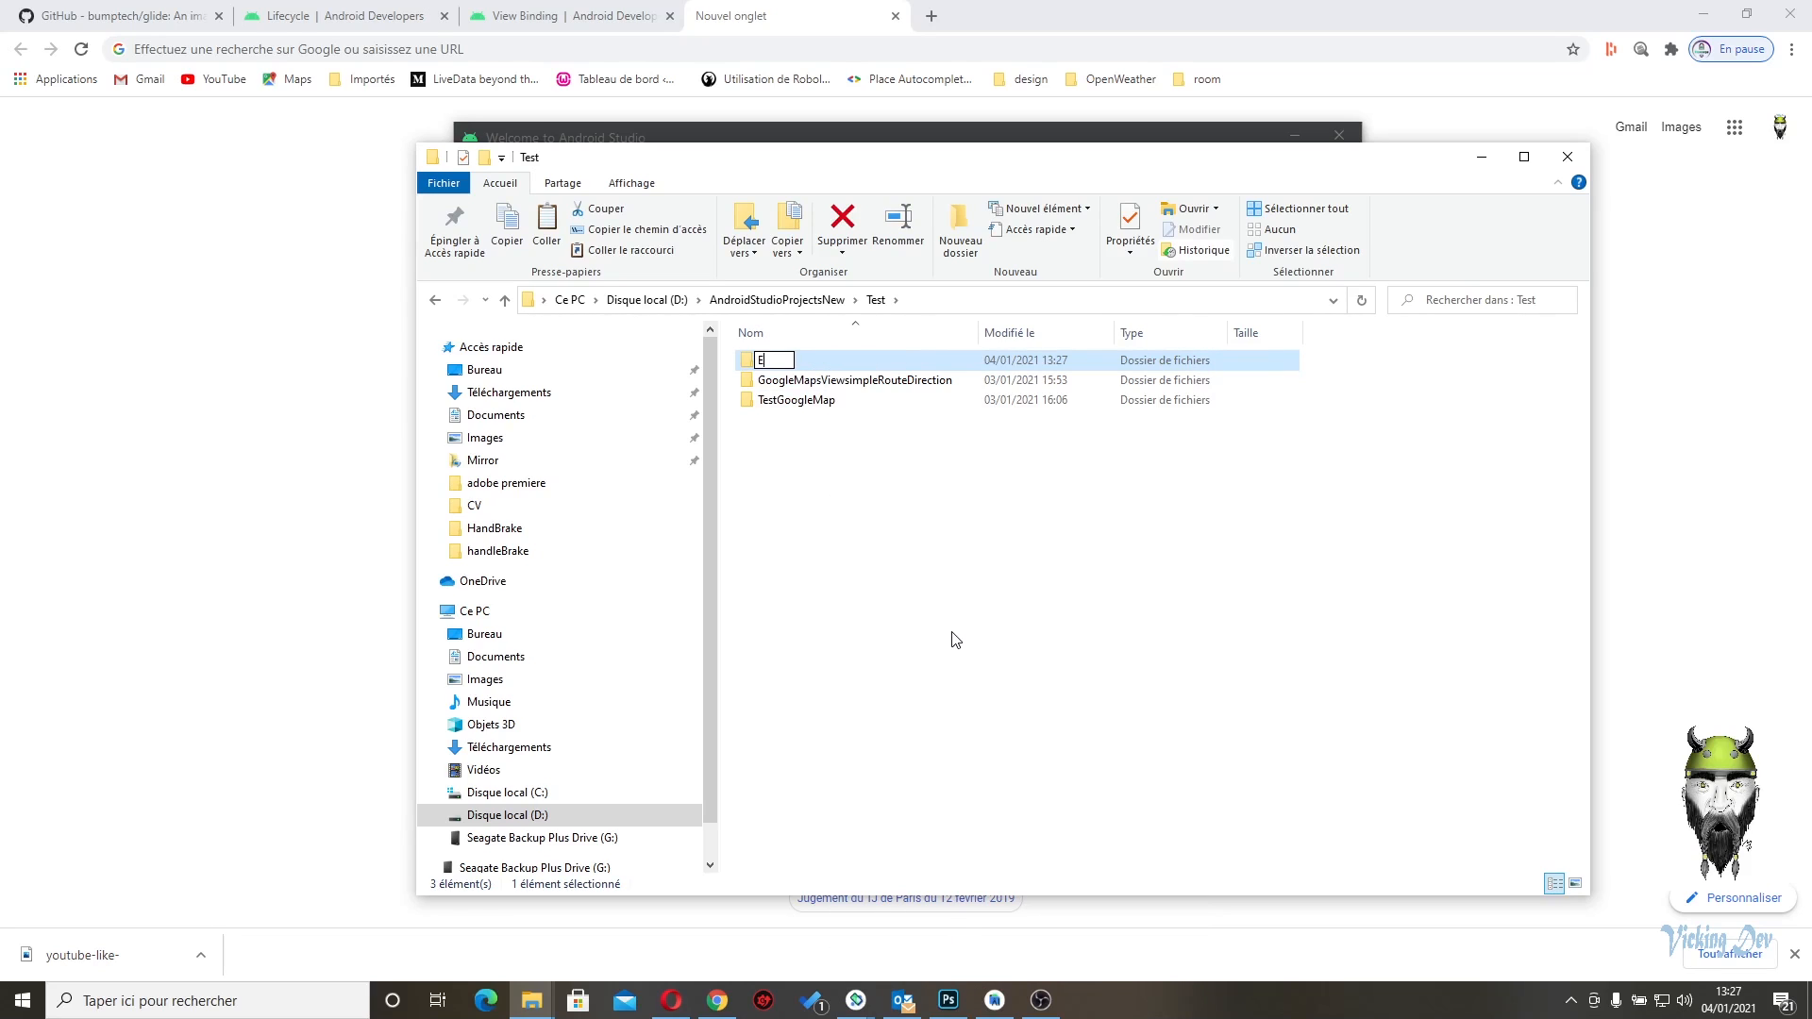
type("ExampleRe")
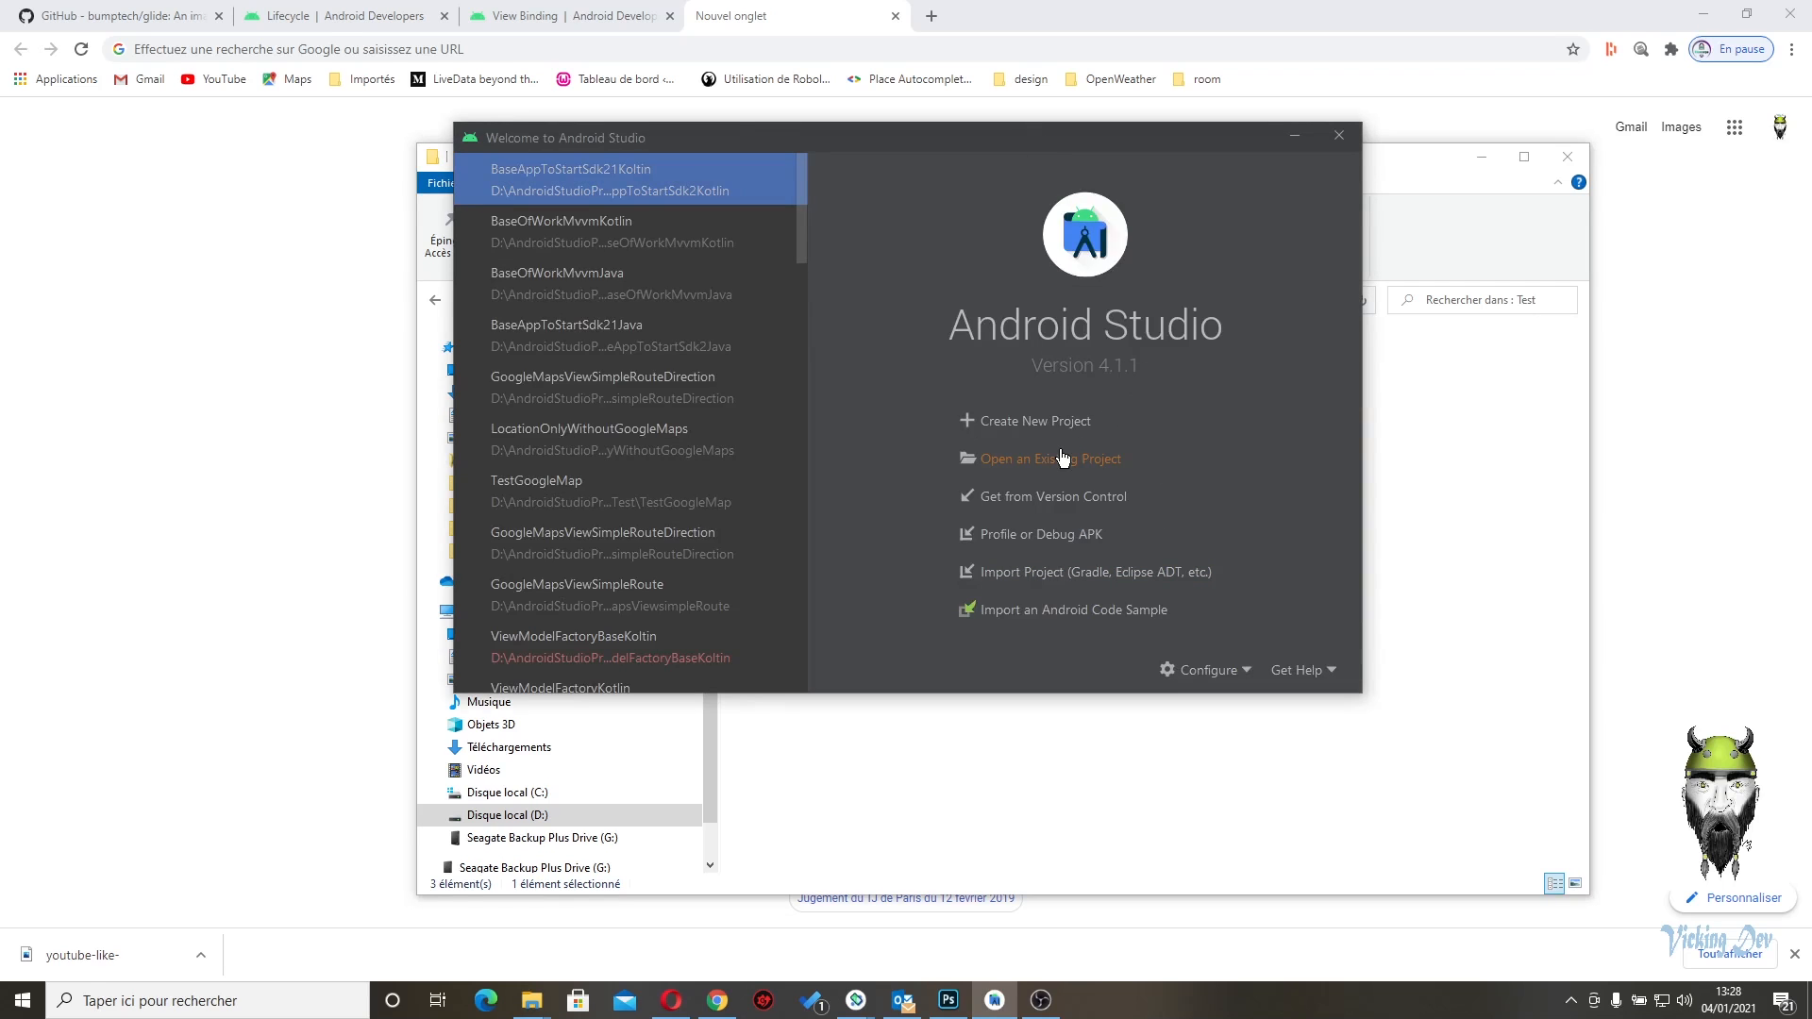
- Open the ExampleRename project from the Test folder as an existing project
left_click(1050, 459)
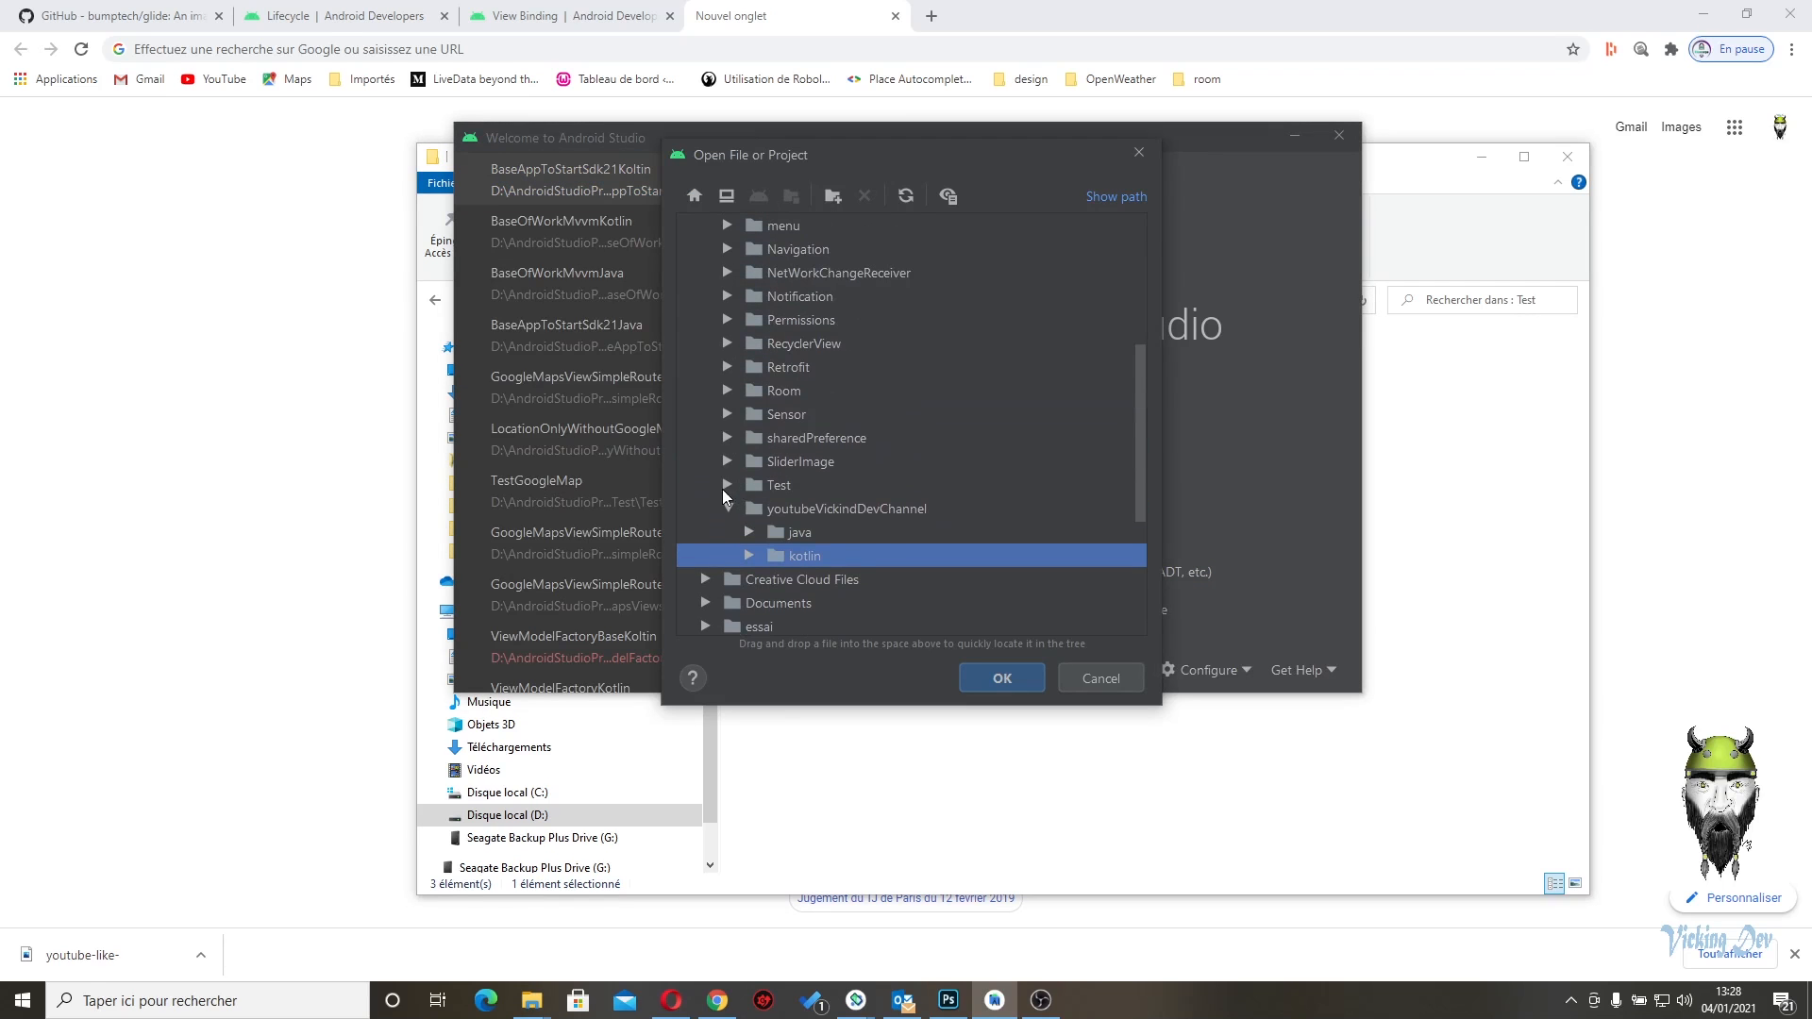
left_click(729, 485)
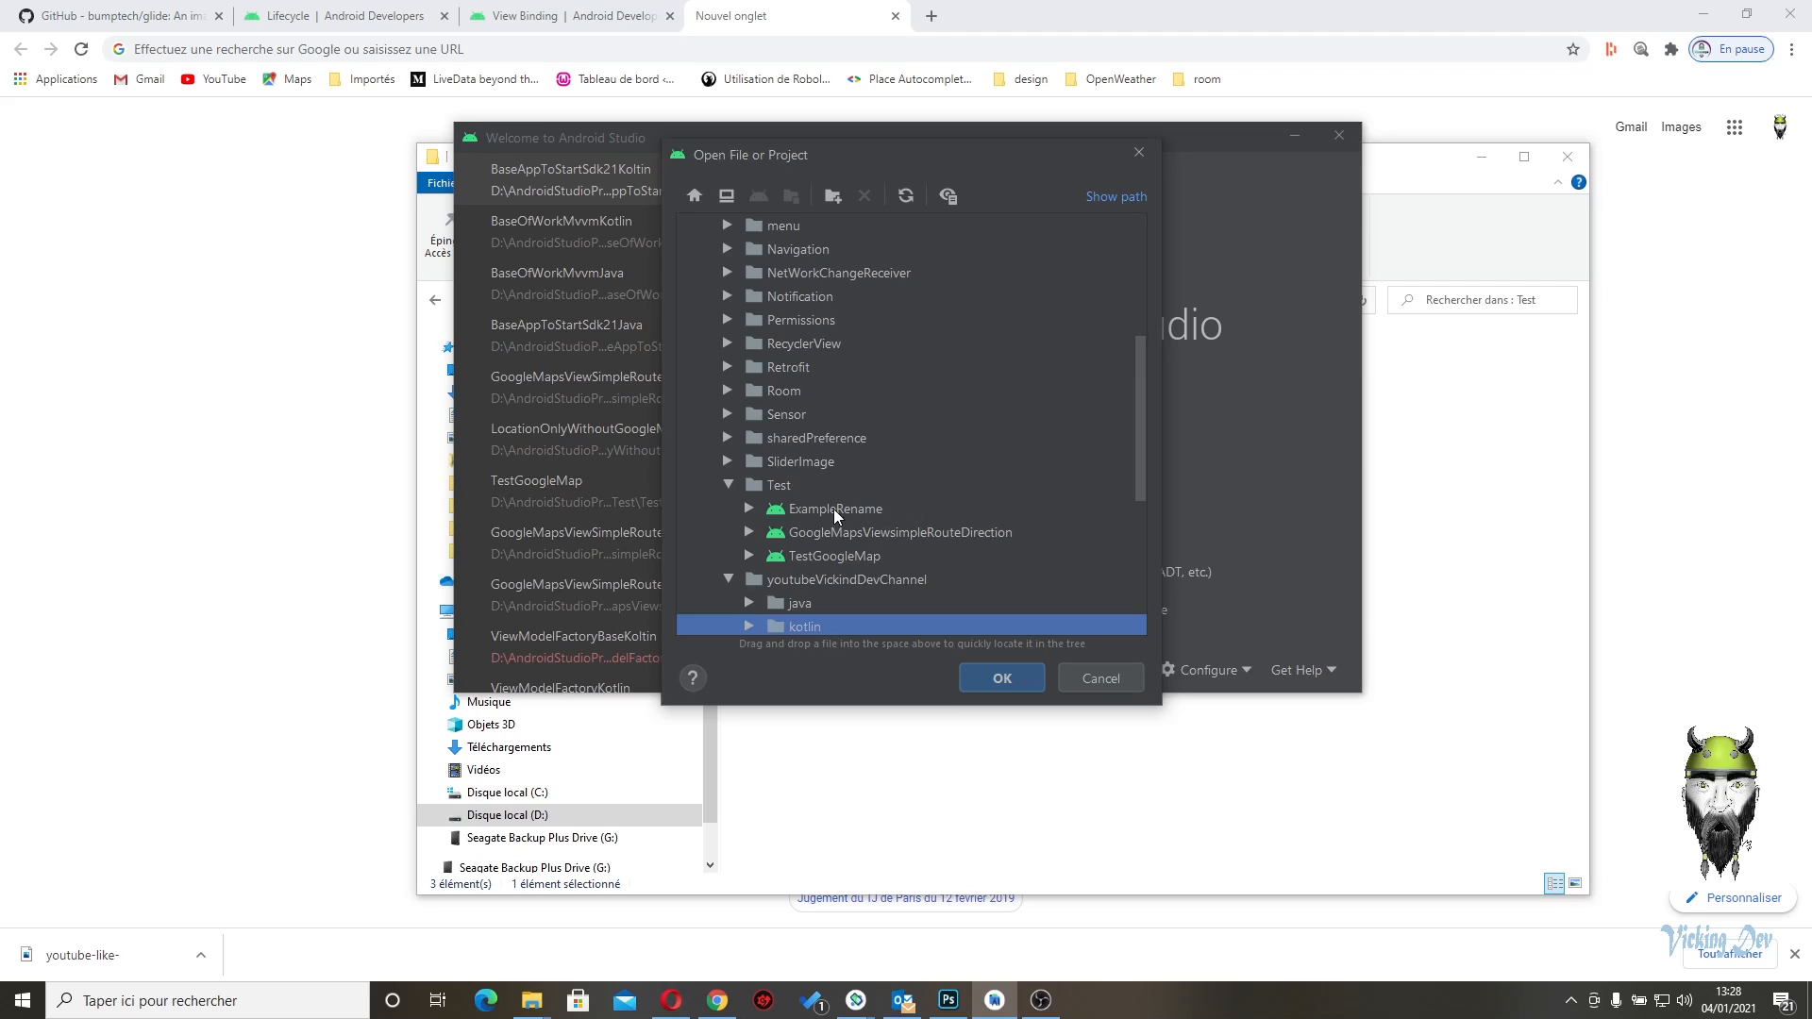
left_click(835, 509)
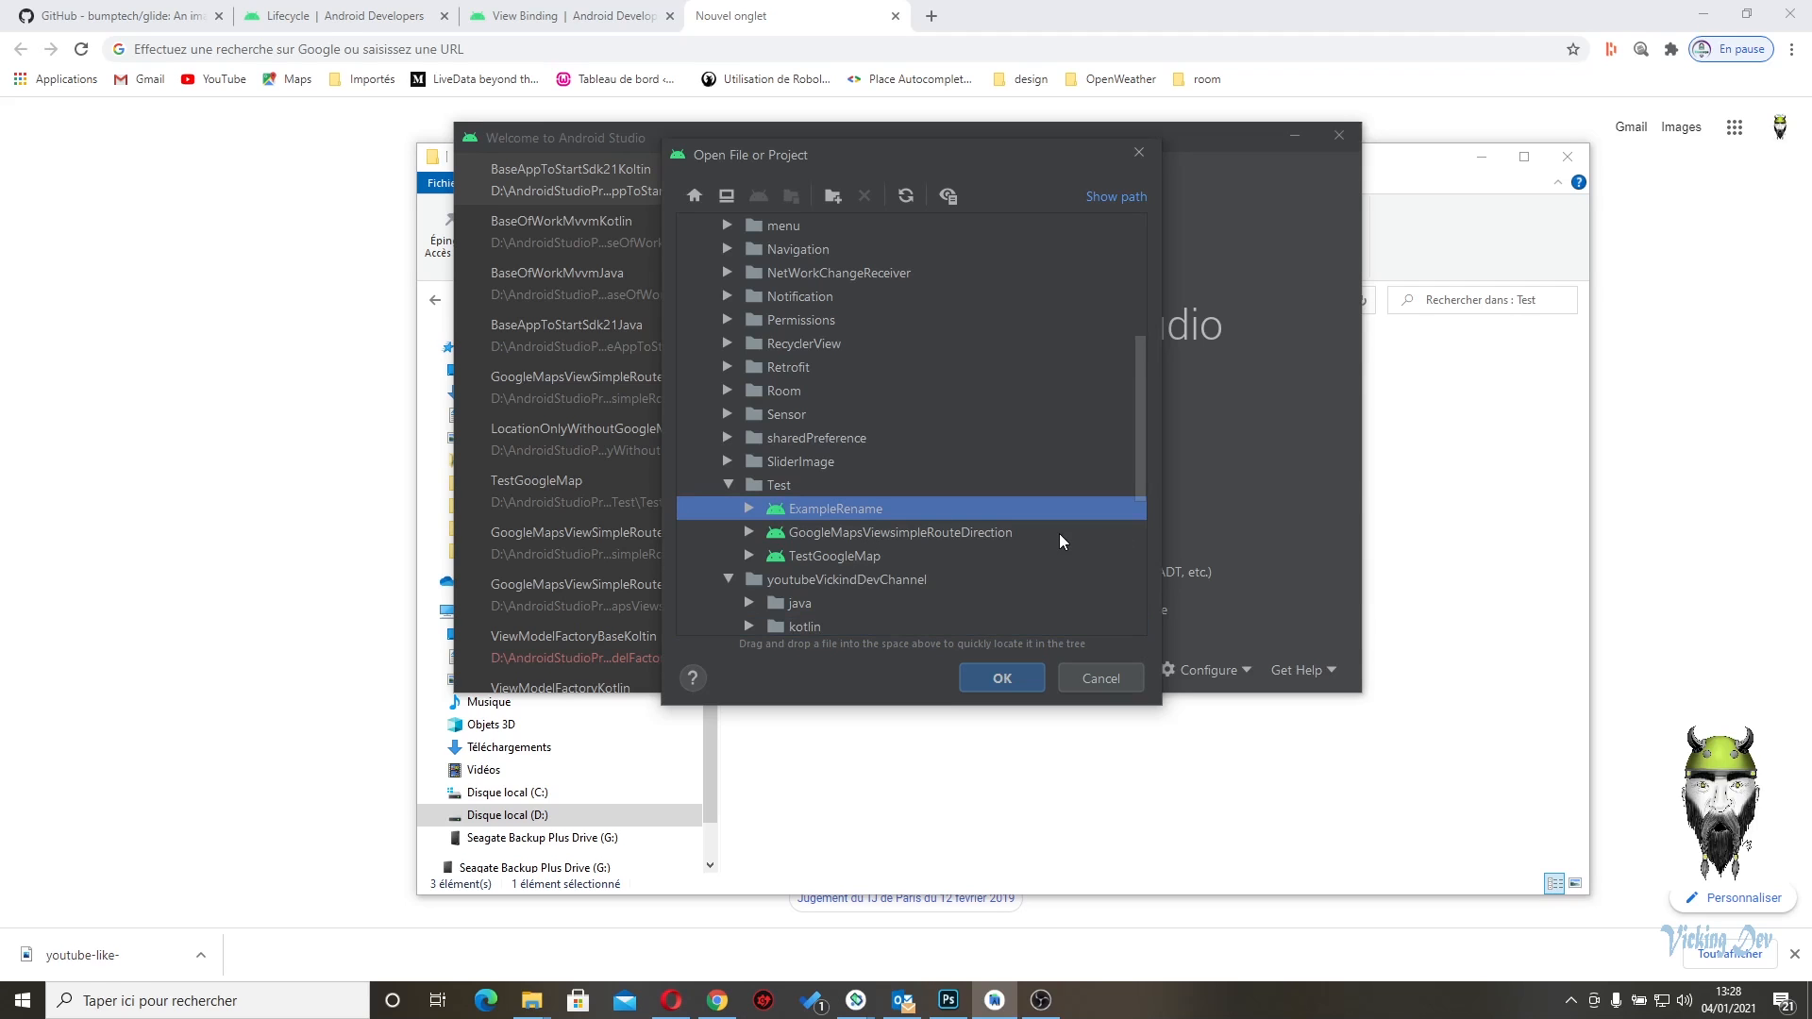
left_click(1001, 678)
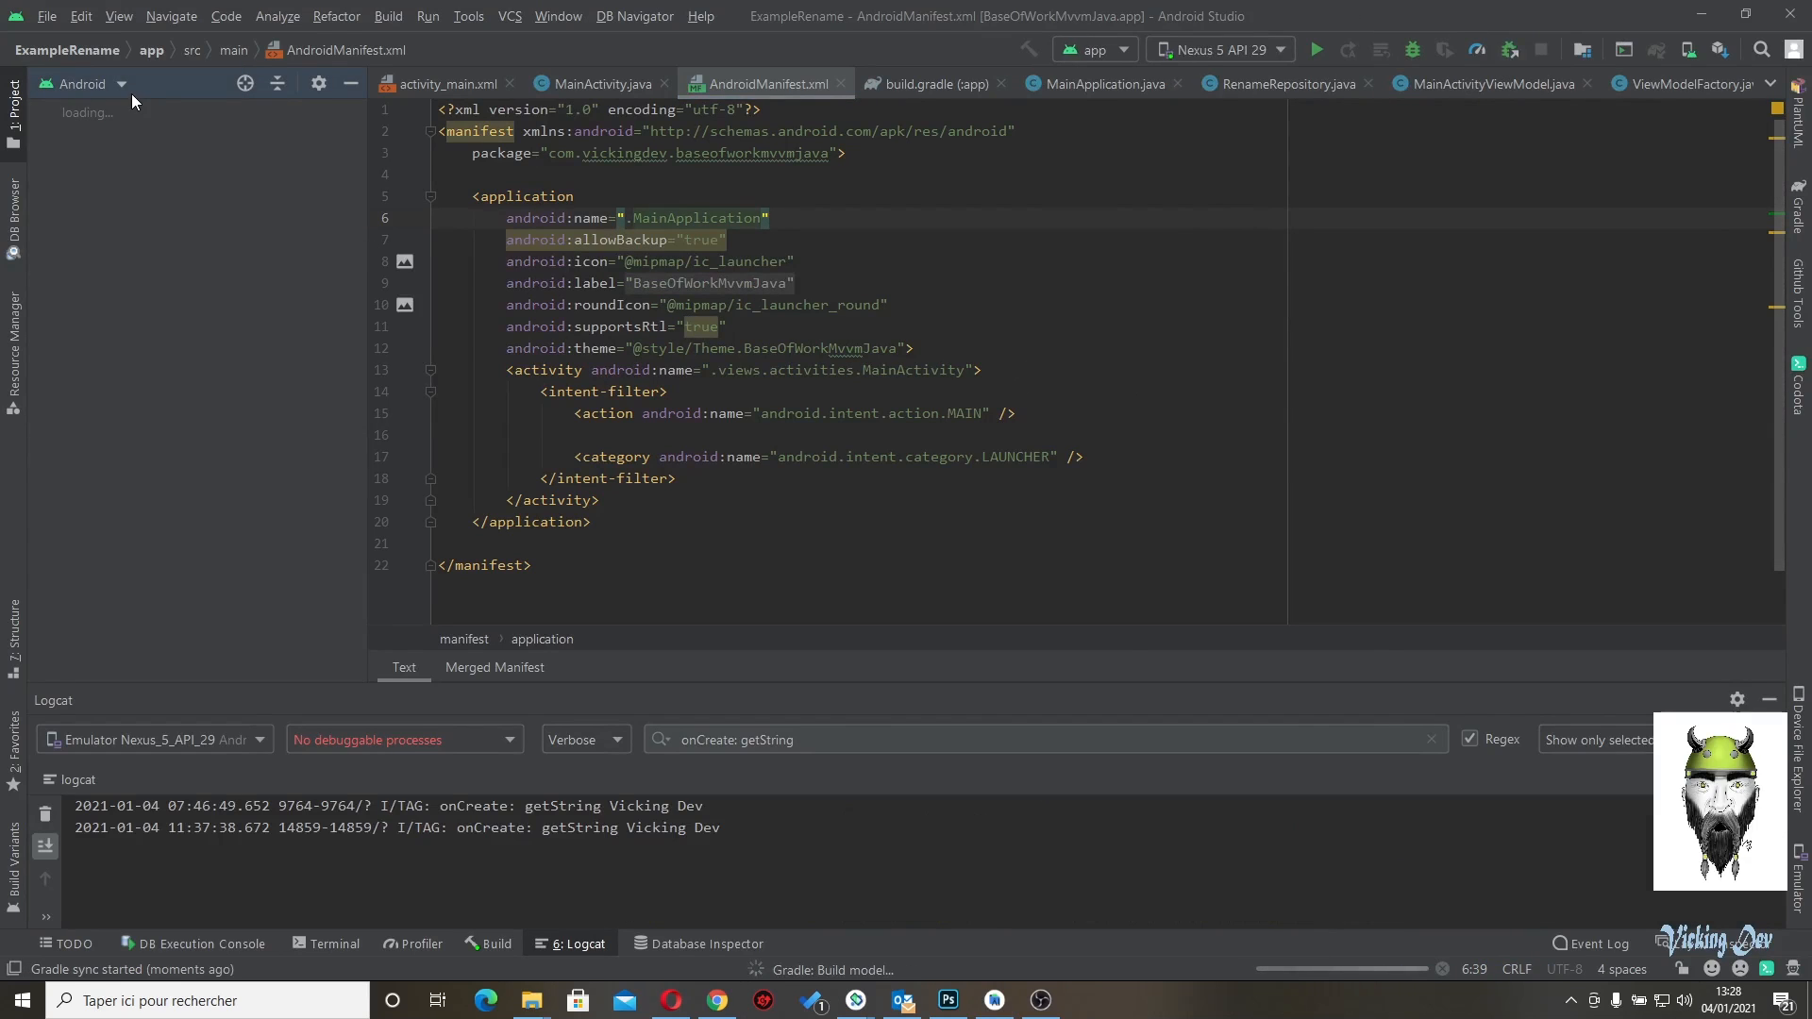
- Close all editor tabs and expand the app module's java packages
right_click(763, 83)
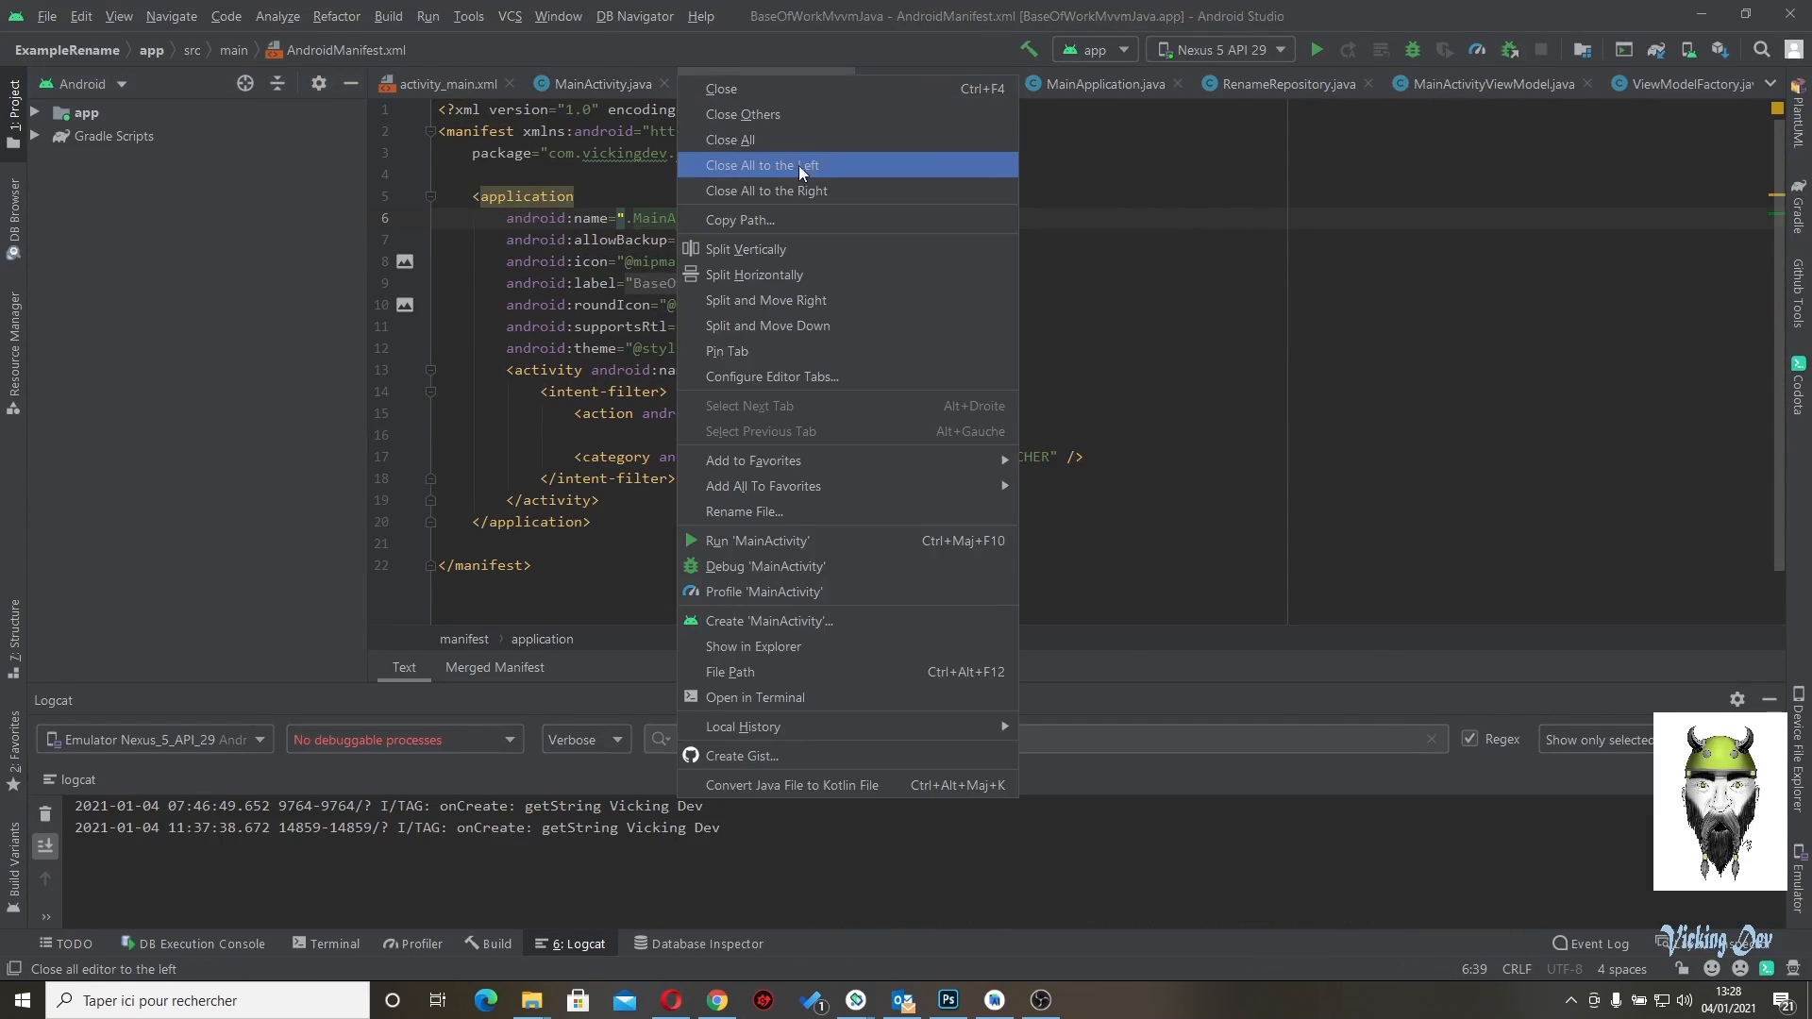
left_click(729, 139)
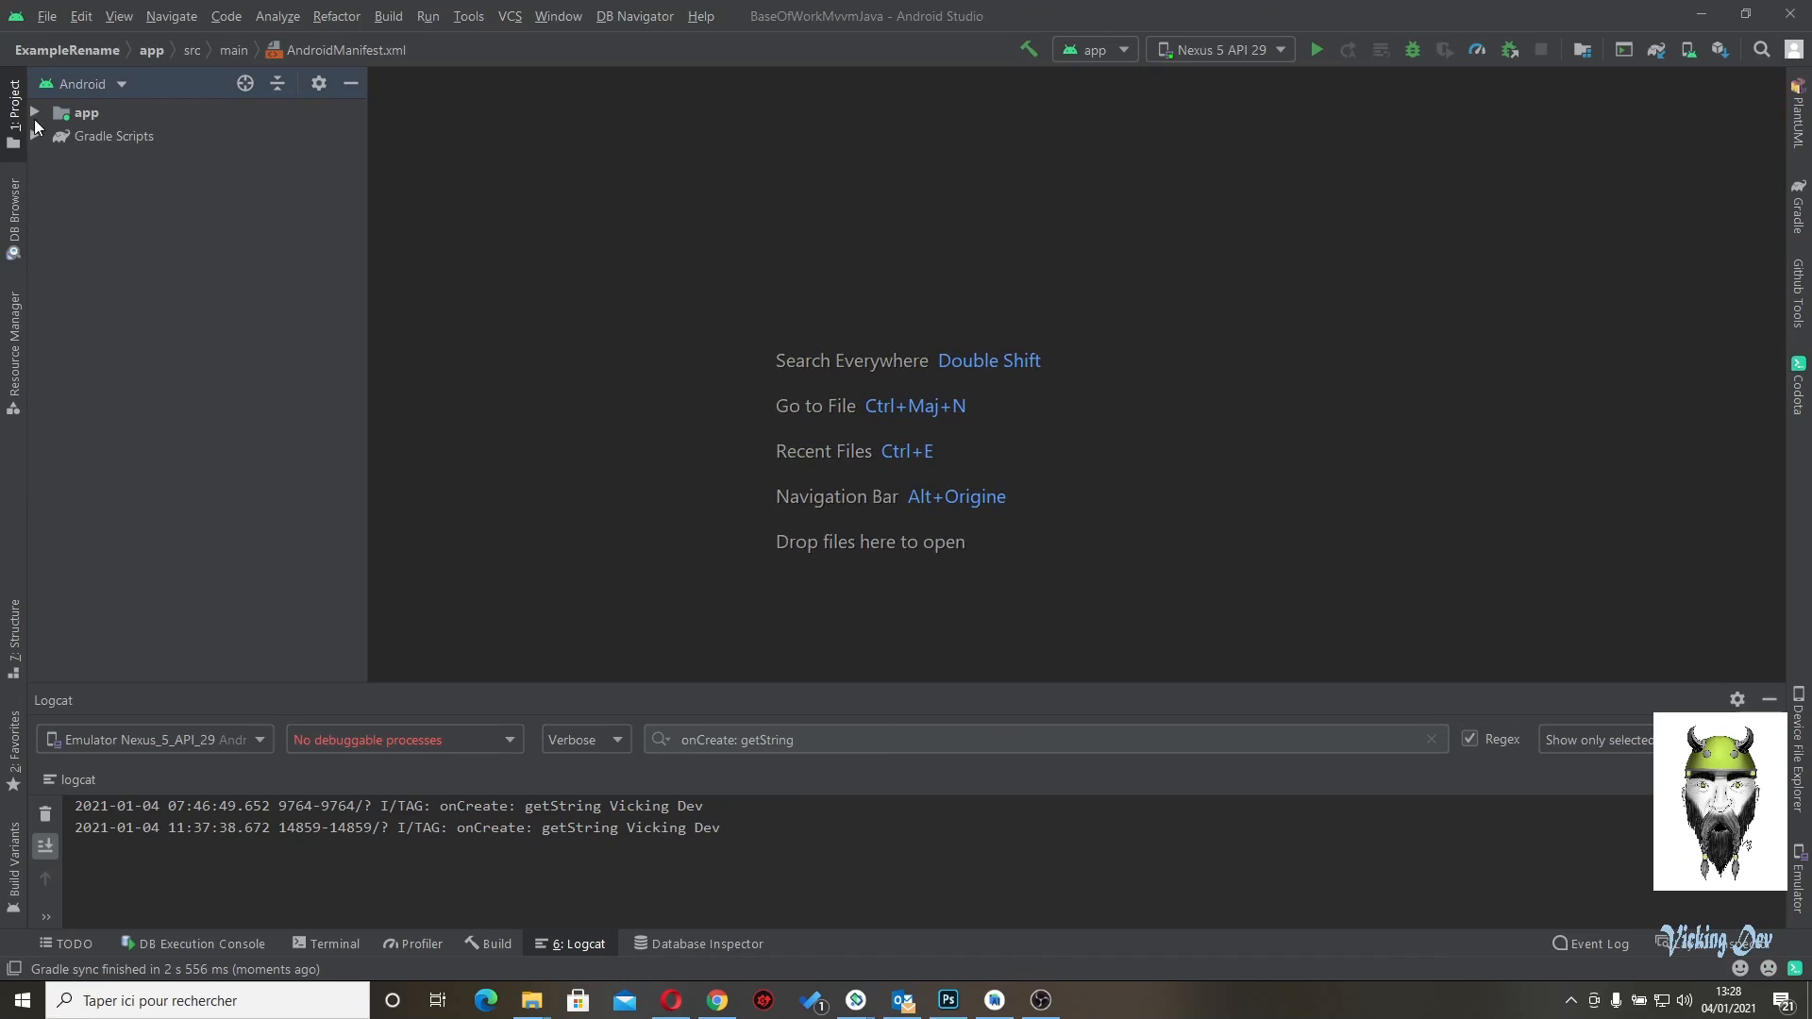
left_click(35, 113)
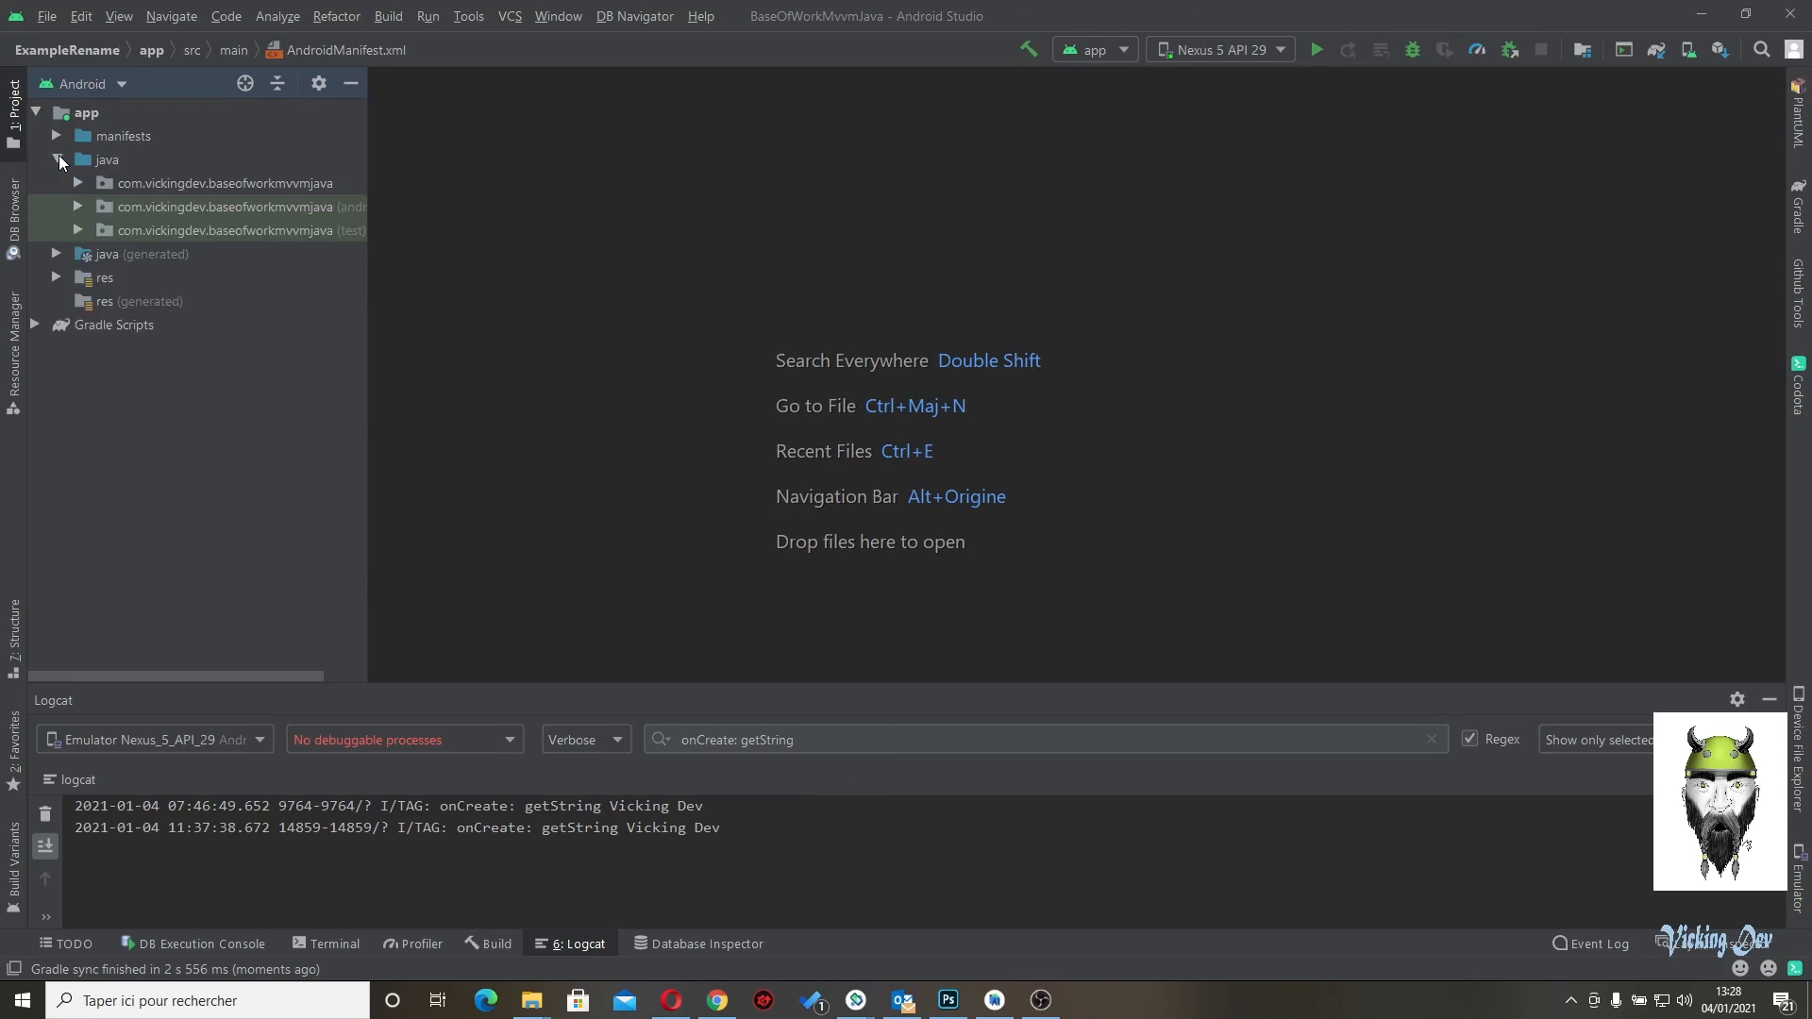
left_click(56, 278)
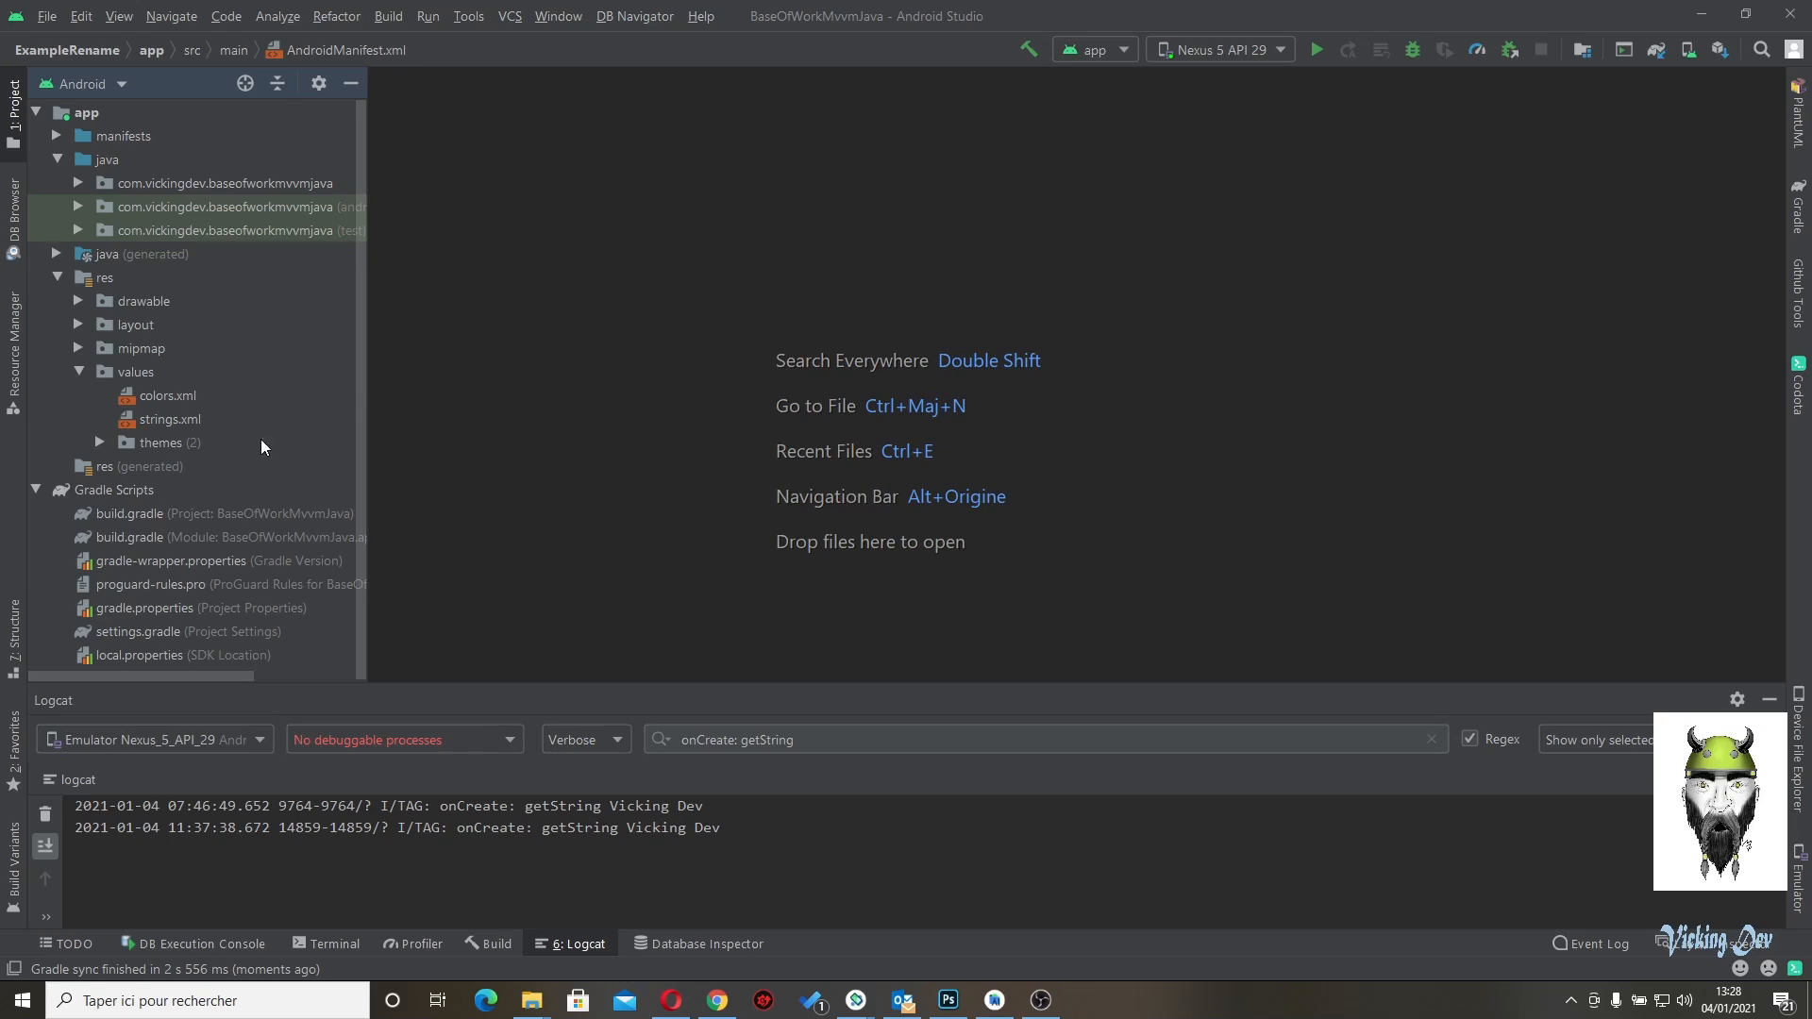
mouse_move(478, 541)
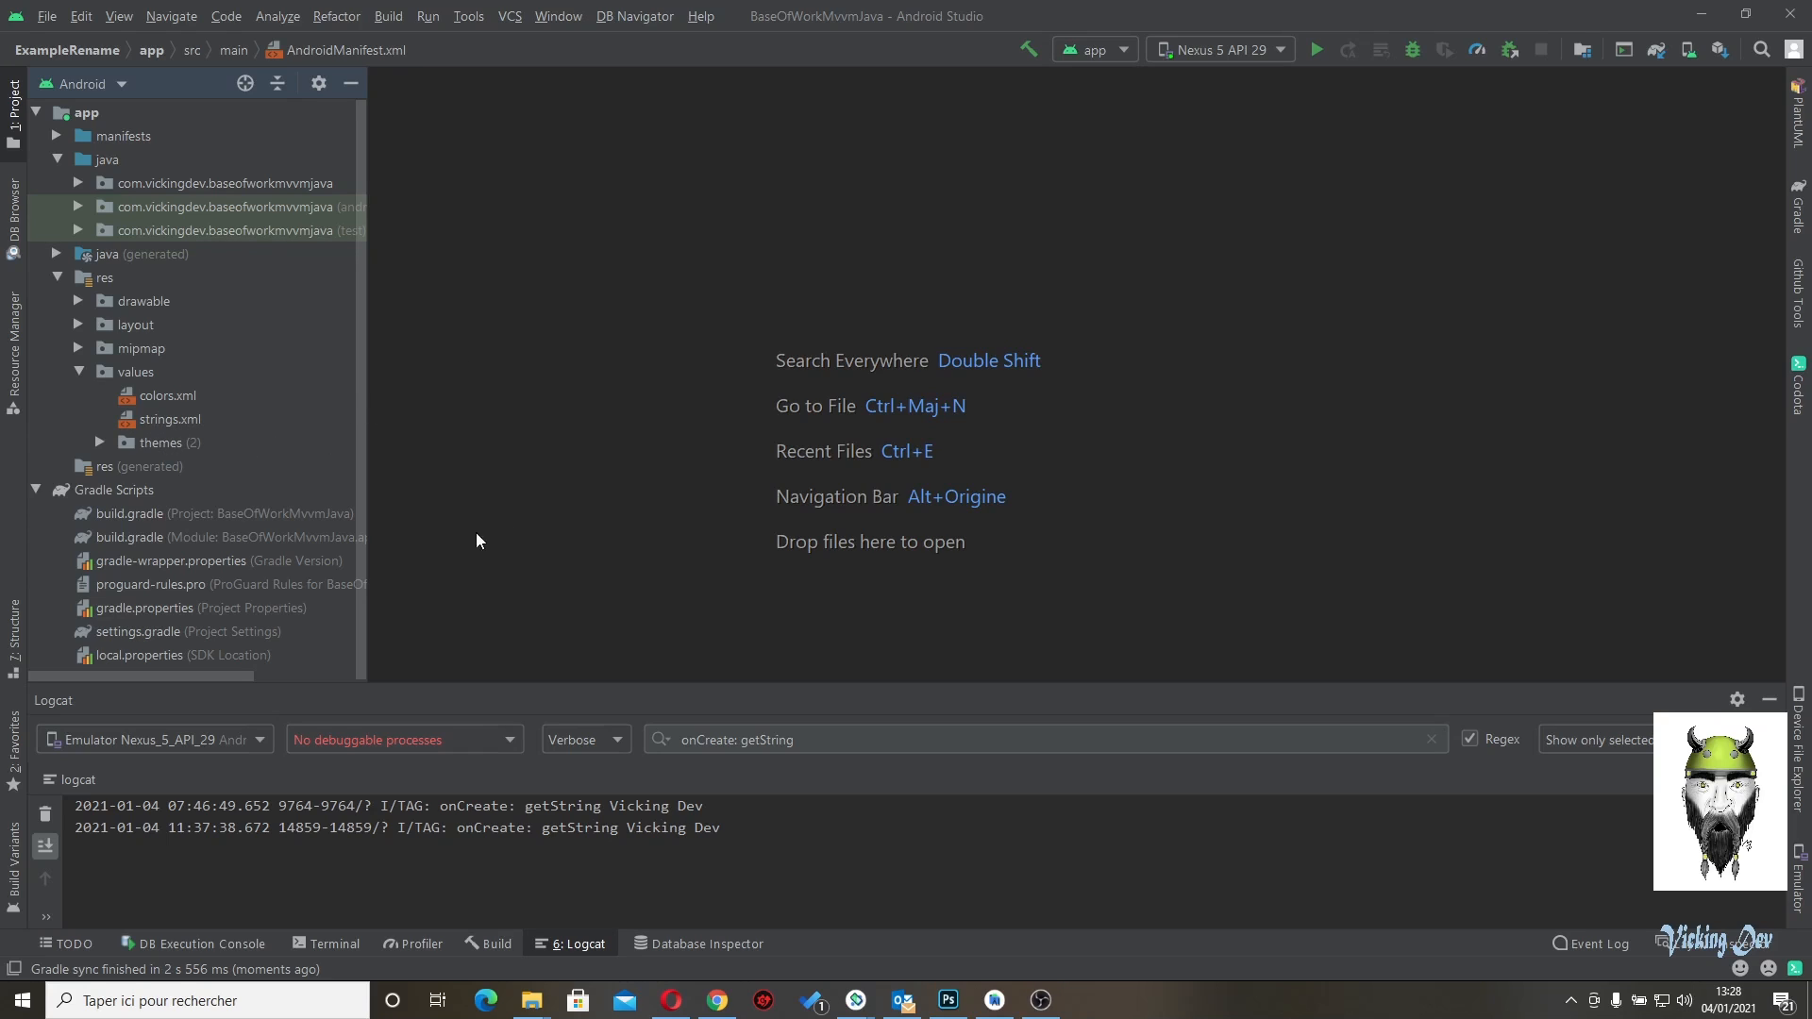
mouse_move(155, 545)
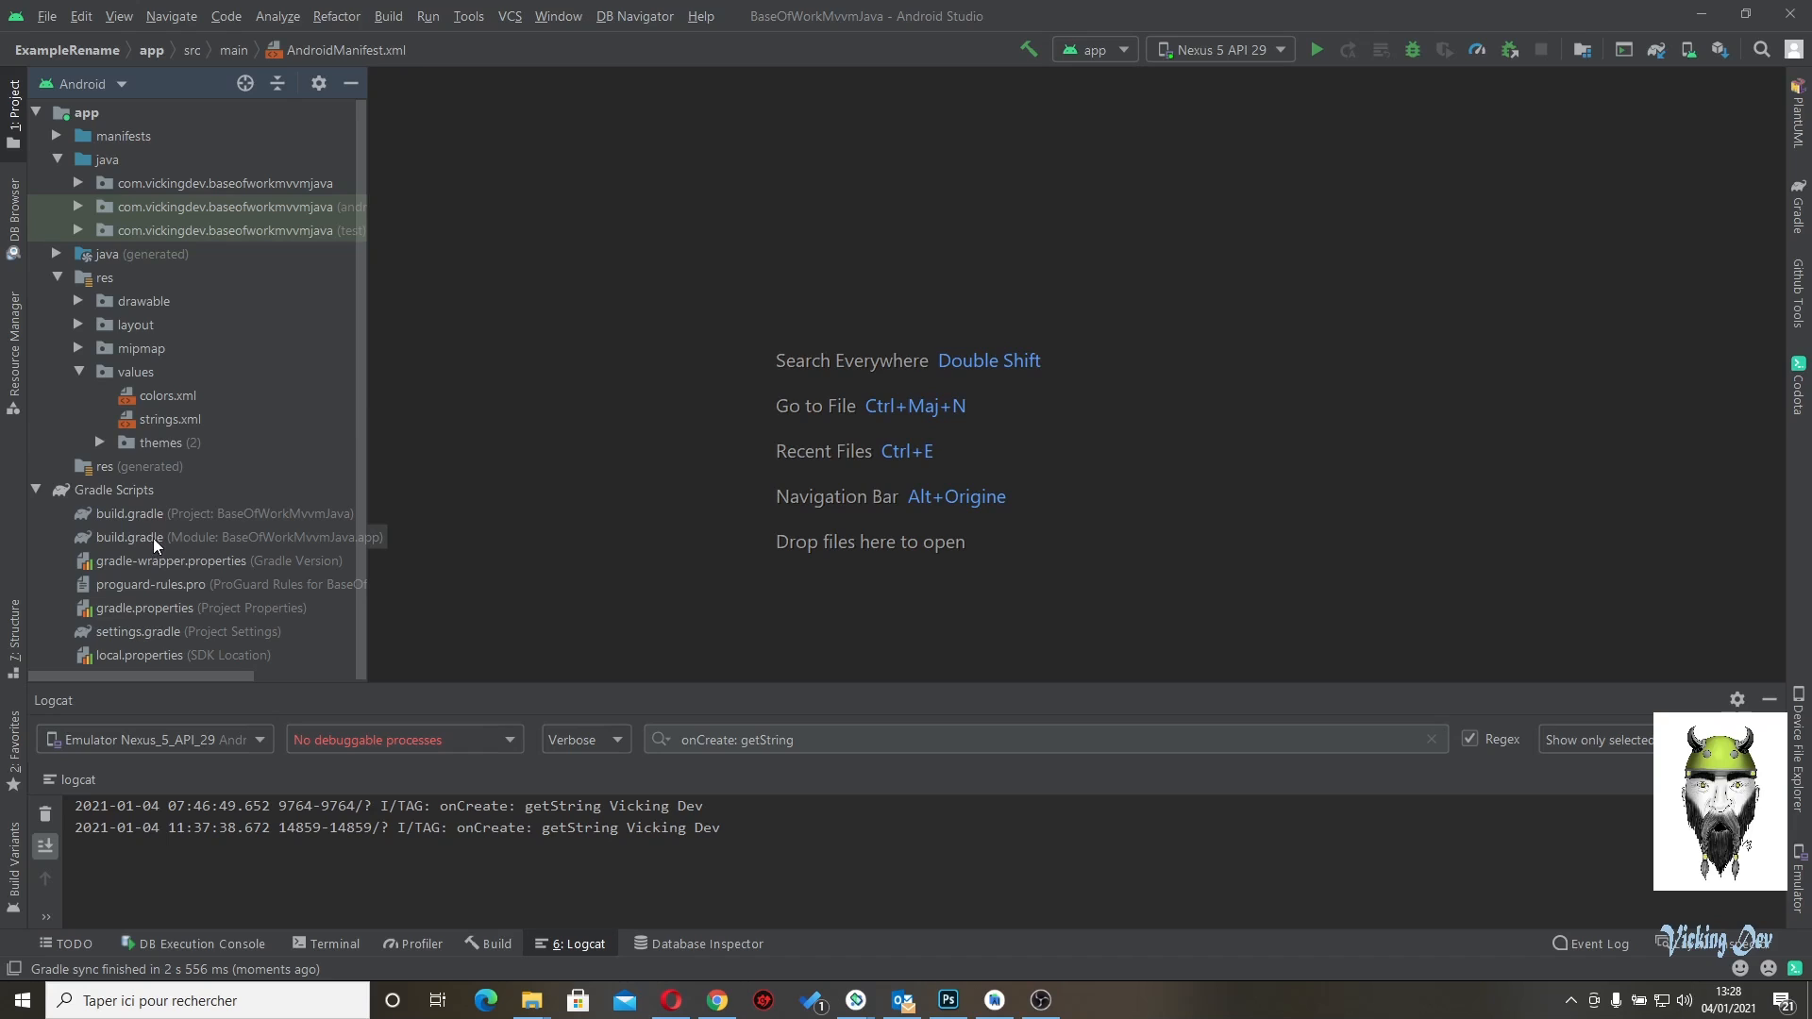
mouse_move(360, 606)
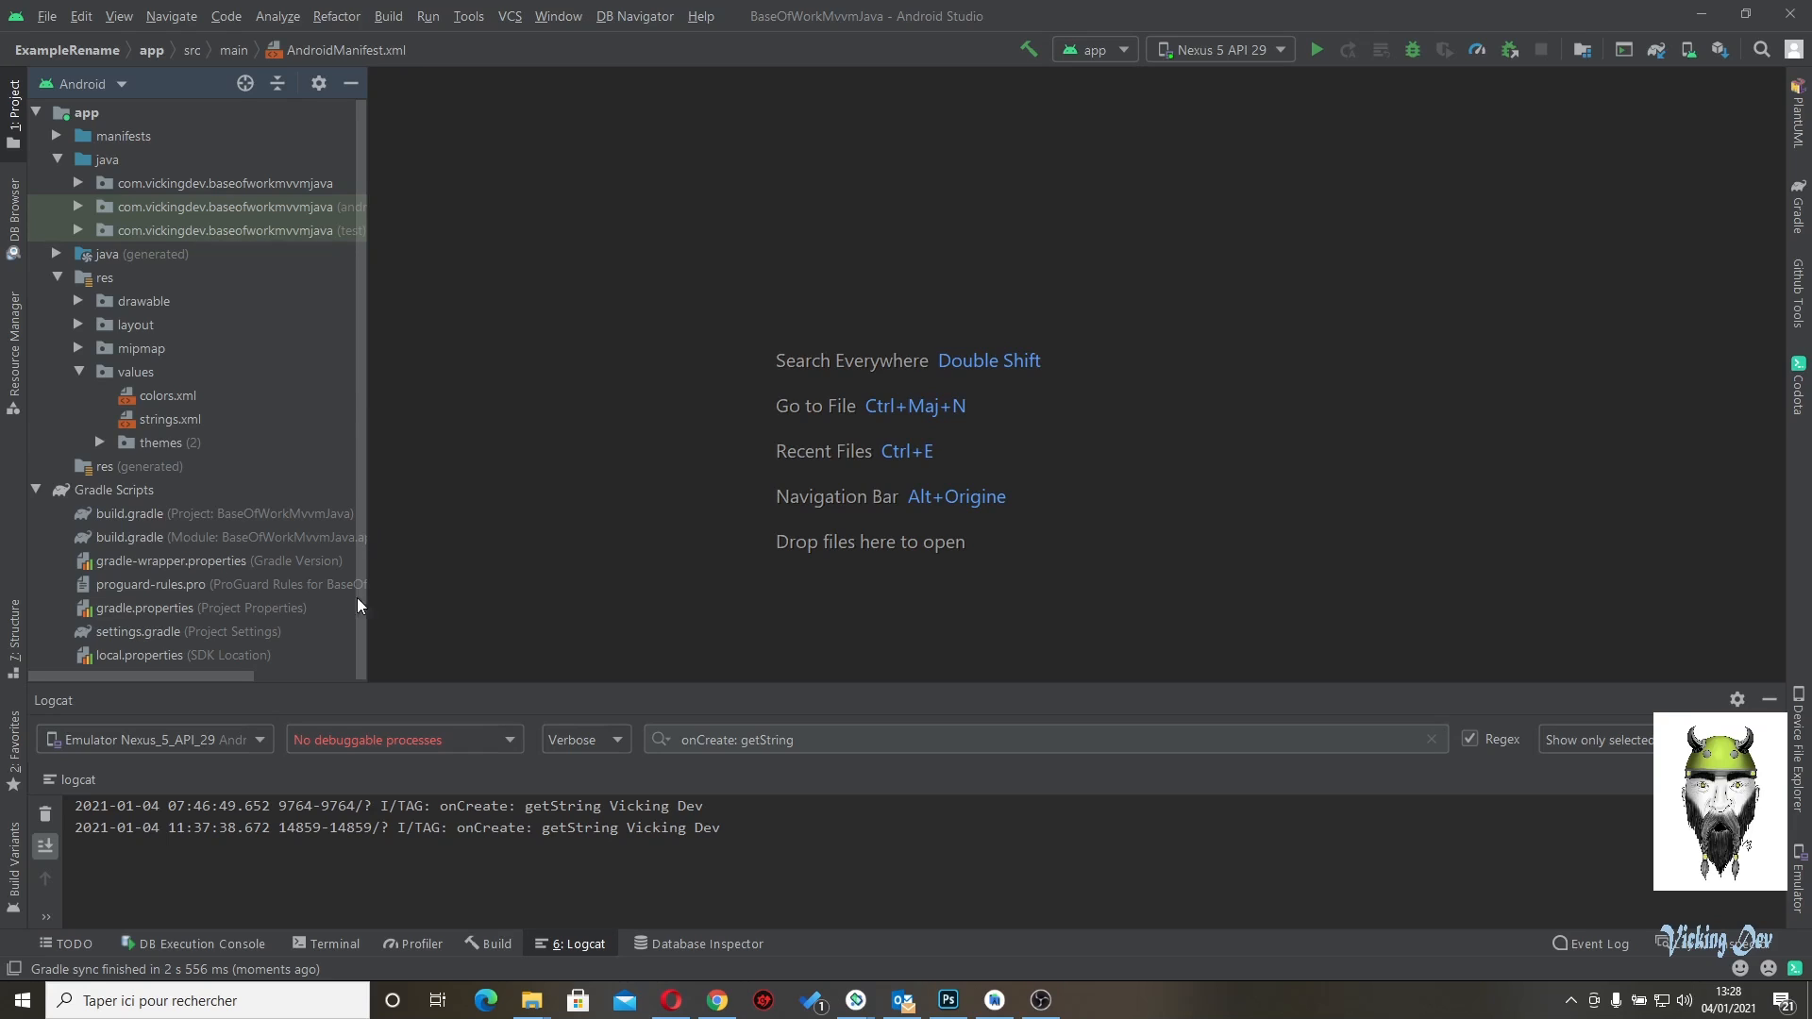
mouse_move(263, 171)
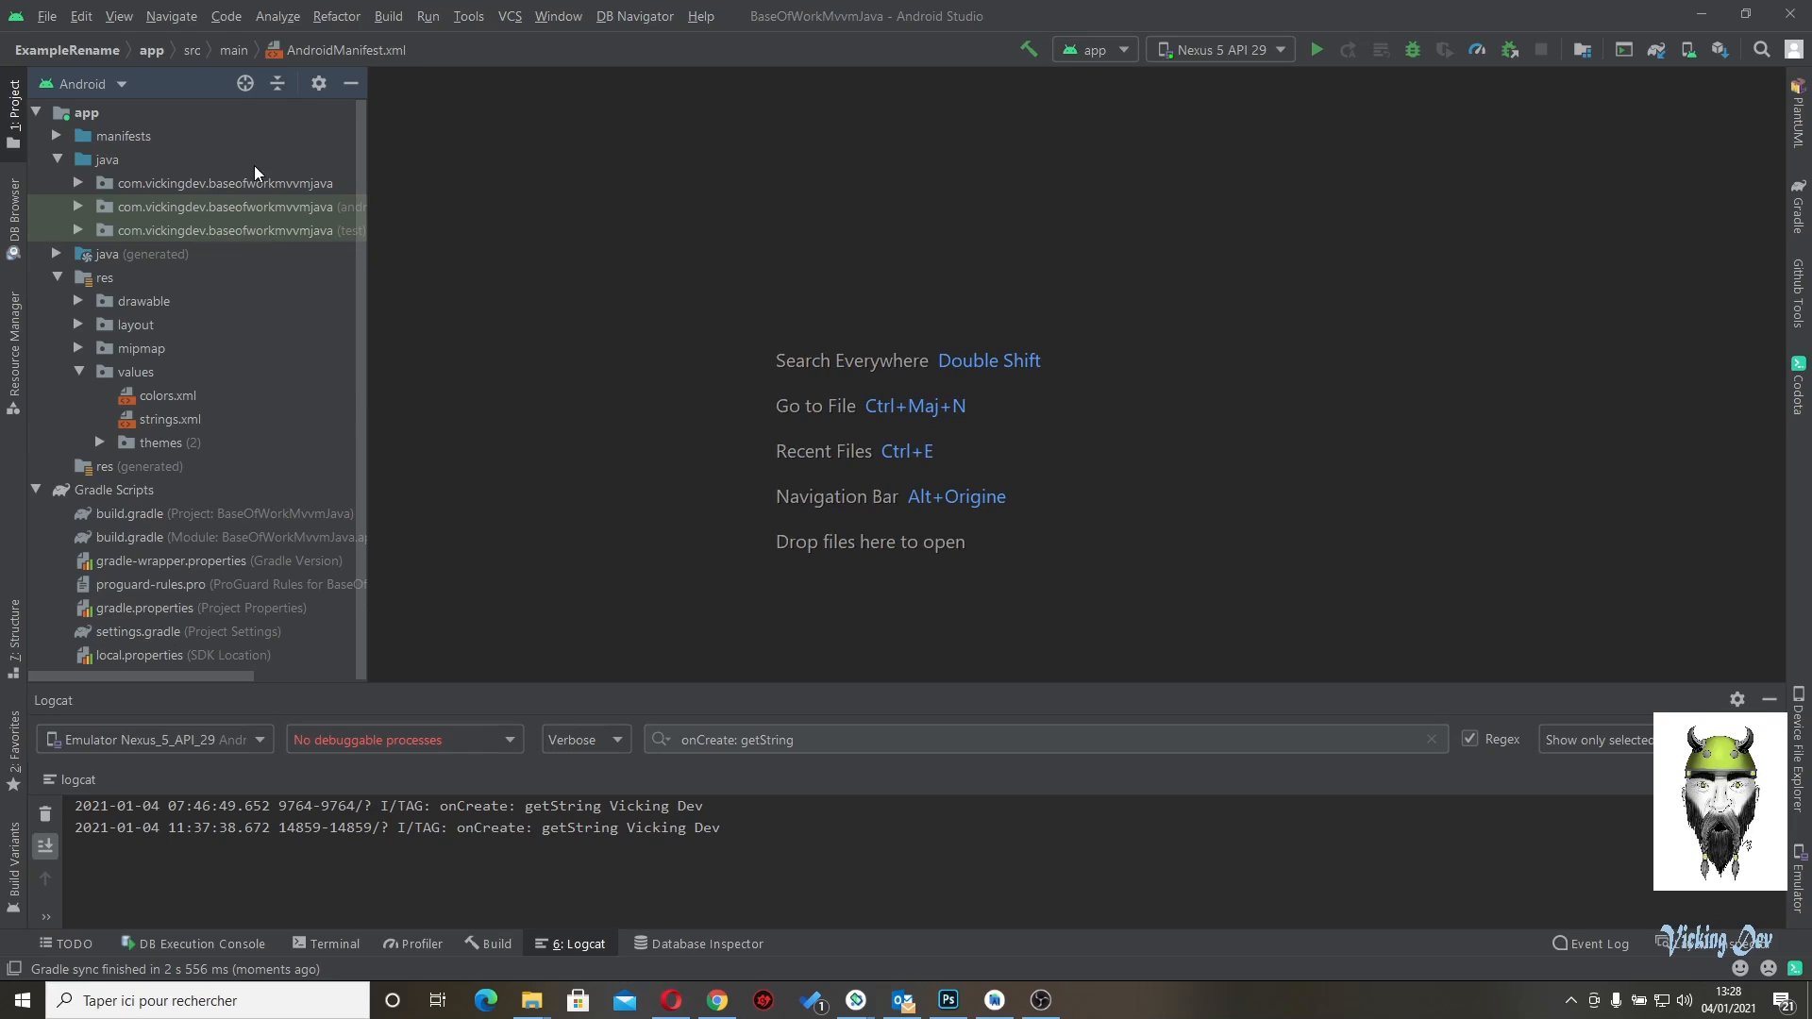
- Start renaming package com.vickingdev.baseofworkmvvmjava across all its directories
right_click(222, 183)
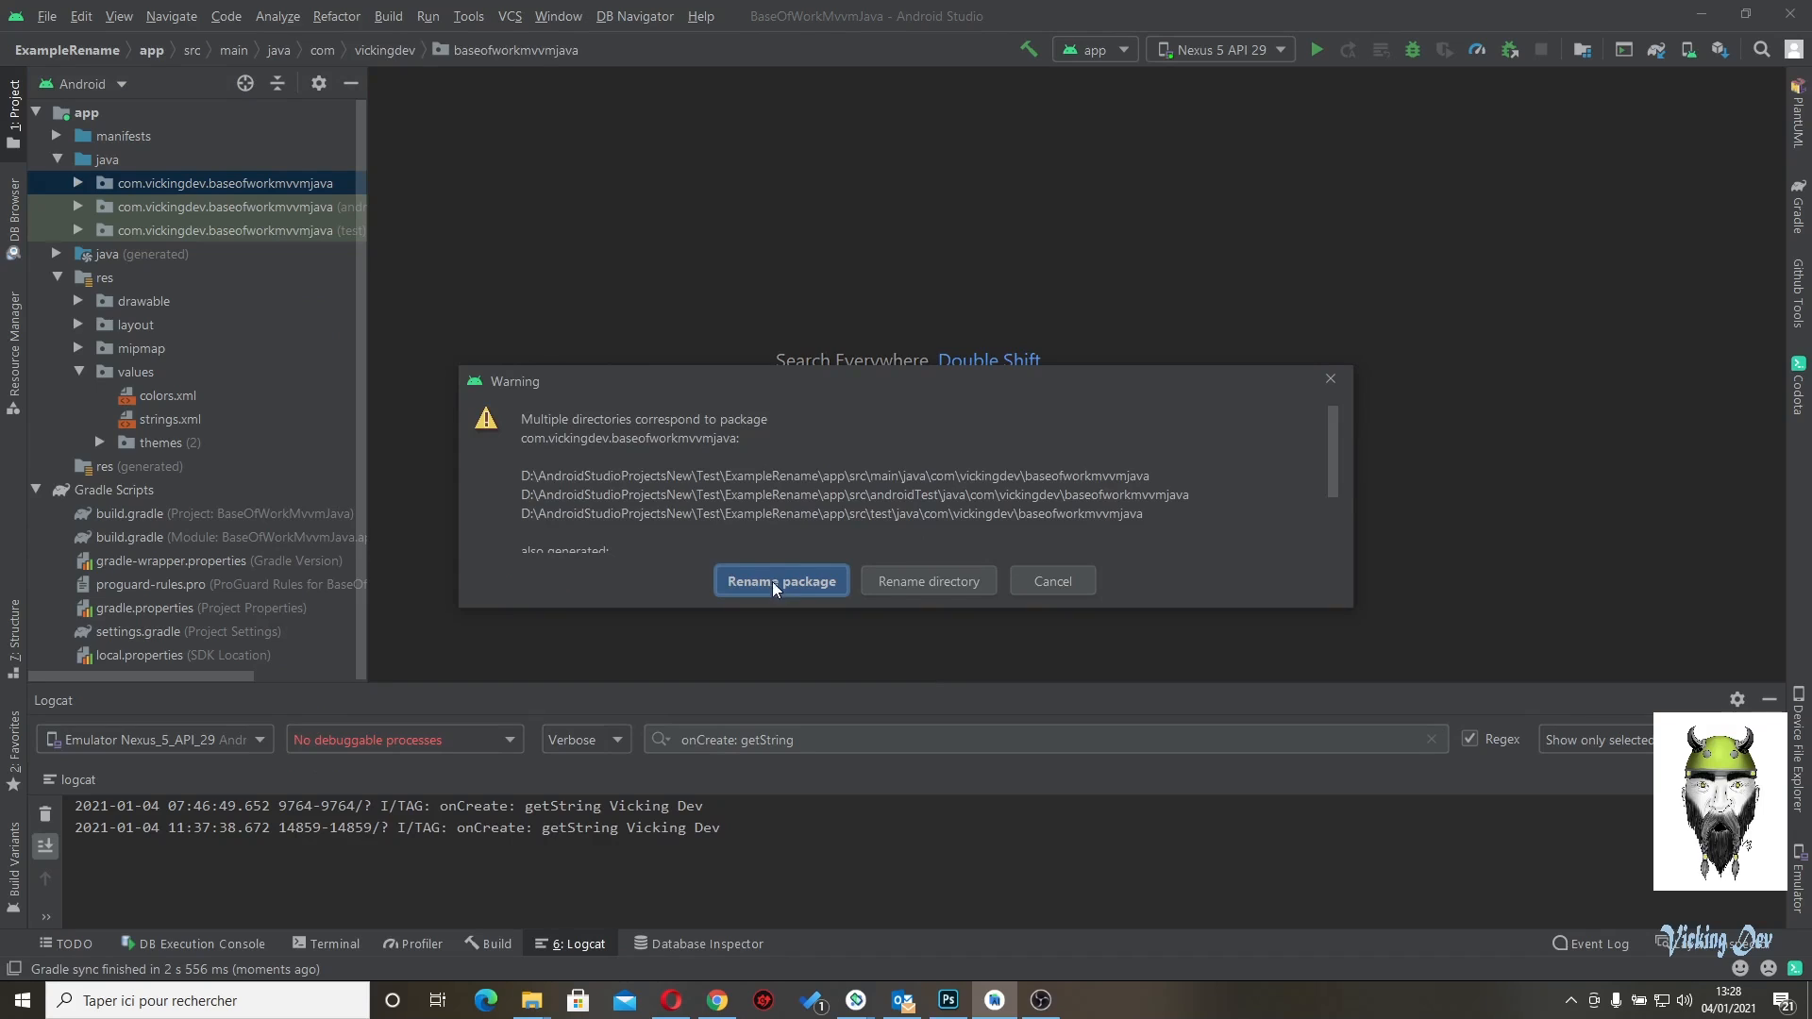
mouse_move(784, 586)
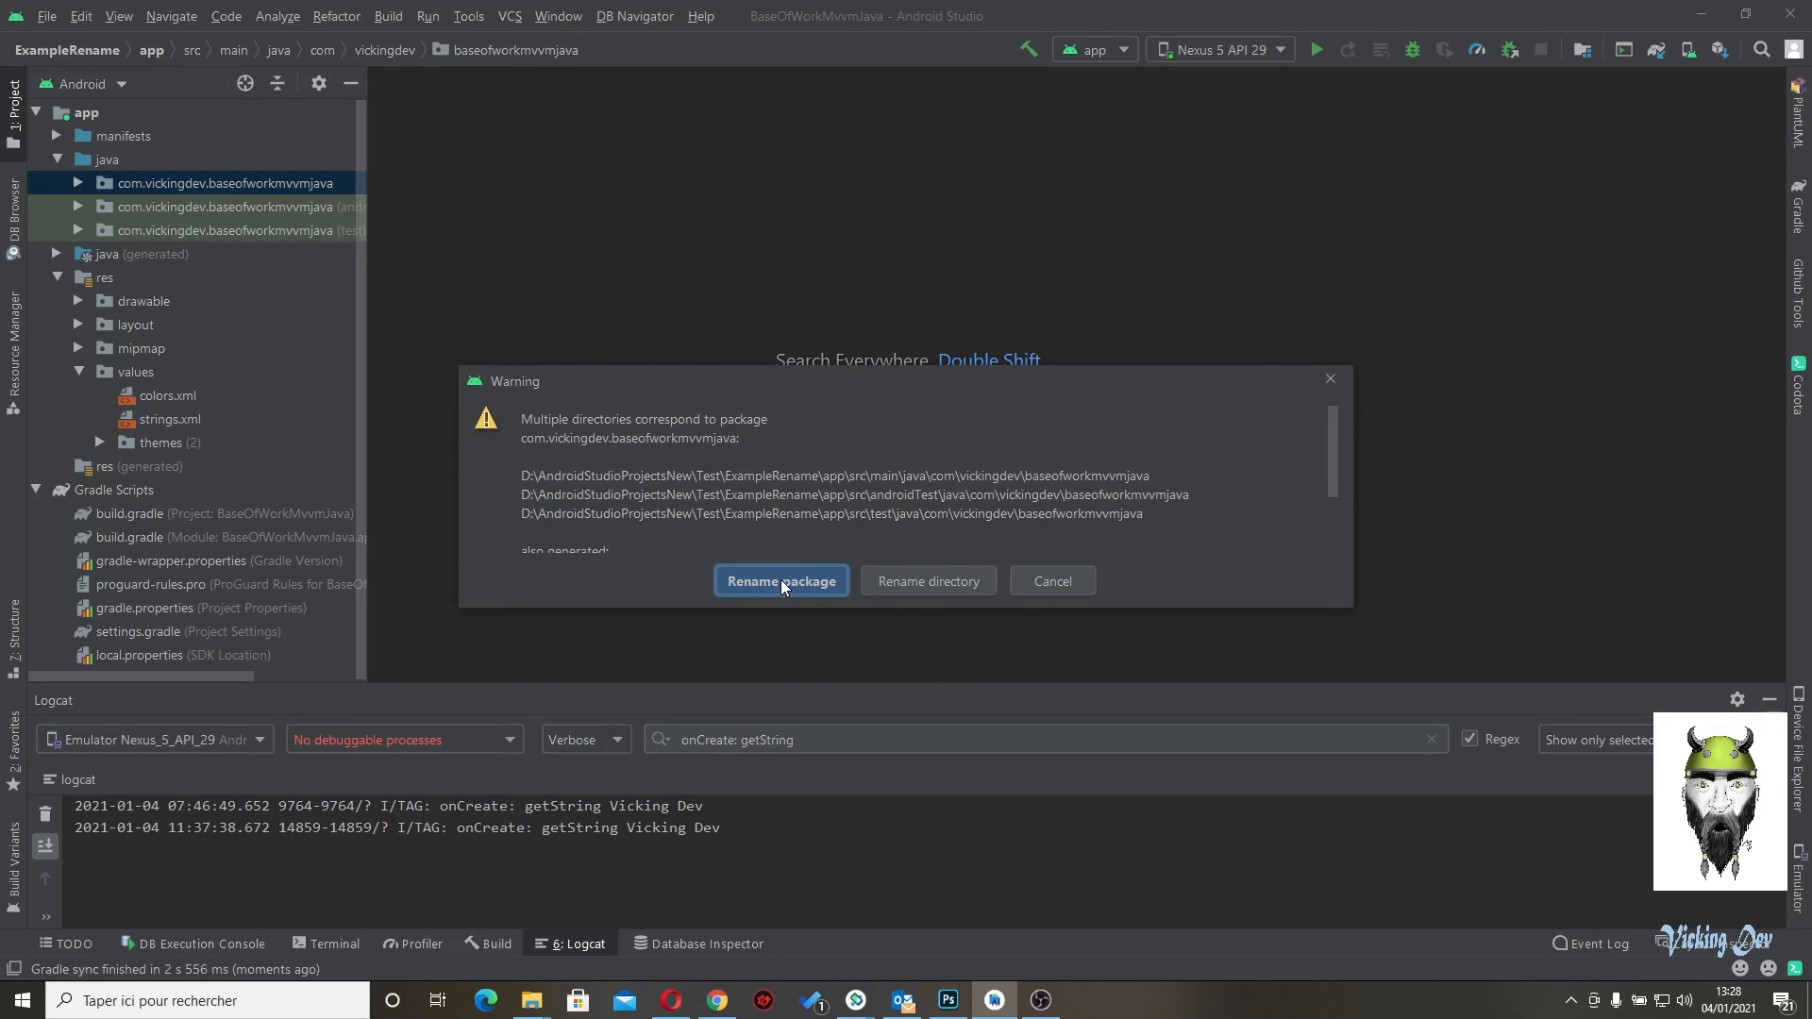
left_click(781, 580)
type("examplerename")
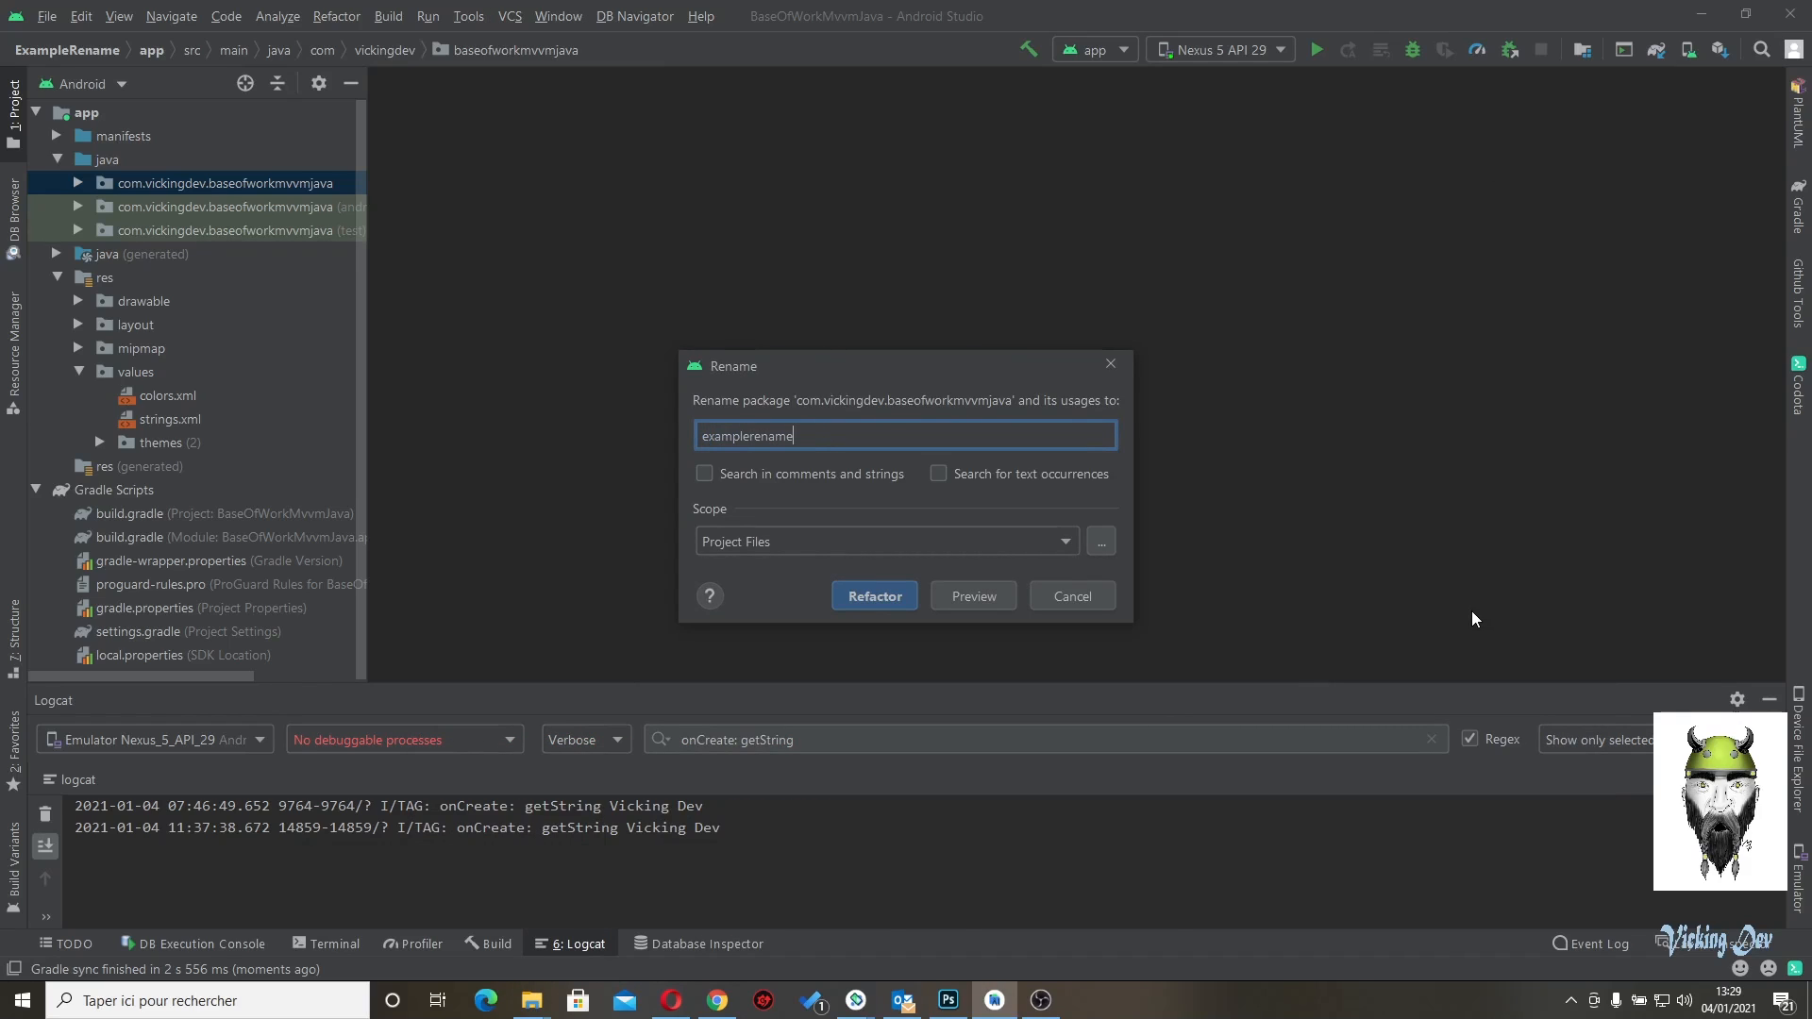
- Apply the examplerename package refactor, then cancel a second rename attempt
left_click(973, 596)
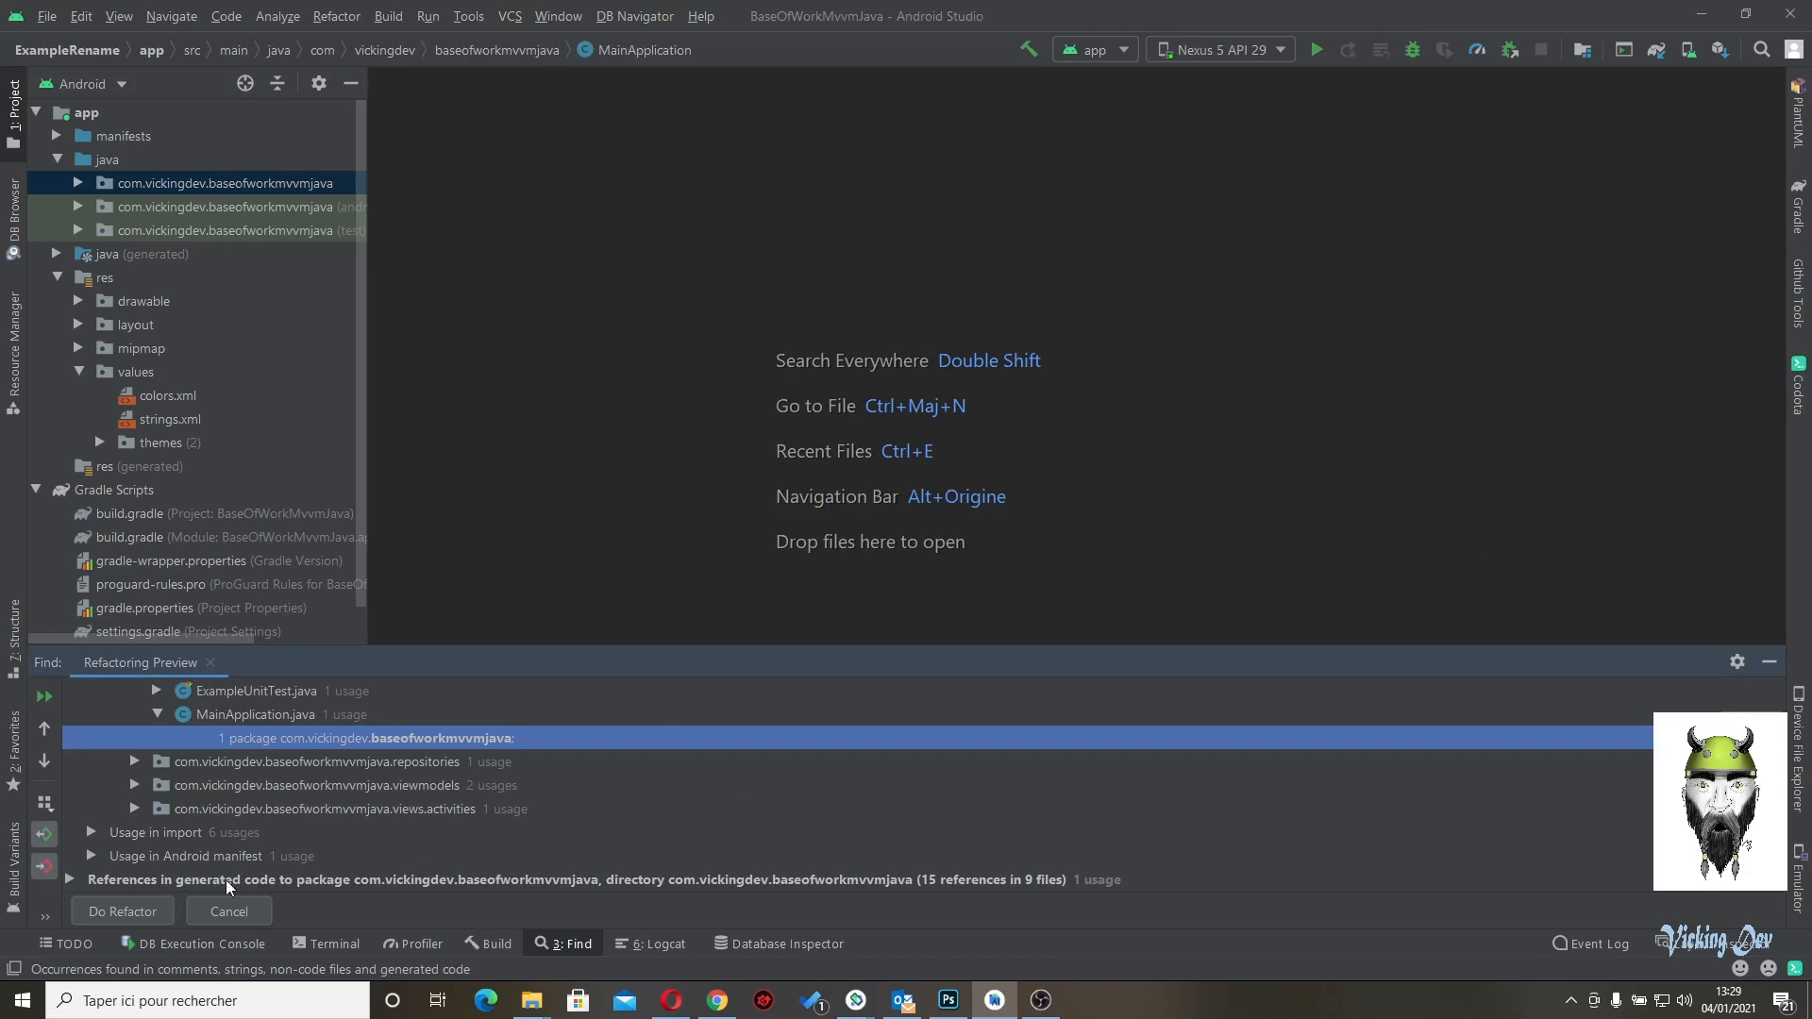
left_click(122, 911)
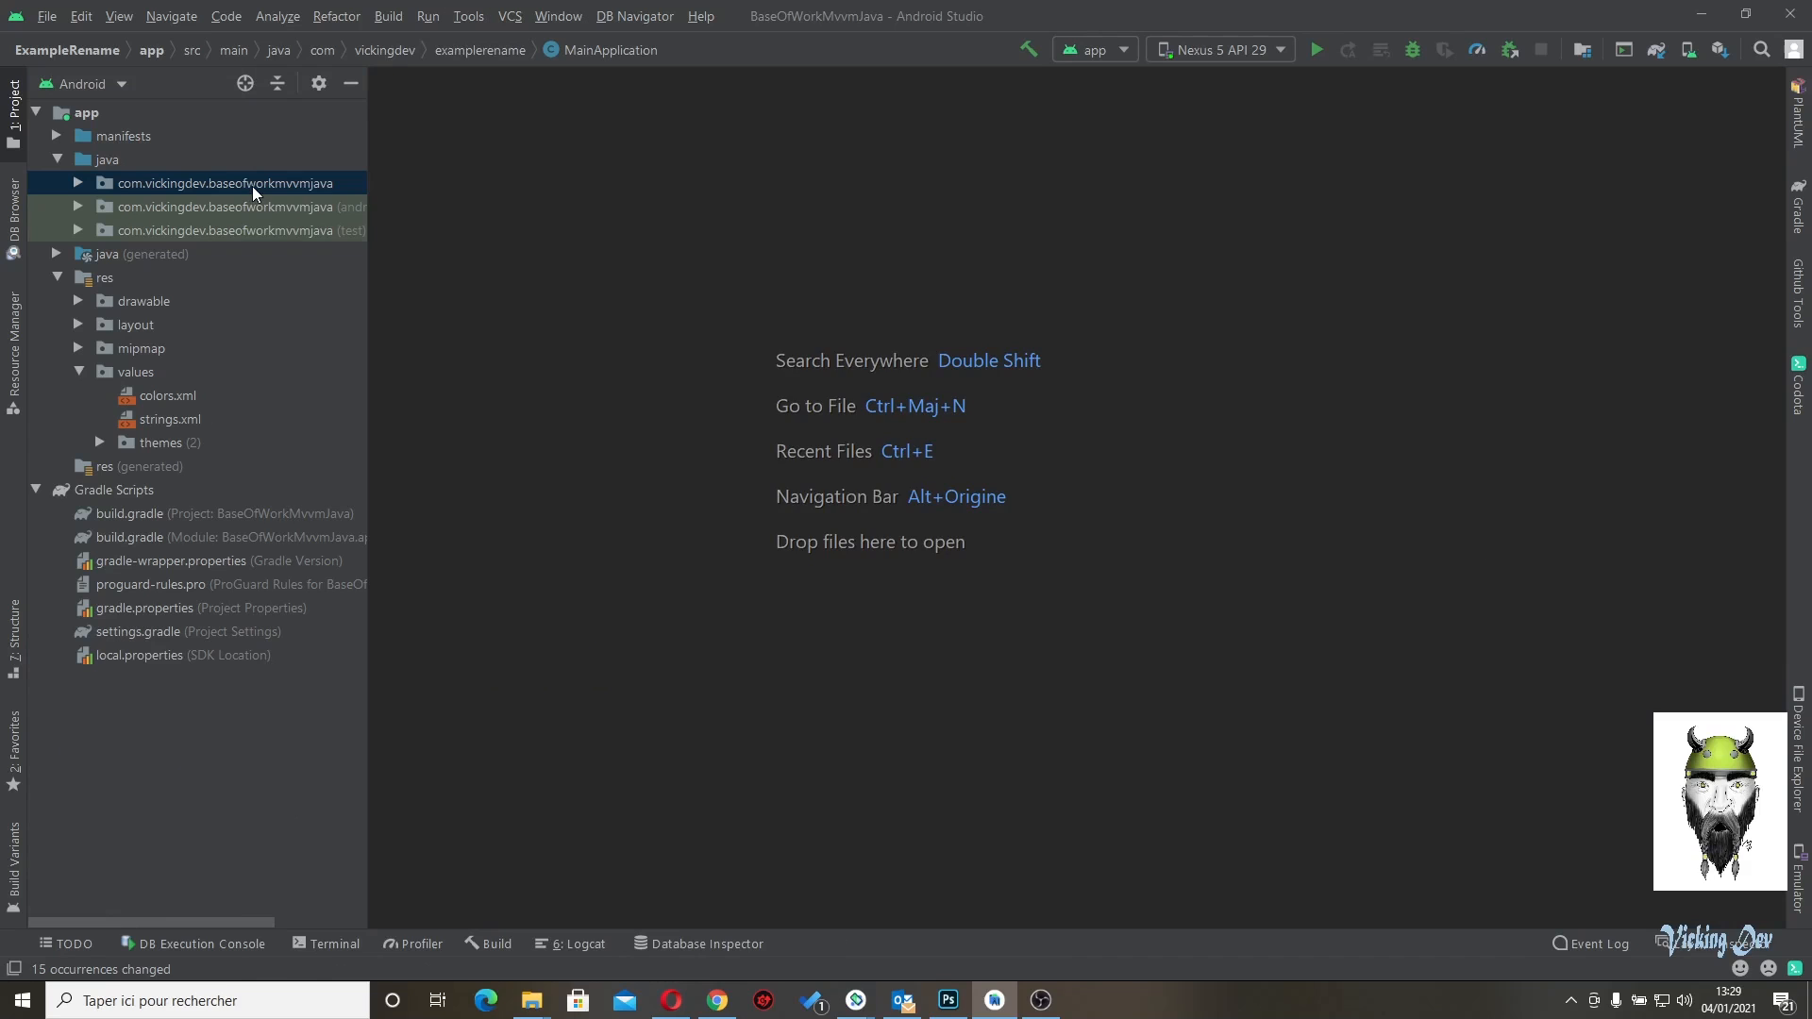
right_click(254, 183)
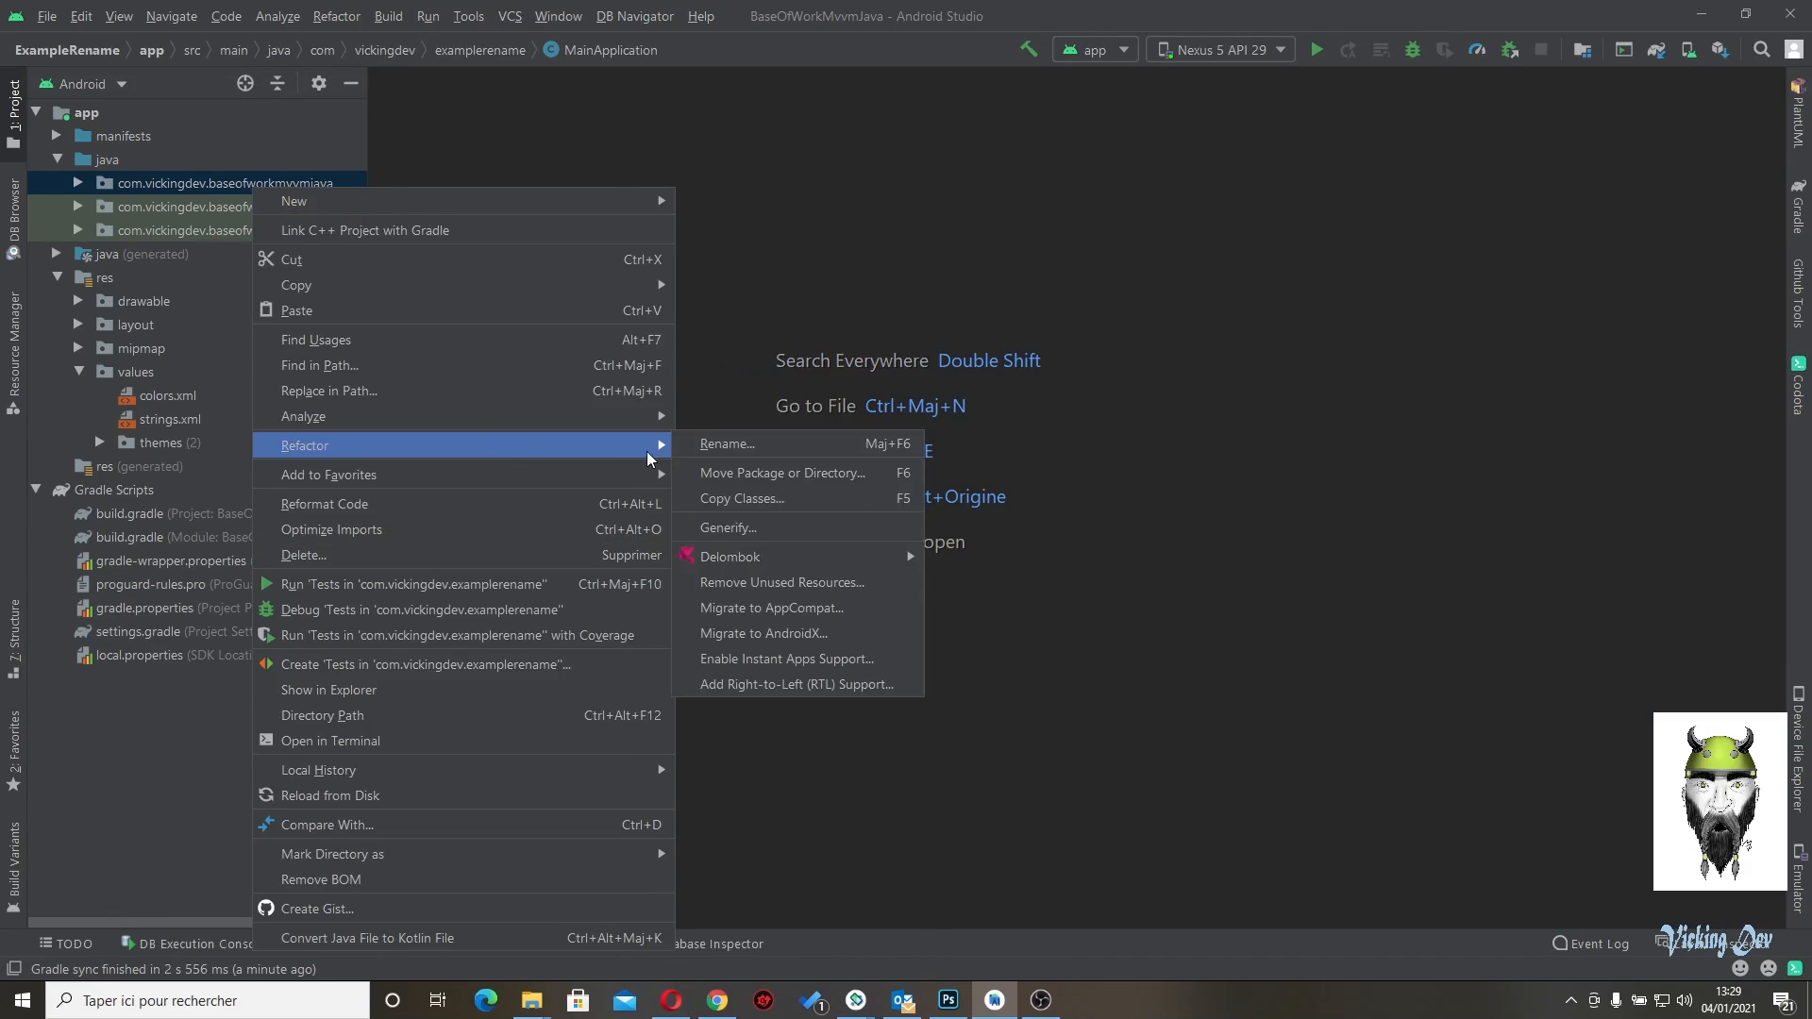
left_click(727, 444)
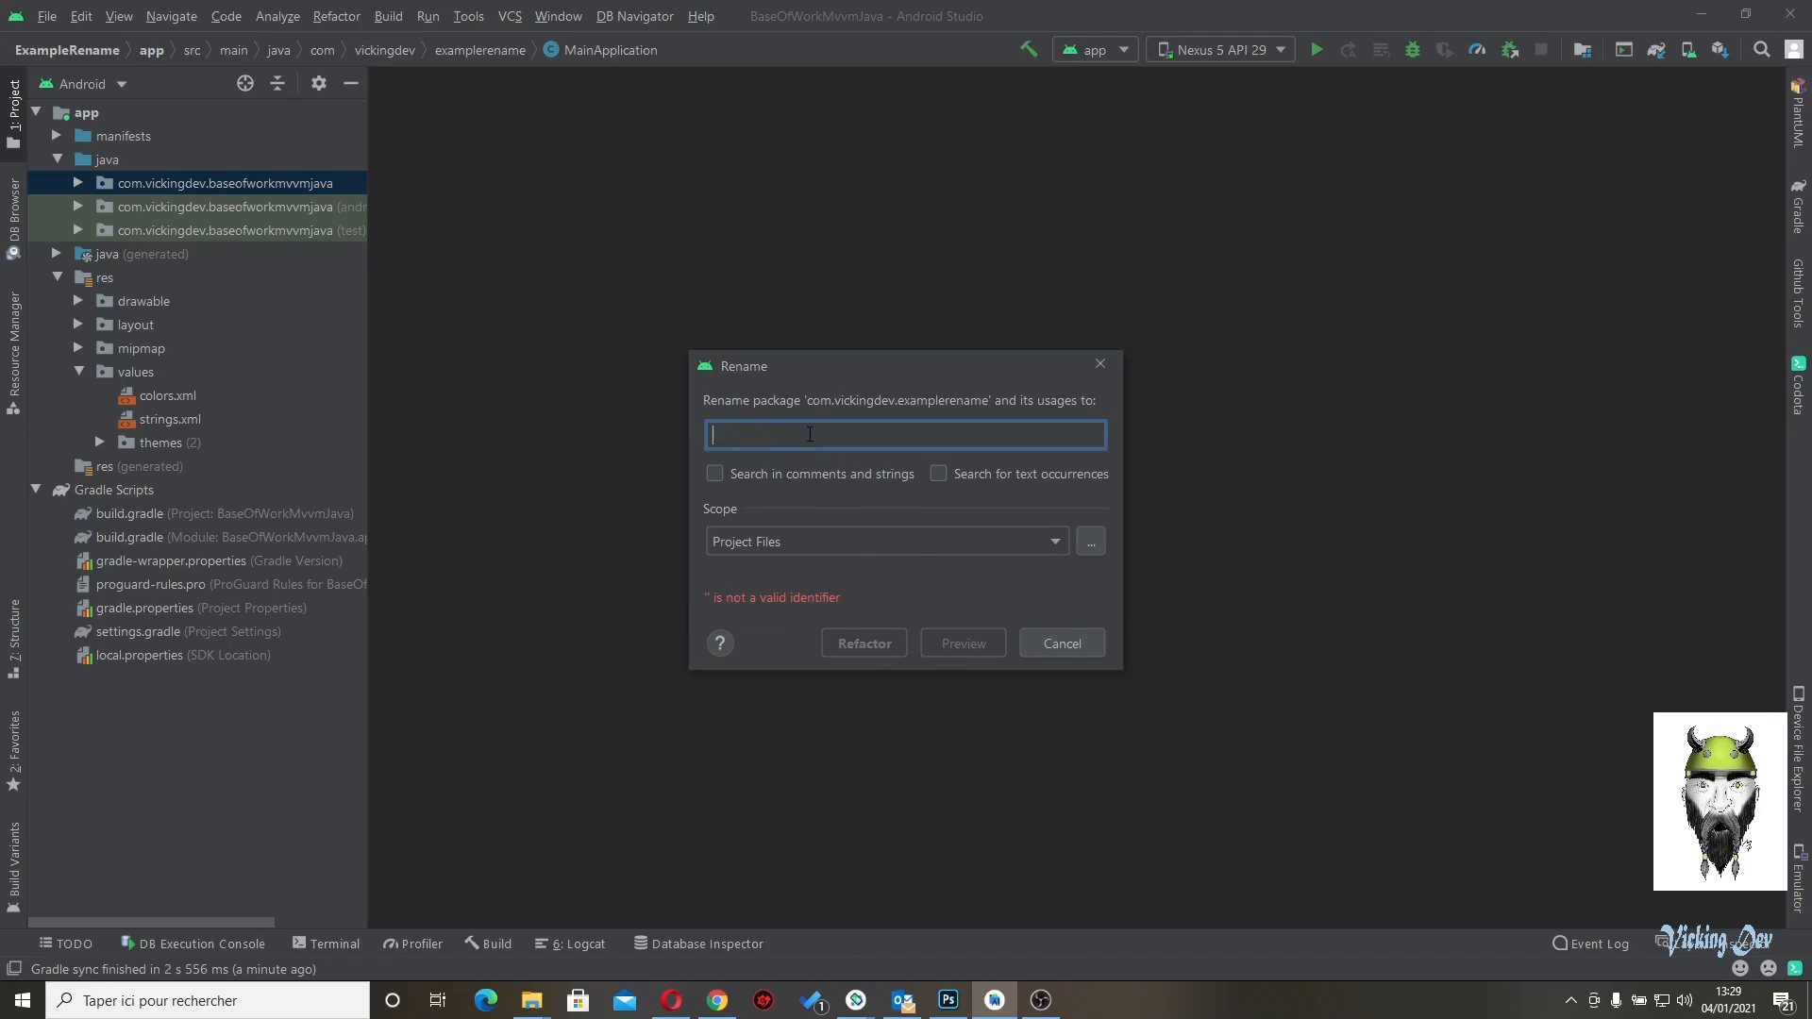
type("examplerename")
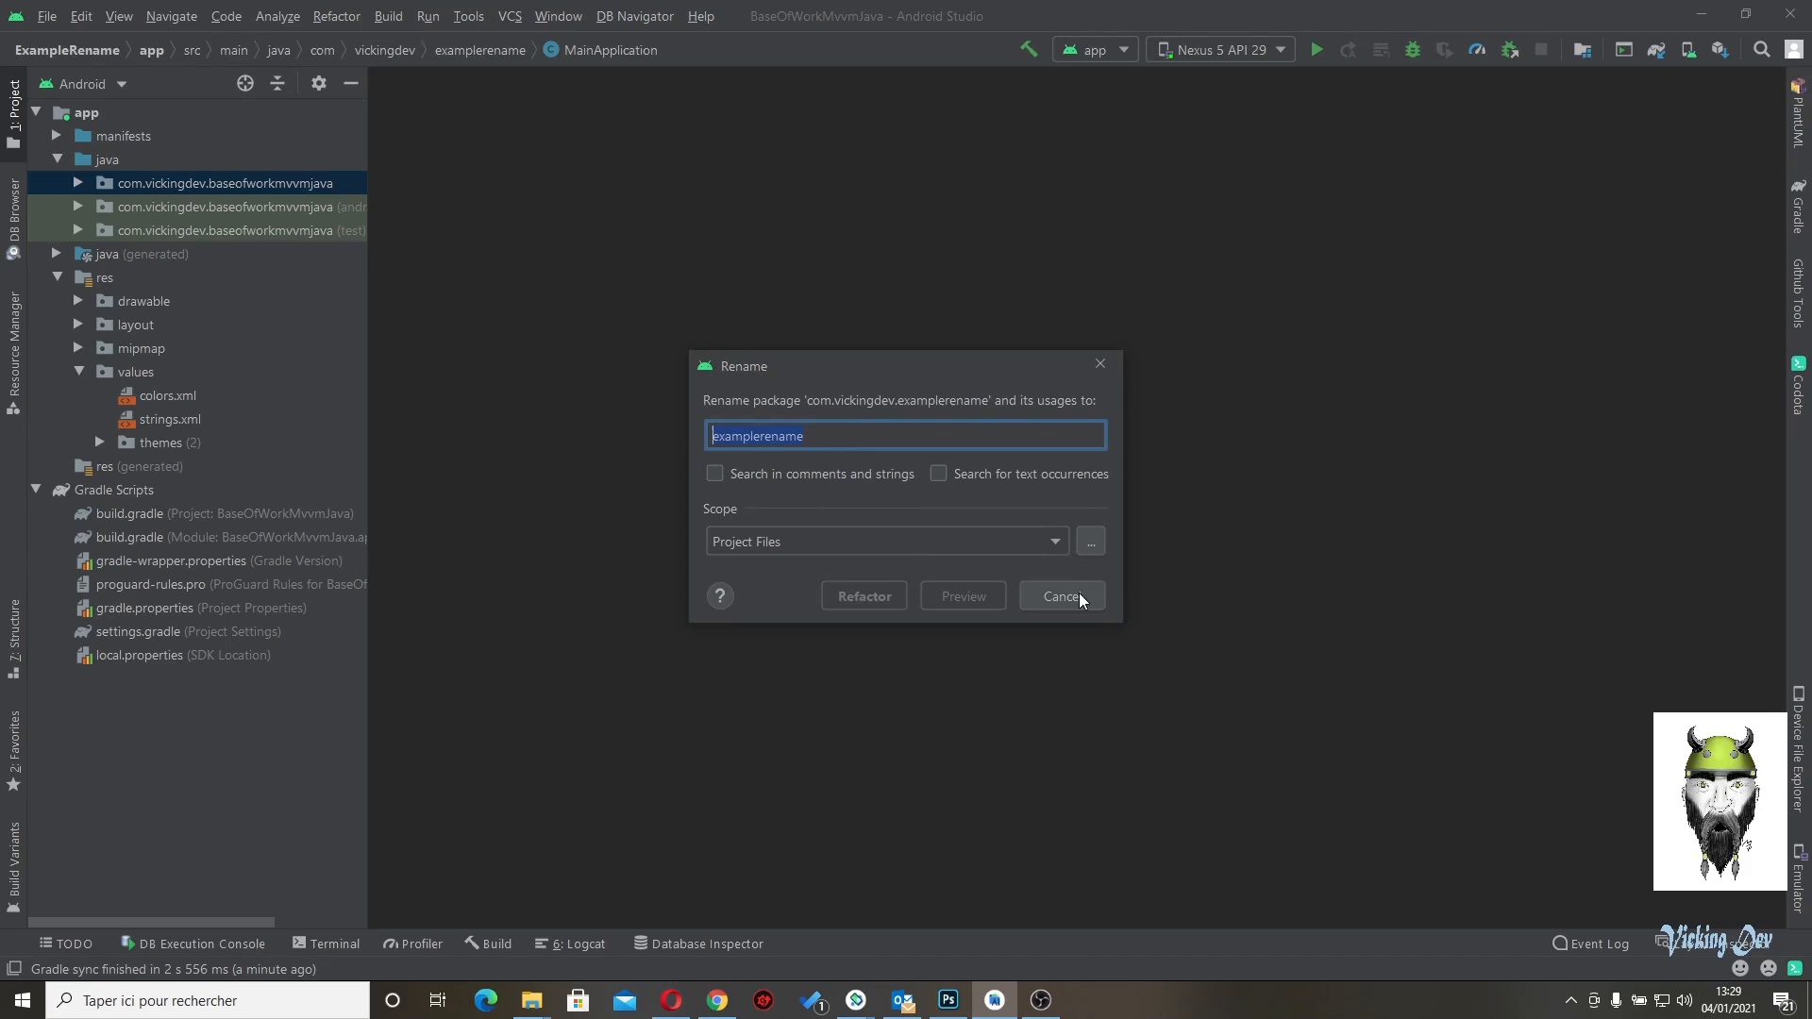
left_click(1062, 596)
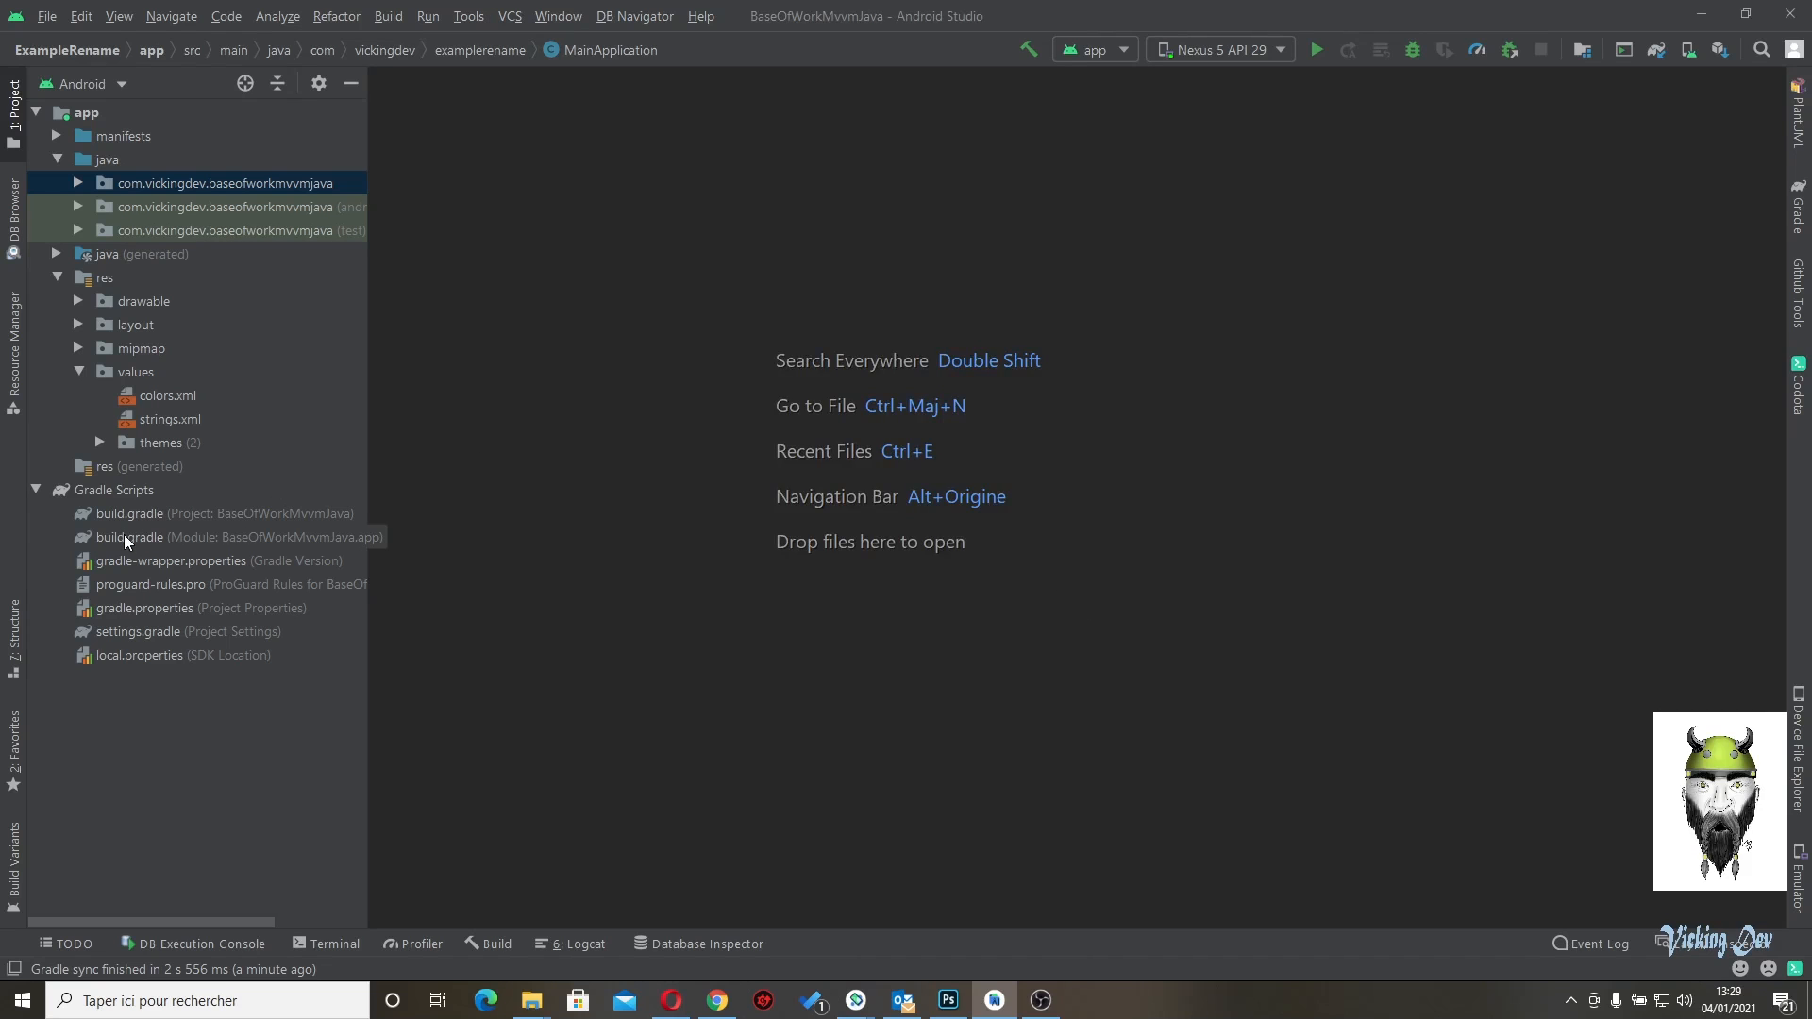
- Check applicationId in build.gradle and change app_name in strings.xml to ExampleRename
double_click(129, 537)
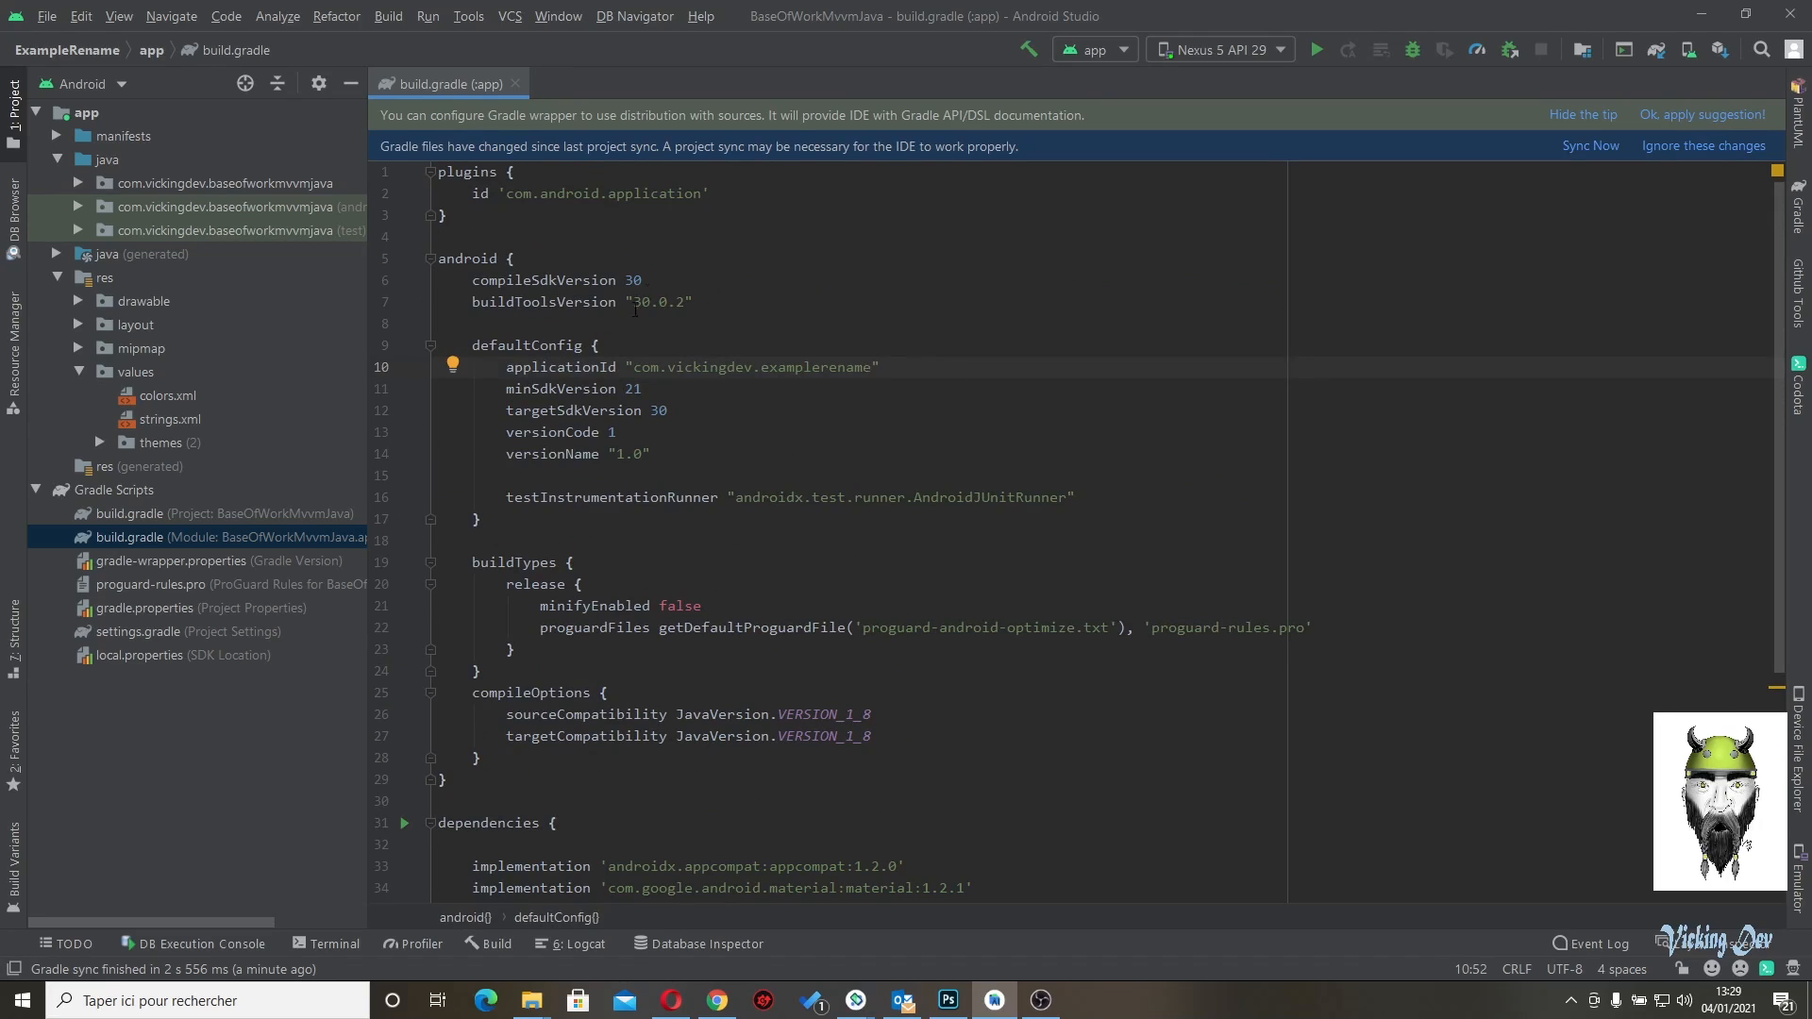
mouse_move(181, 466)
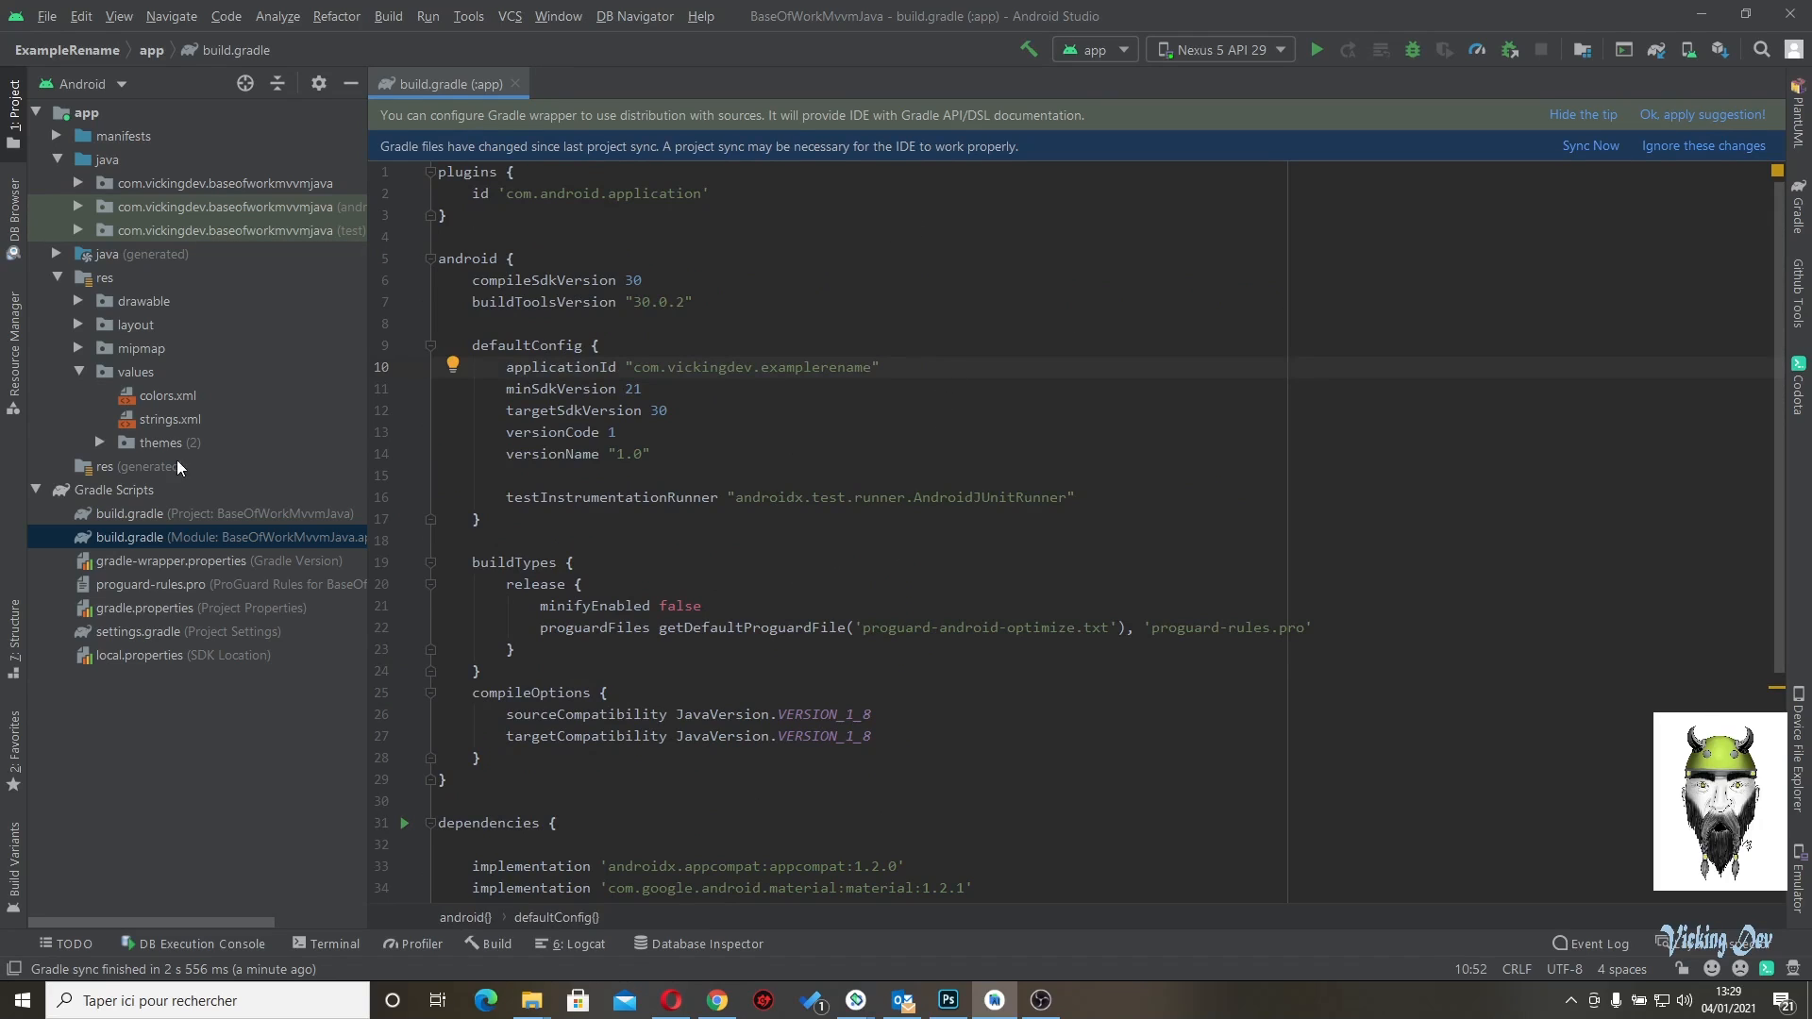
double_click(170, 419)
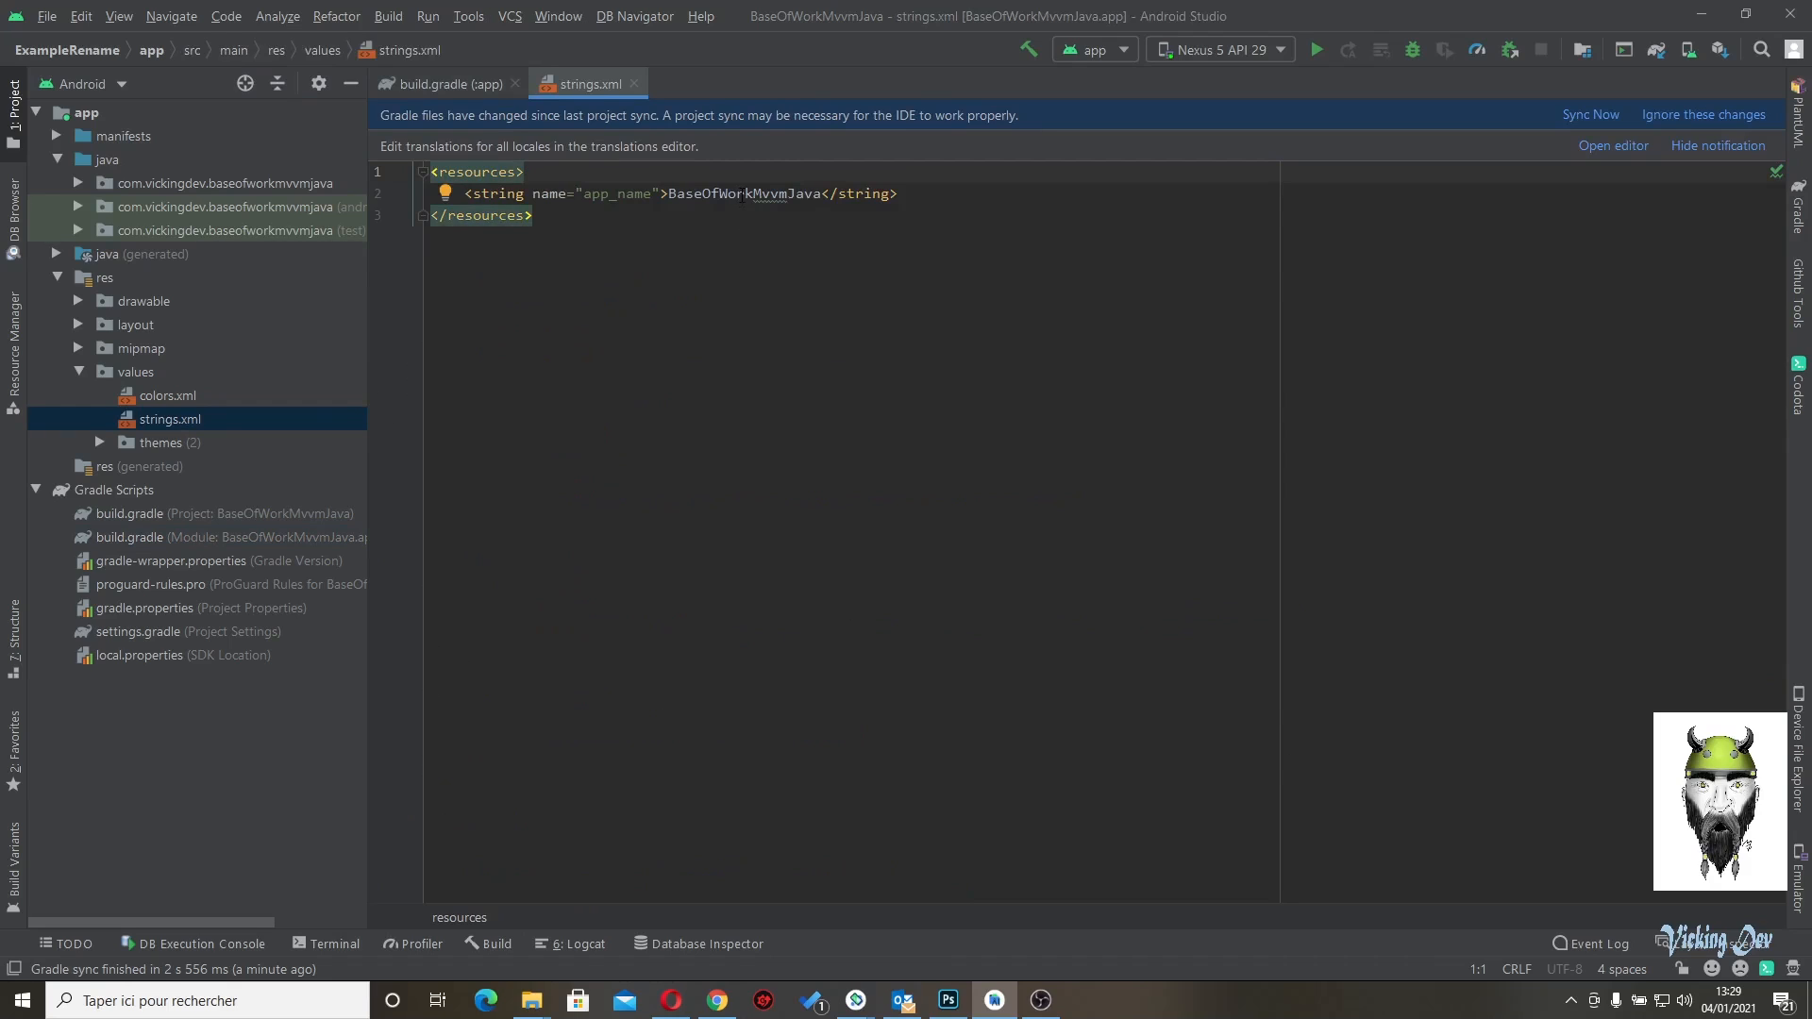
double_click(743, 193)
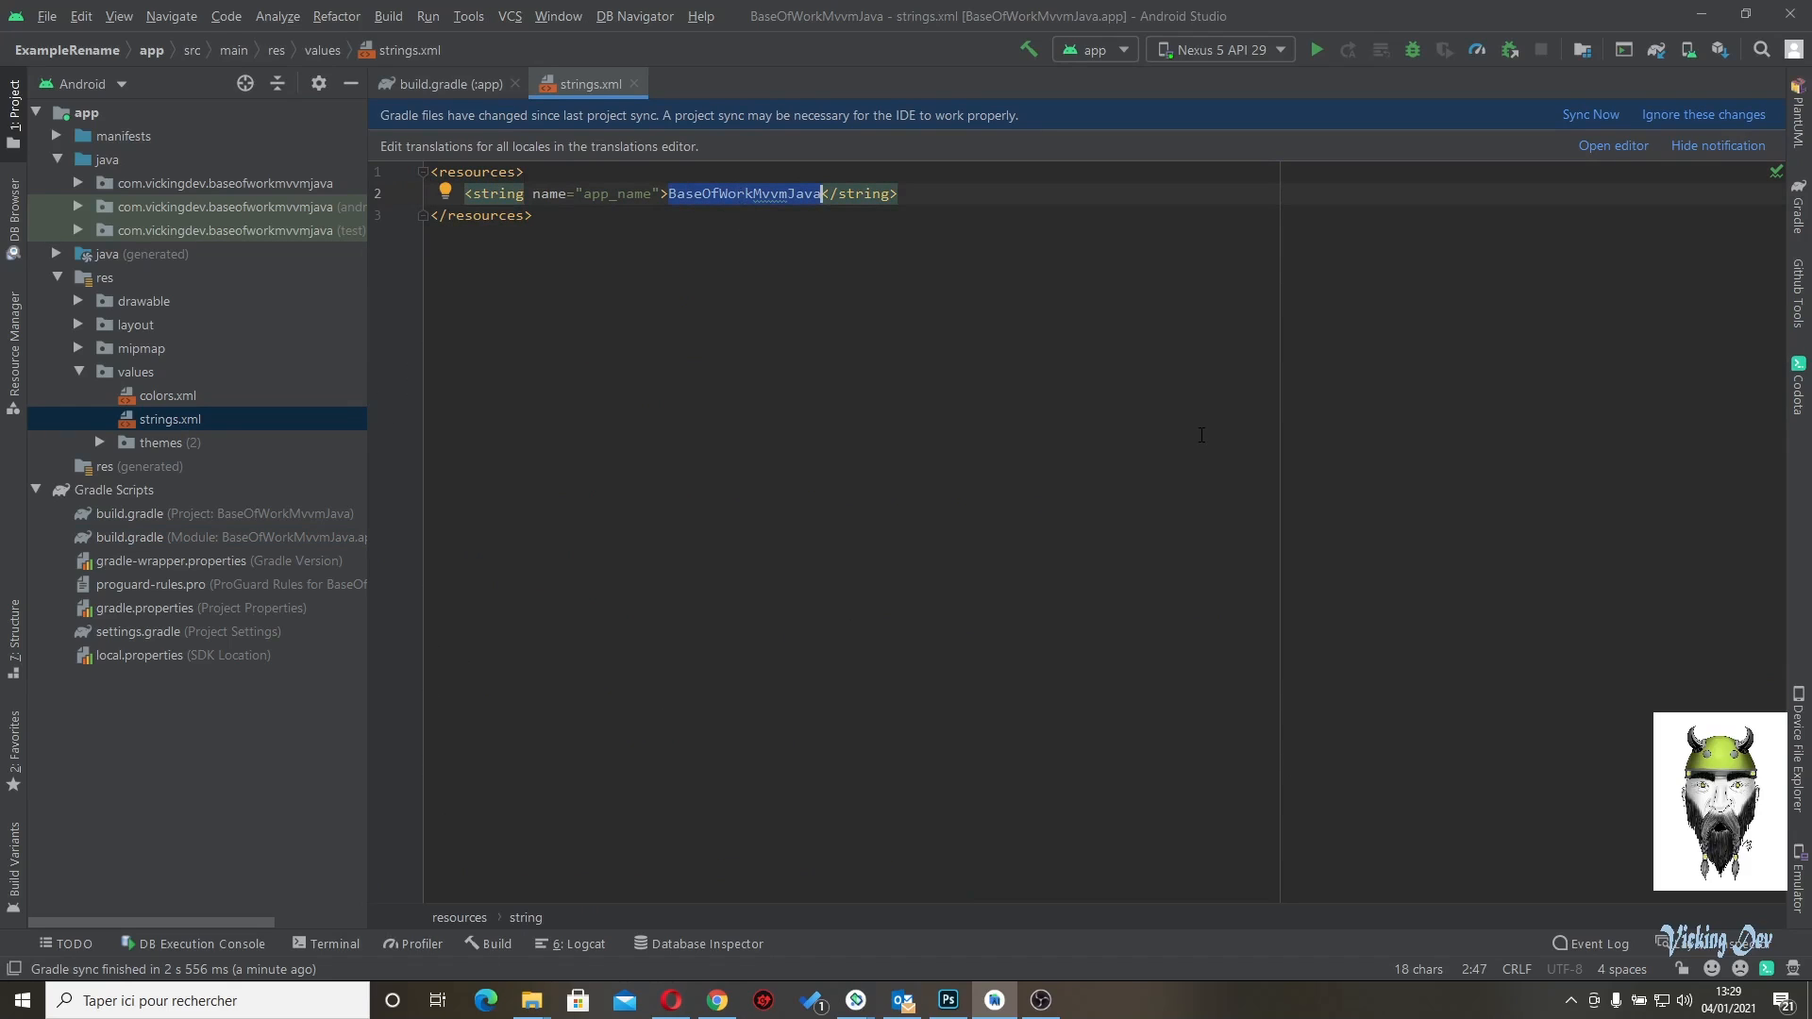
type("examplerename")
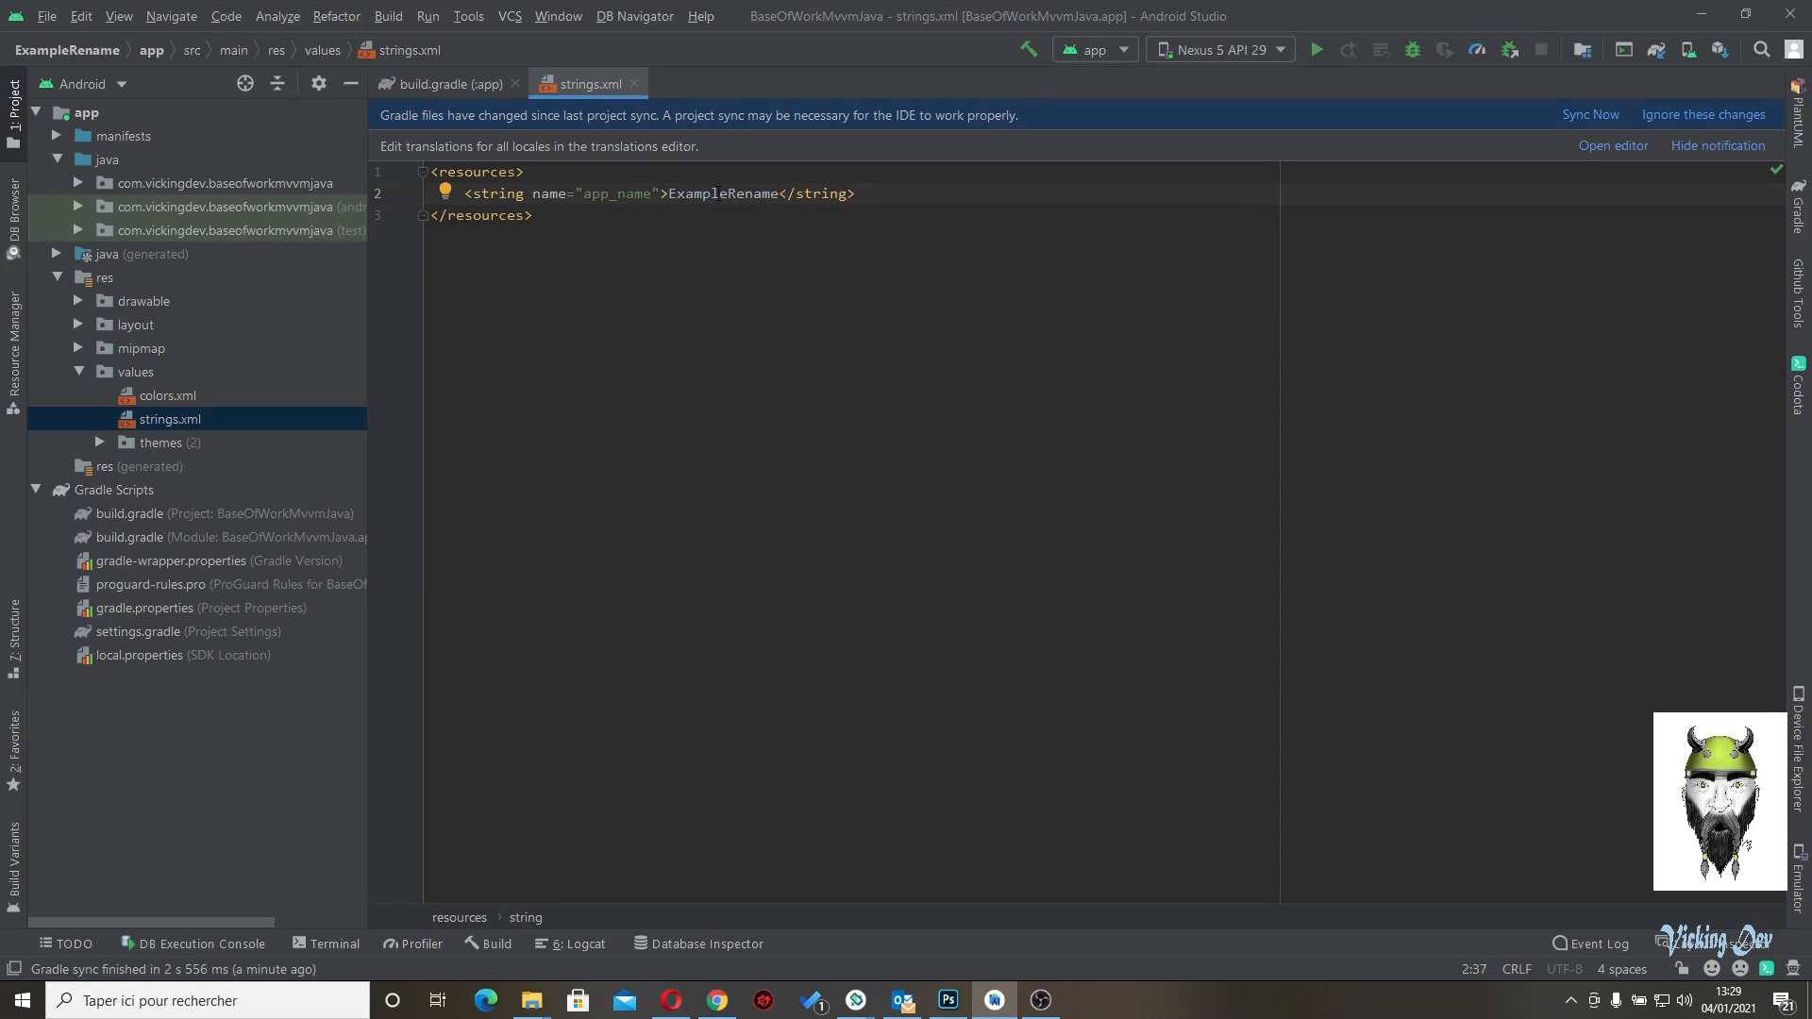
double_click(722, 194)
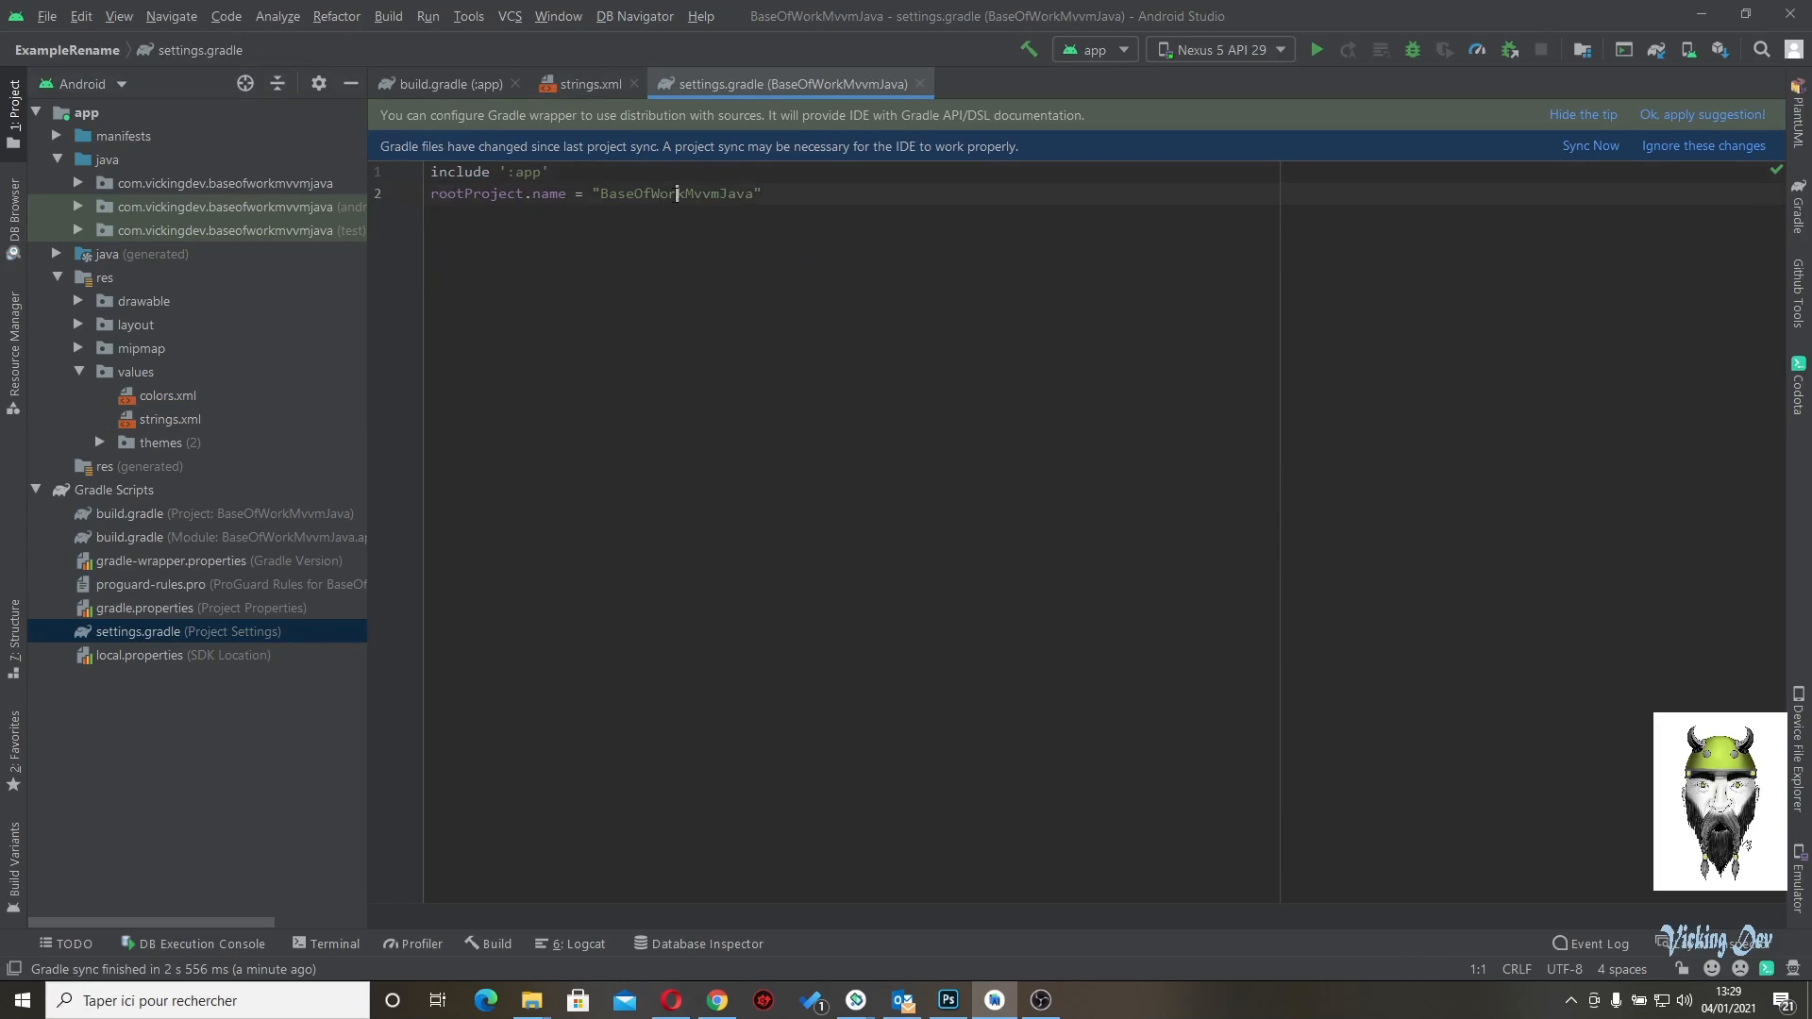
- Set rootProject.name to ExampleRename, sync Gradle and accept the wrapper suggestion
type("ExampleRename")
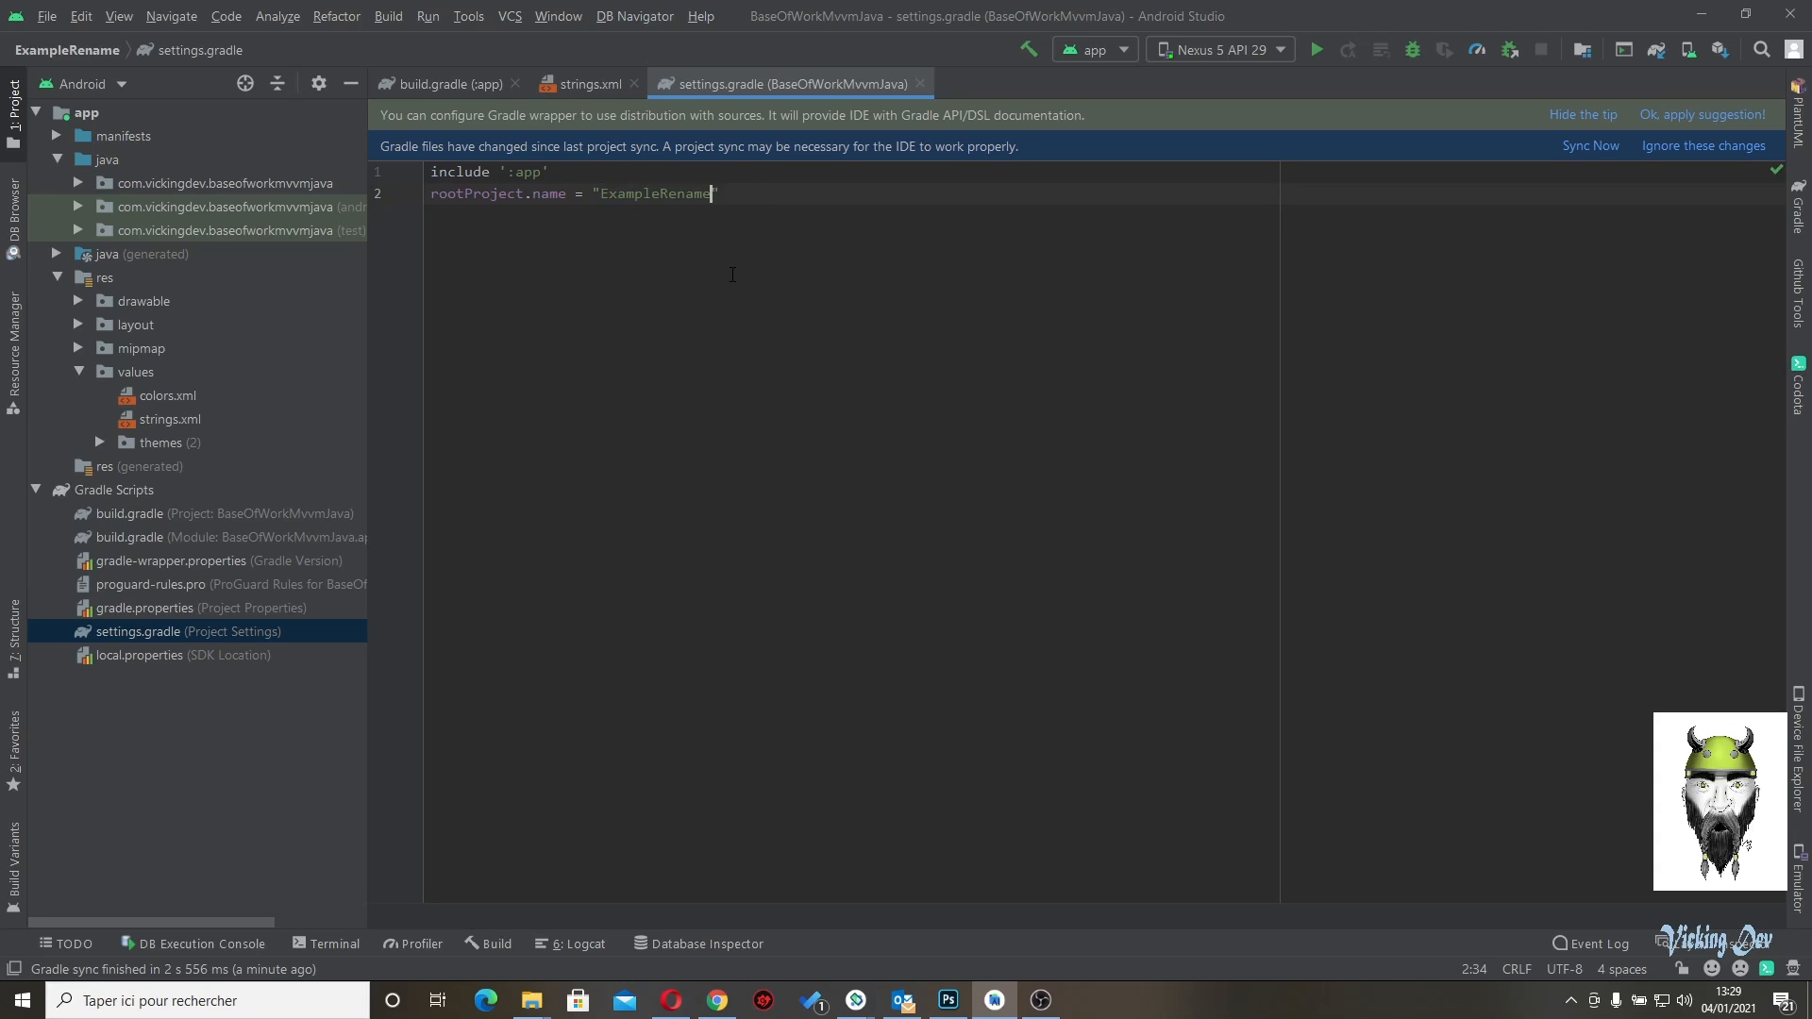
left_click(1590, 145)
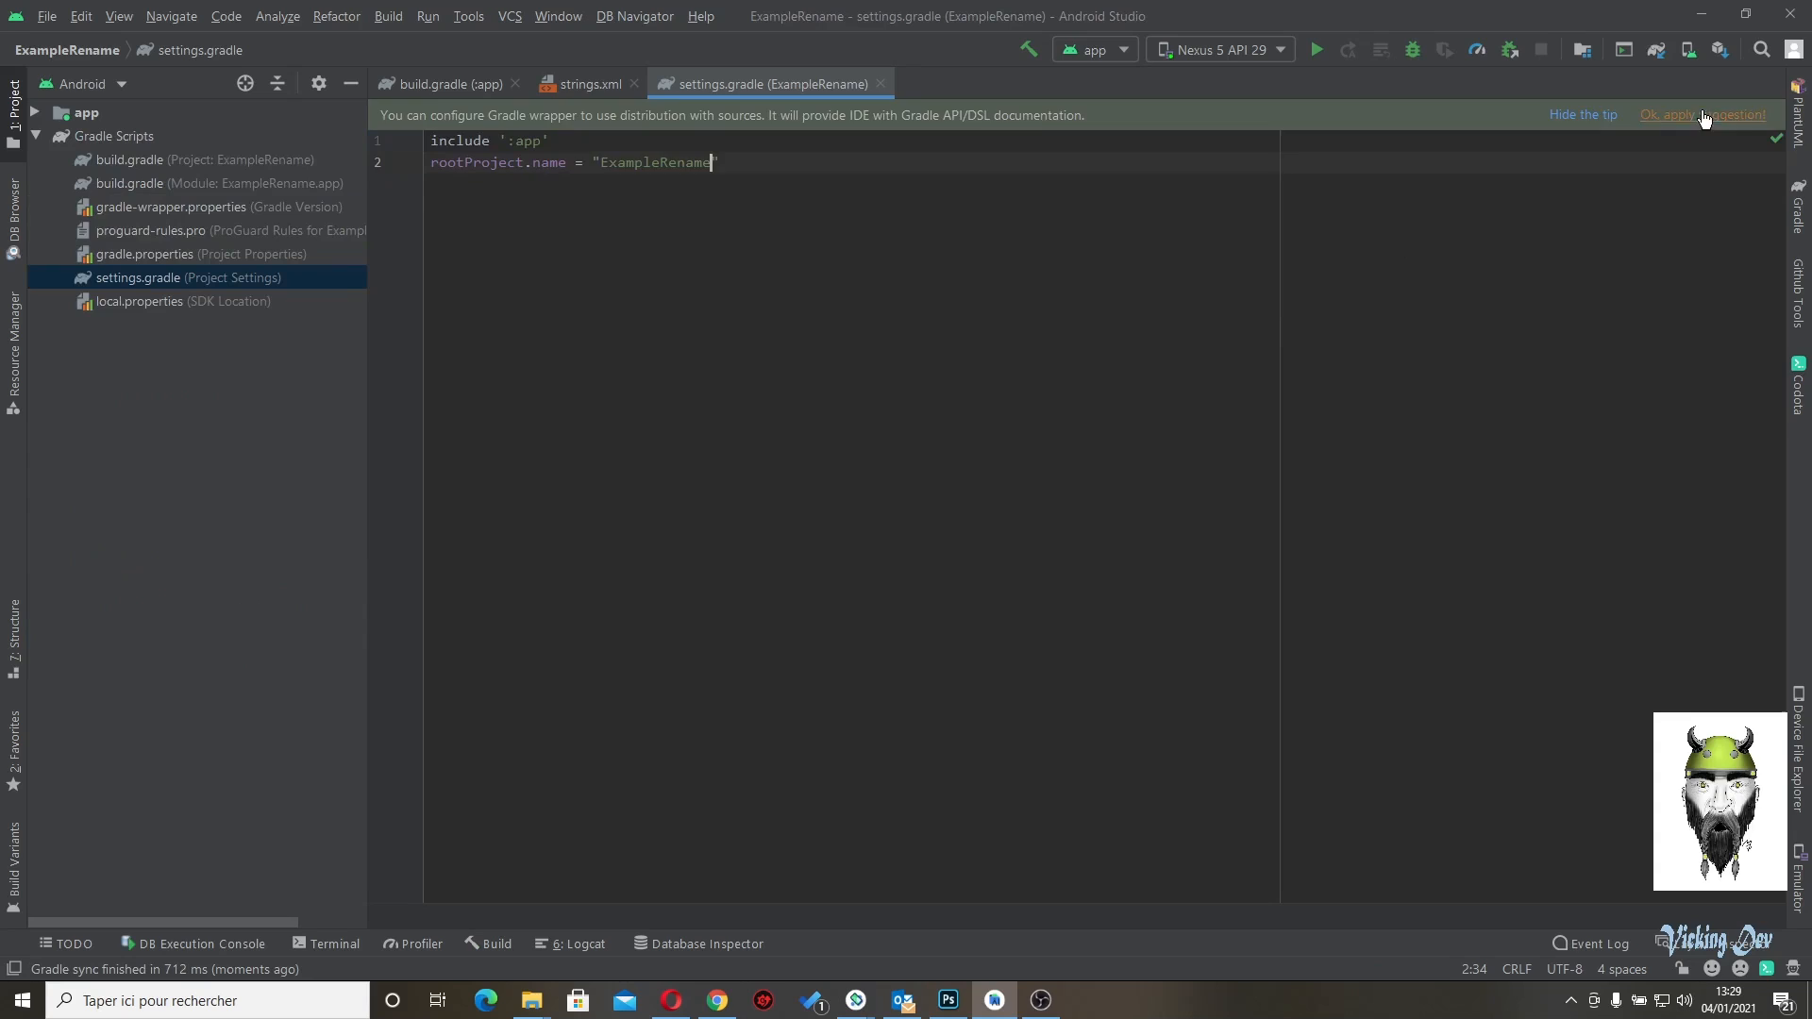
left_click(1703, 115)
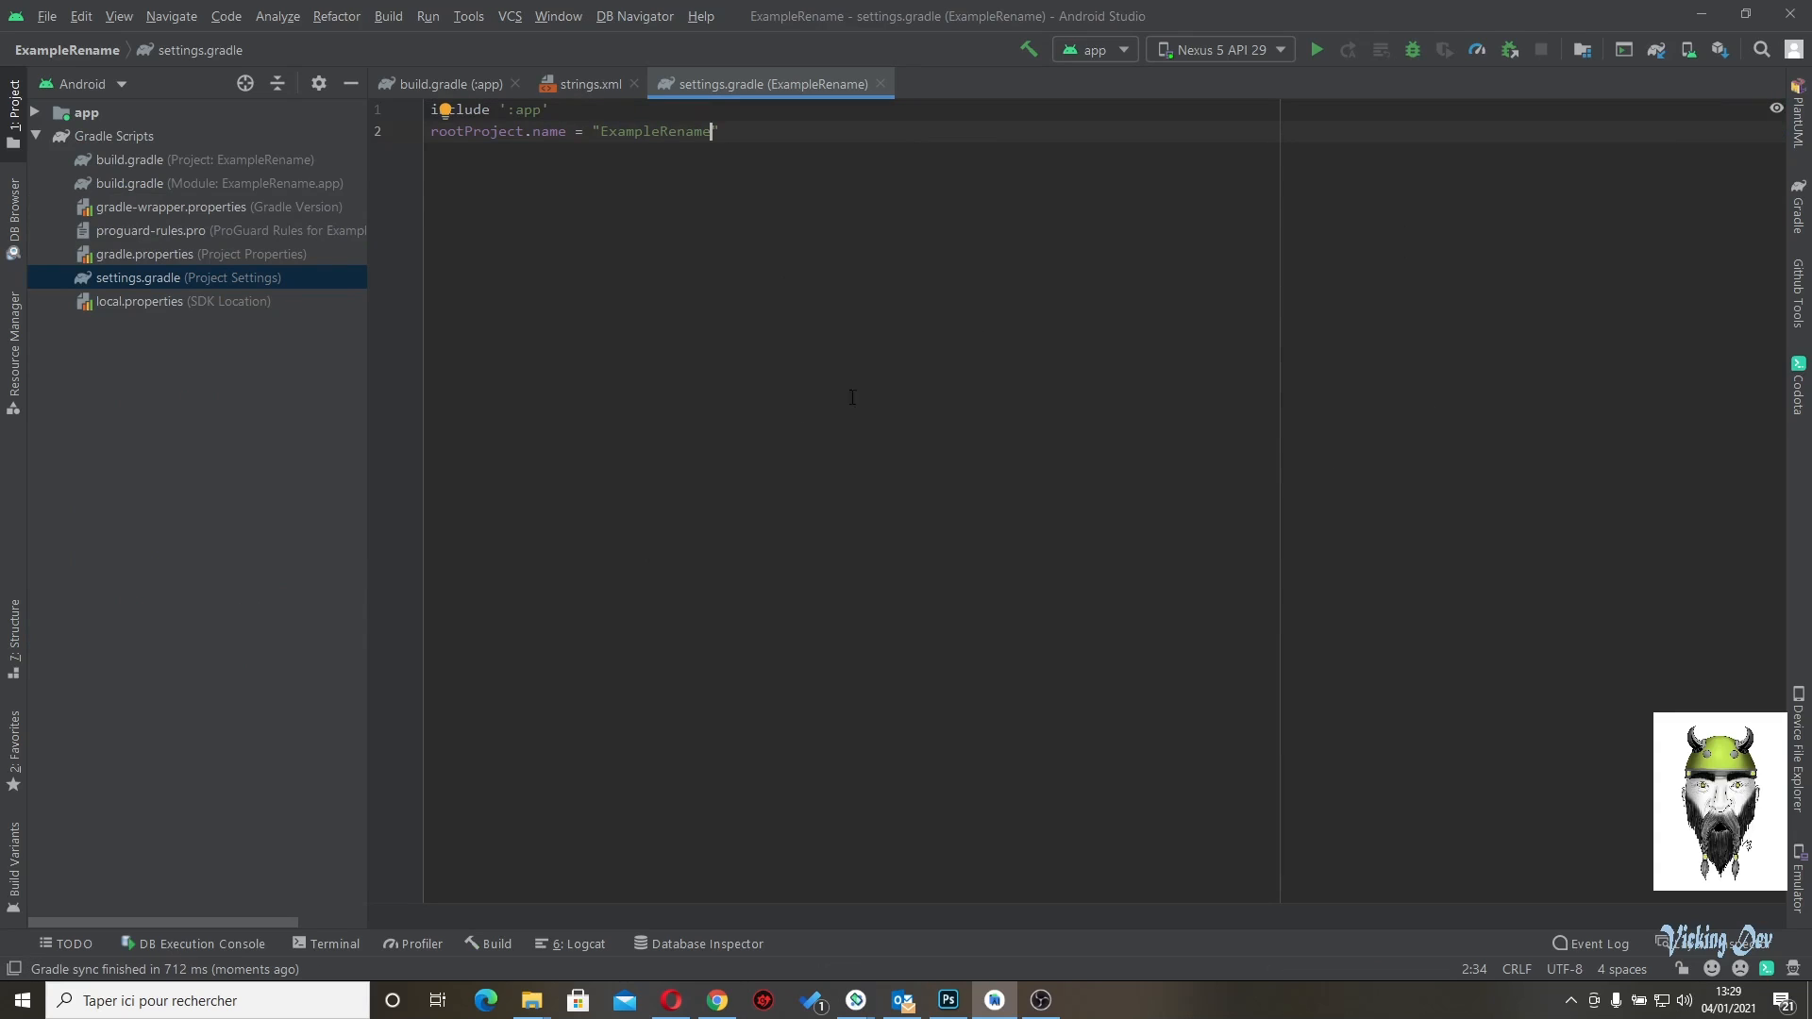
mouse_move(1024, 52)
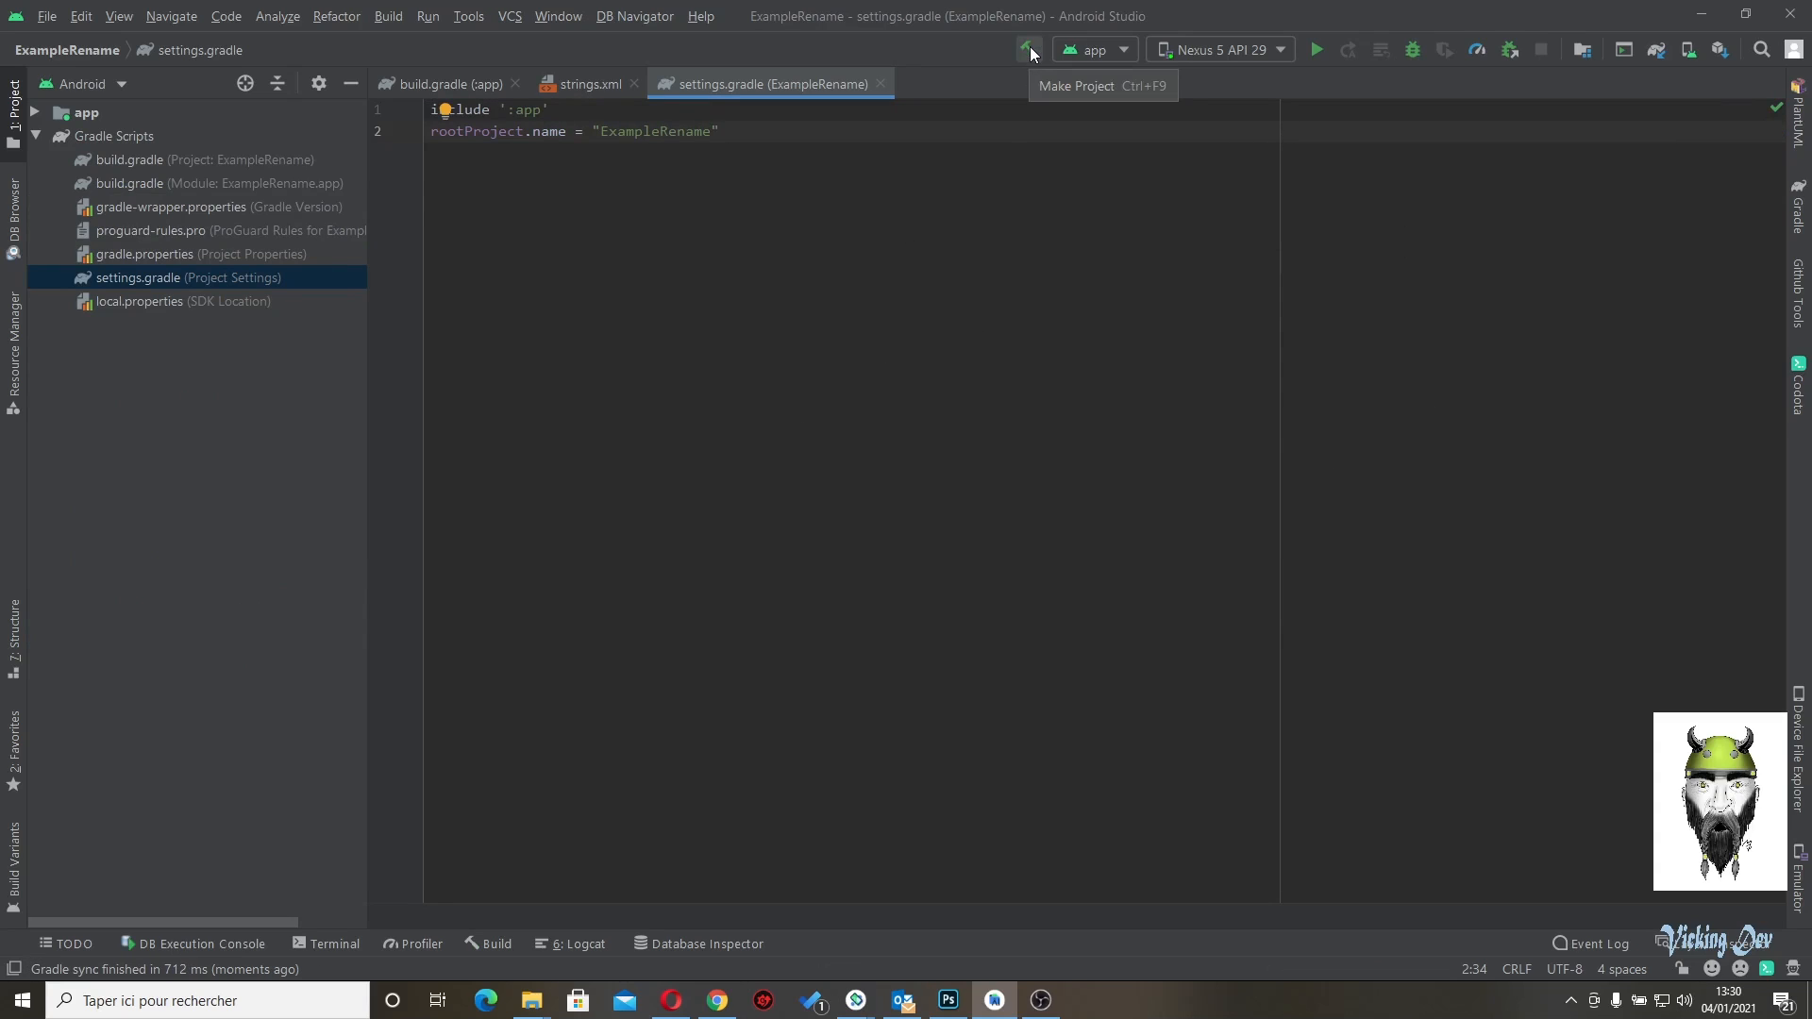
- Build the project, expand com.vickingdev.examplerename, and select ExampleRename in File Explorer
left_click(1022, 49)
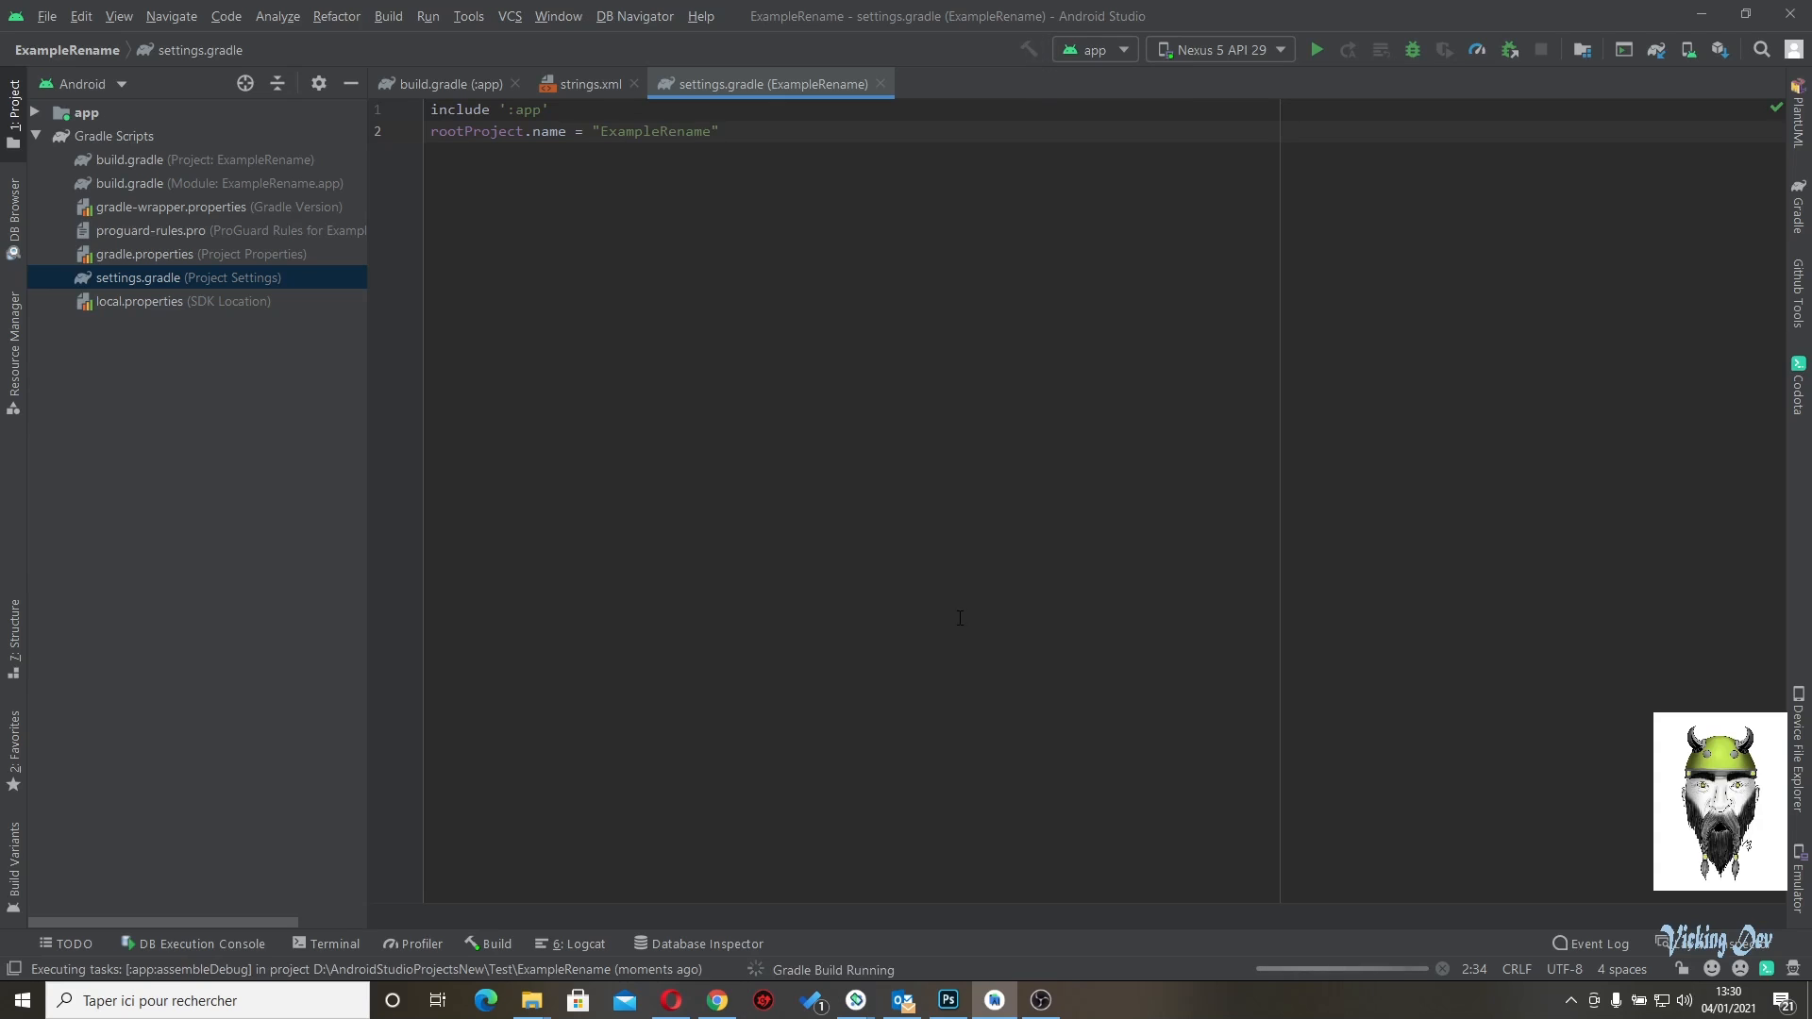
mouse_move(725, 22)
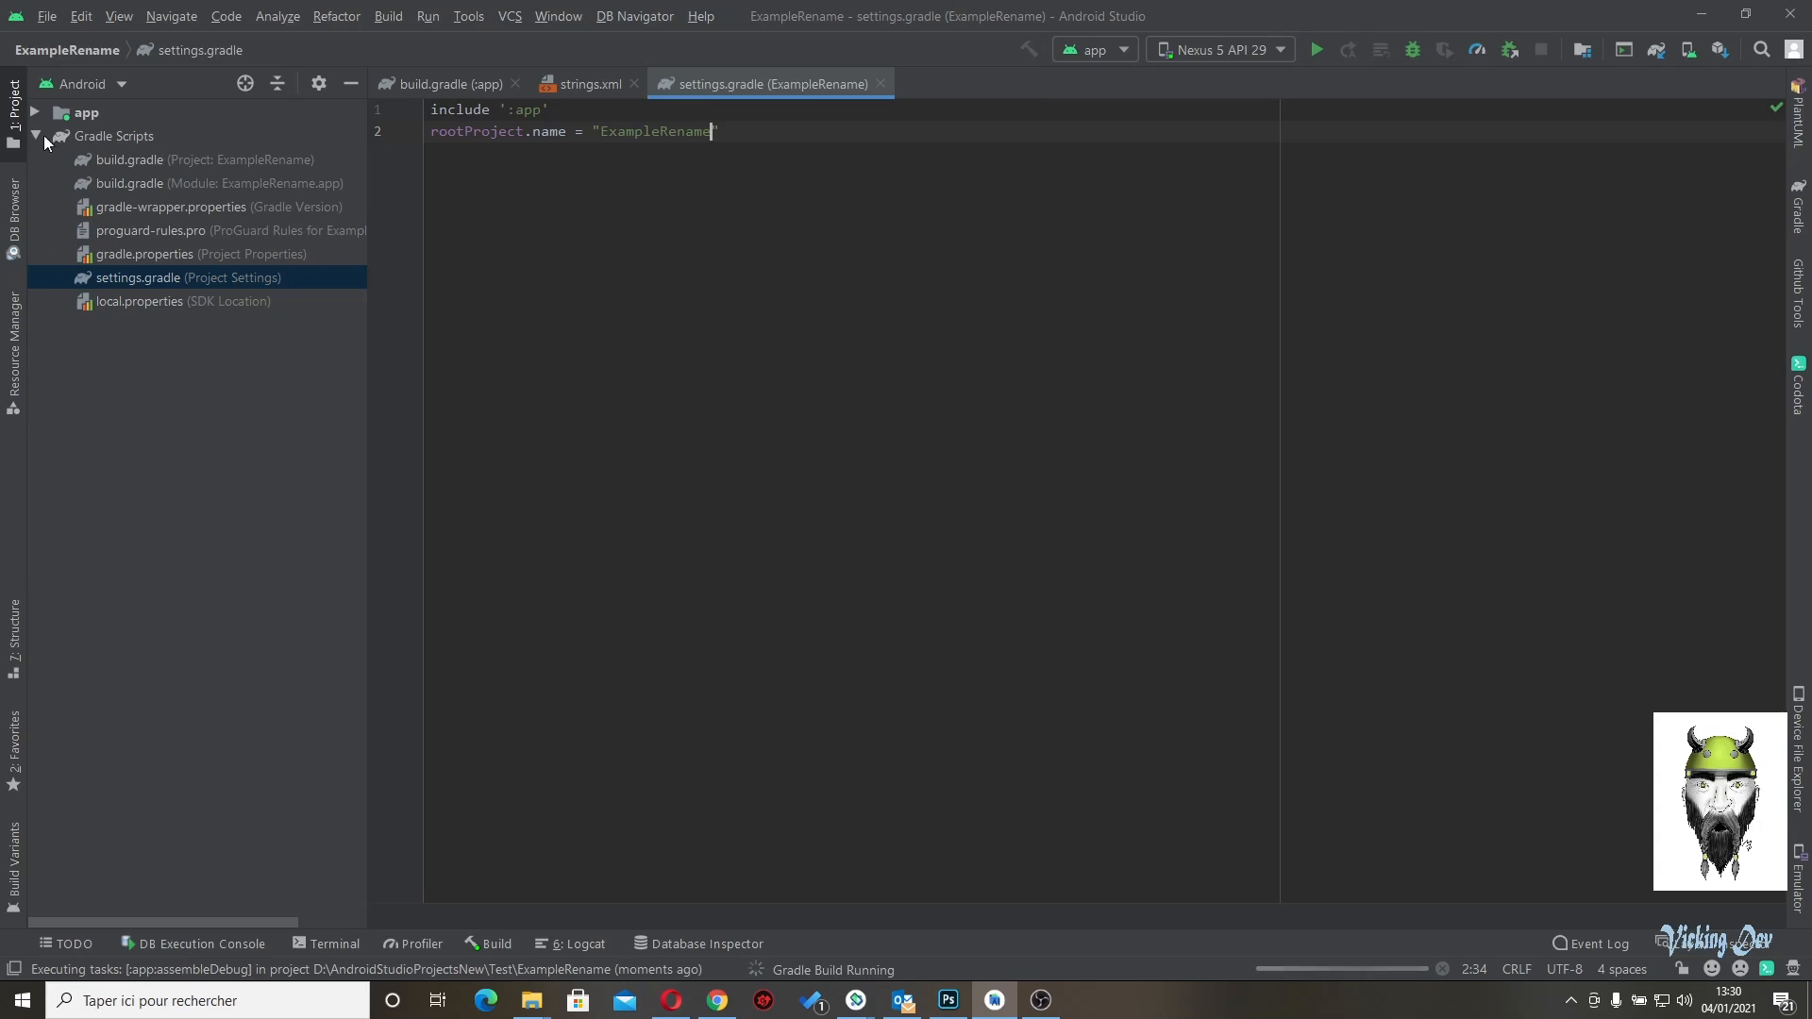
left_click(55, 110)
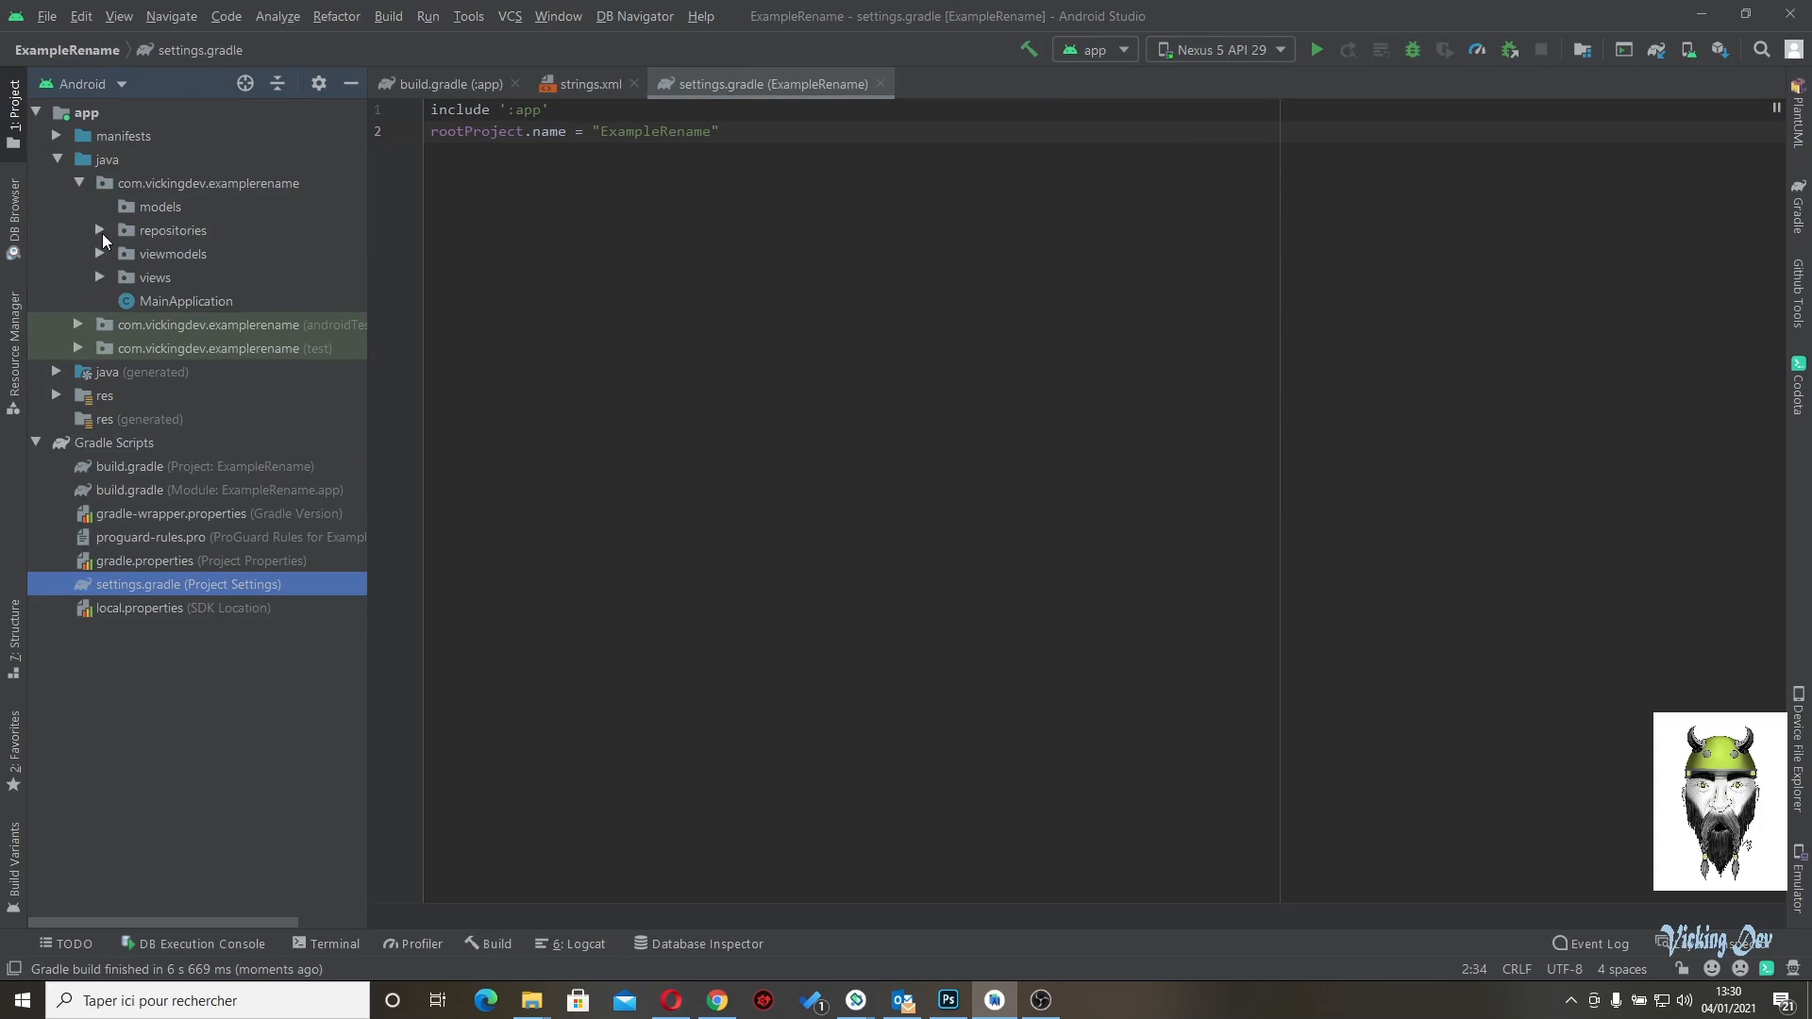
left_click(101, 231)
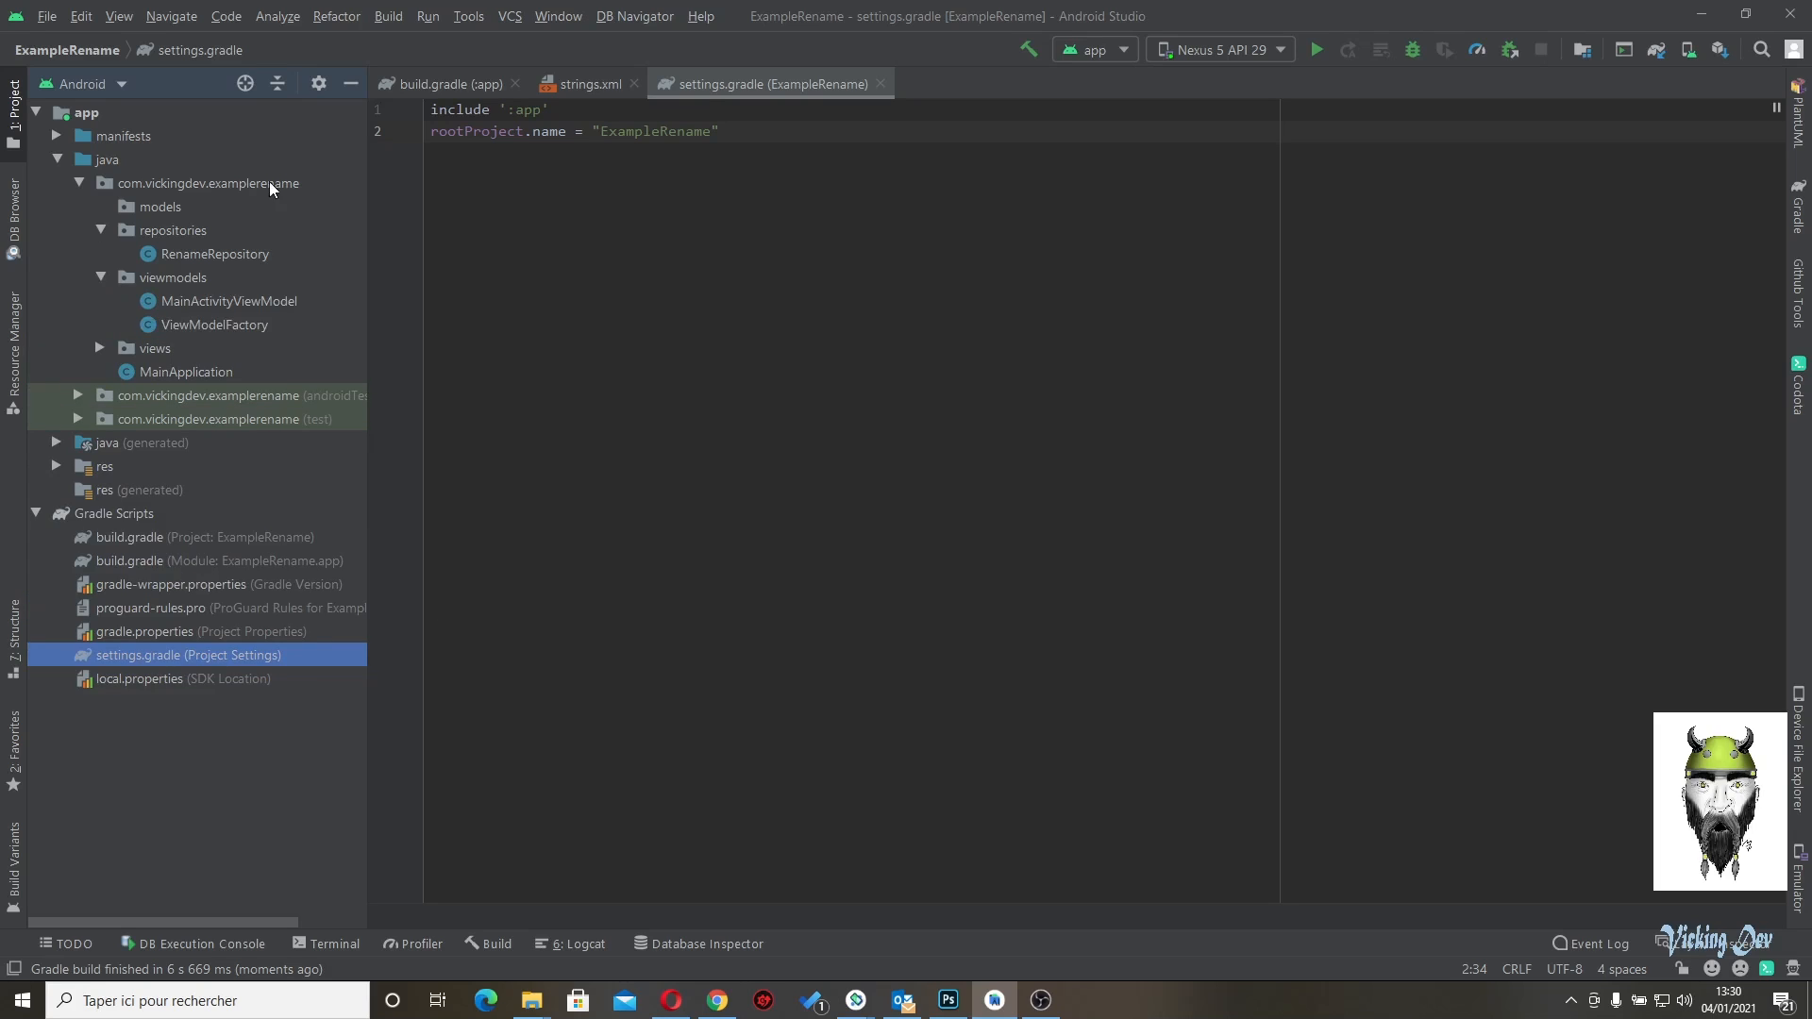
mouse_move(214, 542)
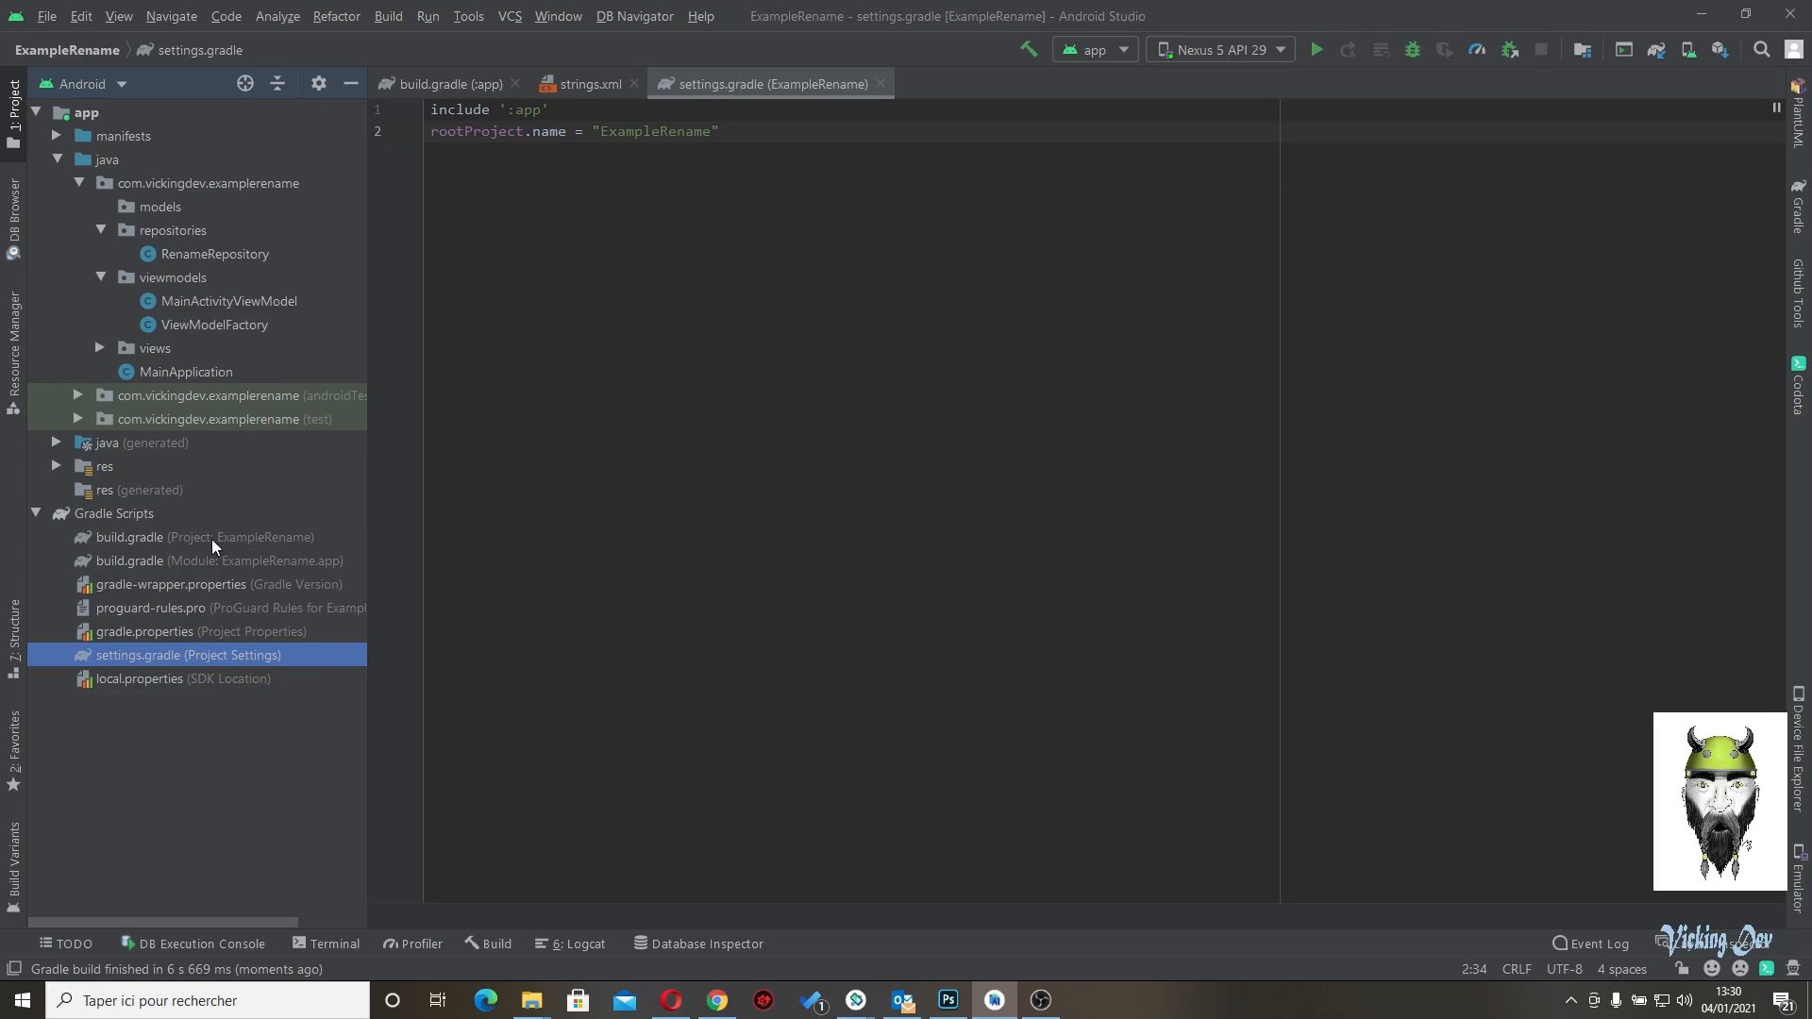
mouse_move(779, 788)
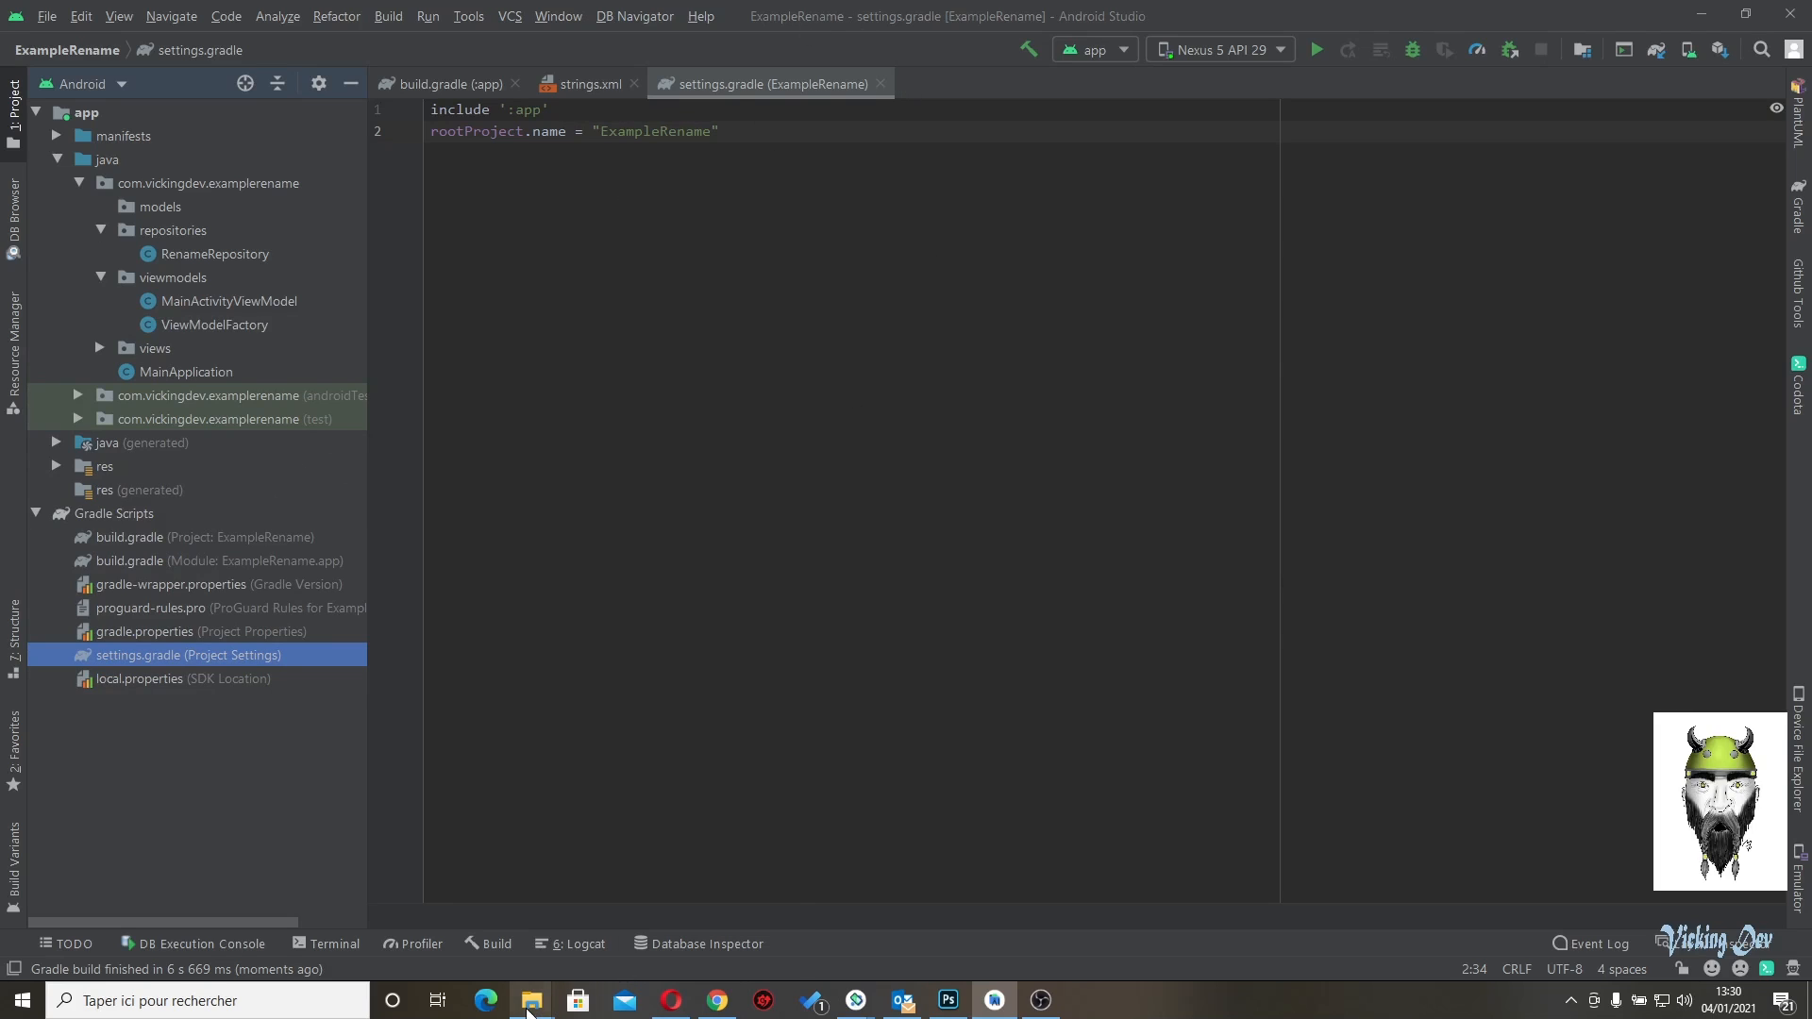
left_click(530, 1001)
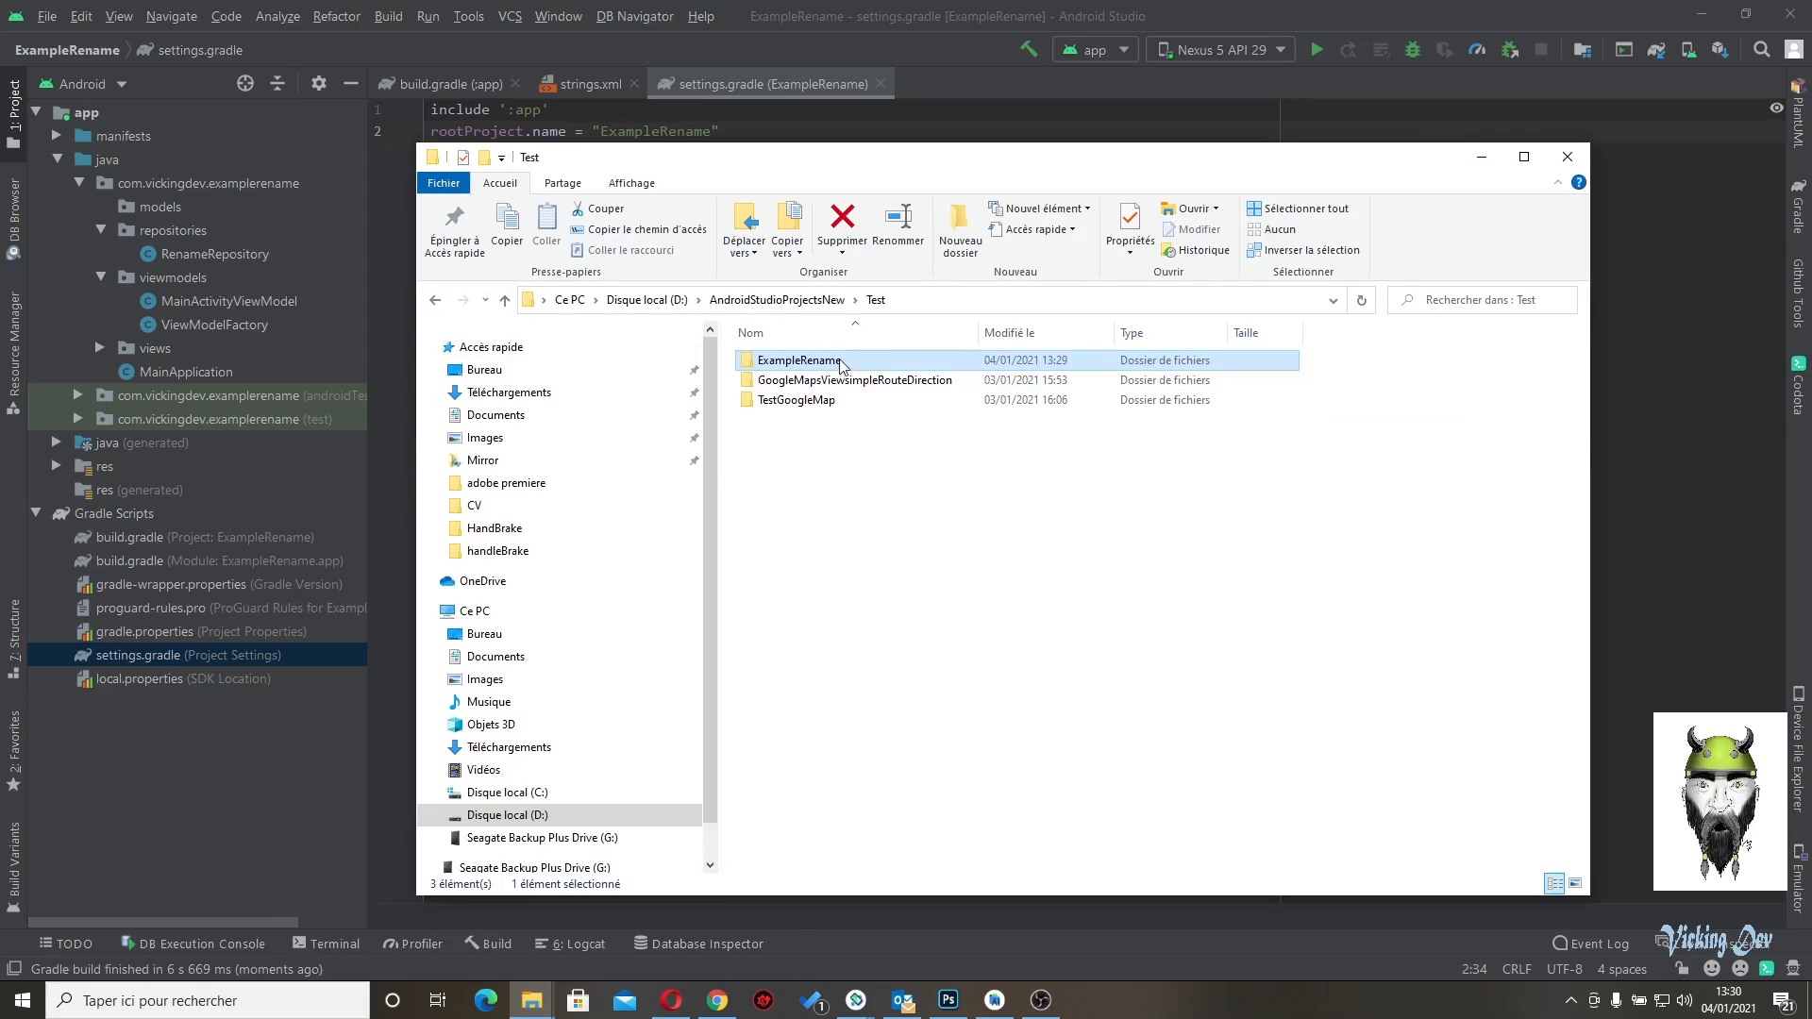
left_click(1567, 157)
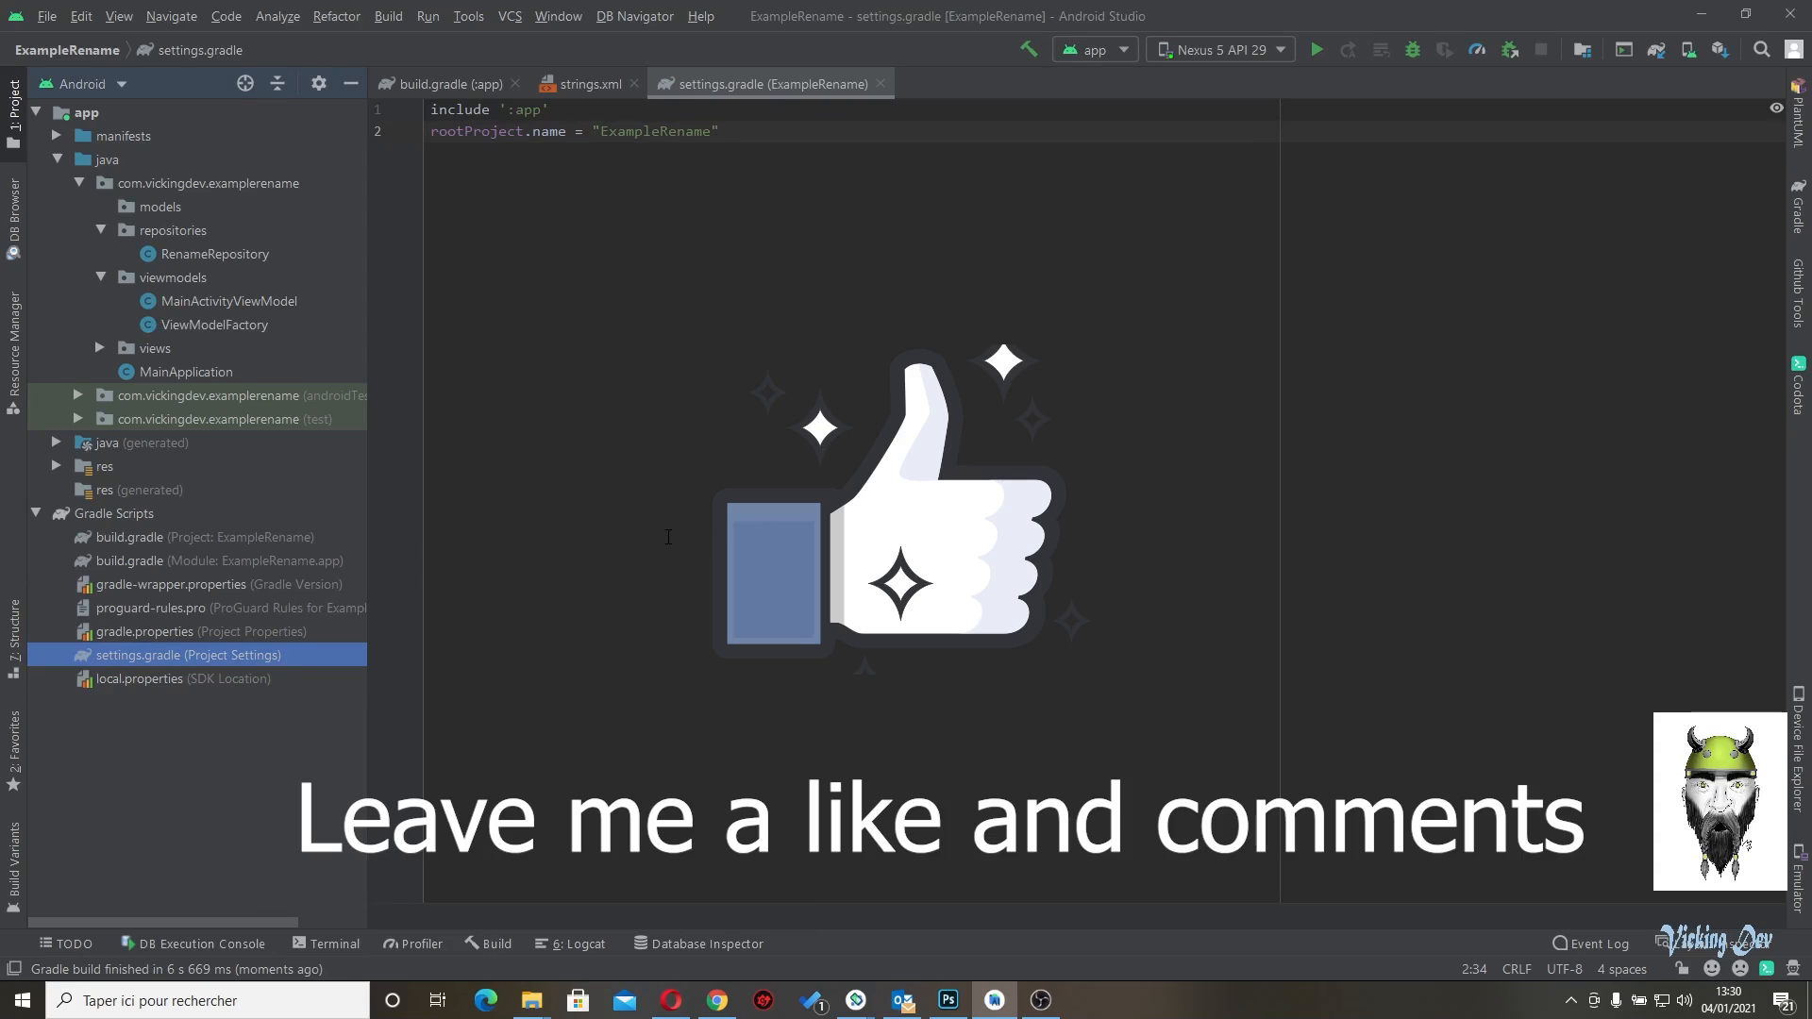
mouse_move(1155, 524)
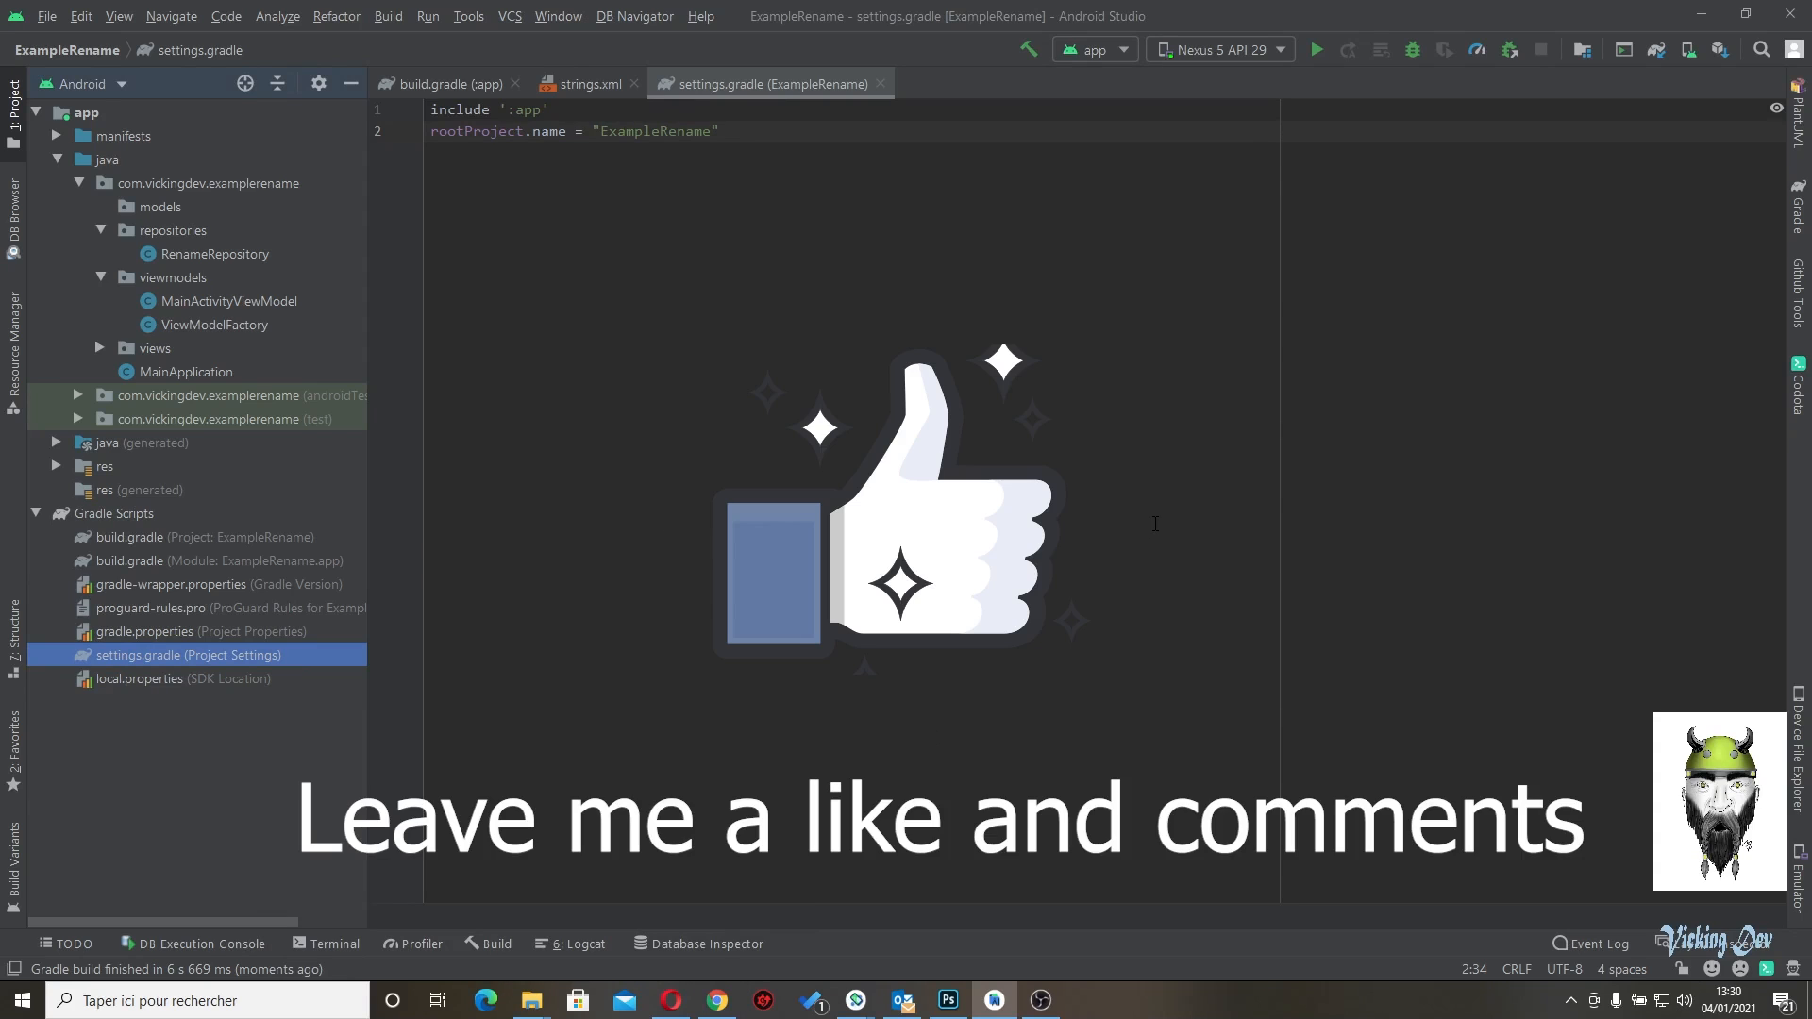
mouse_move(996, 728)
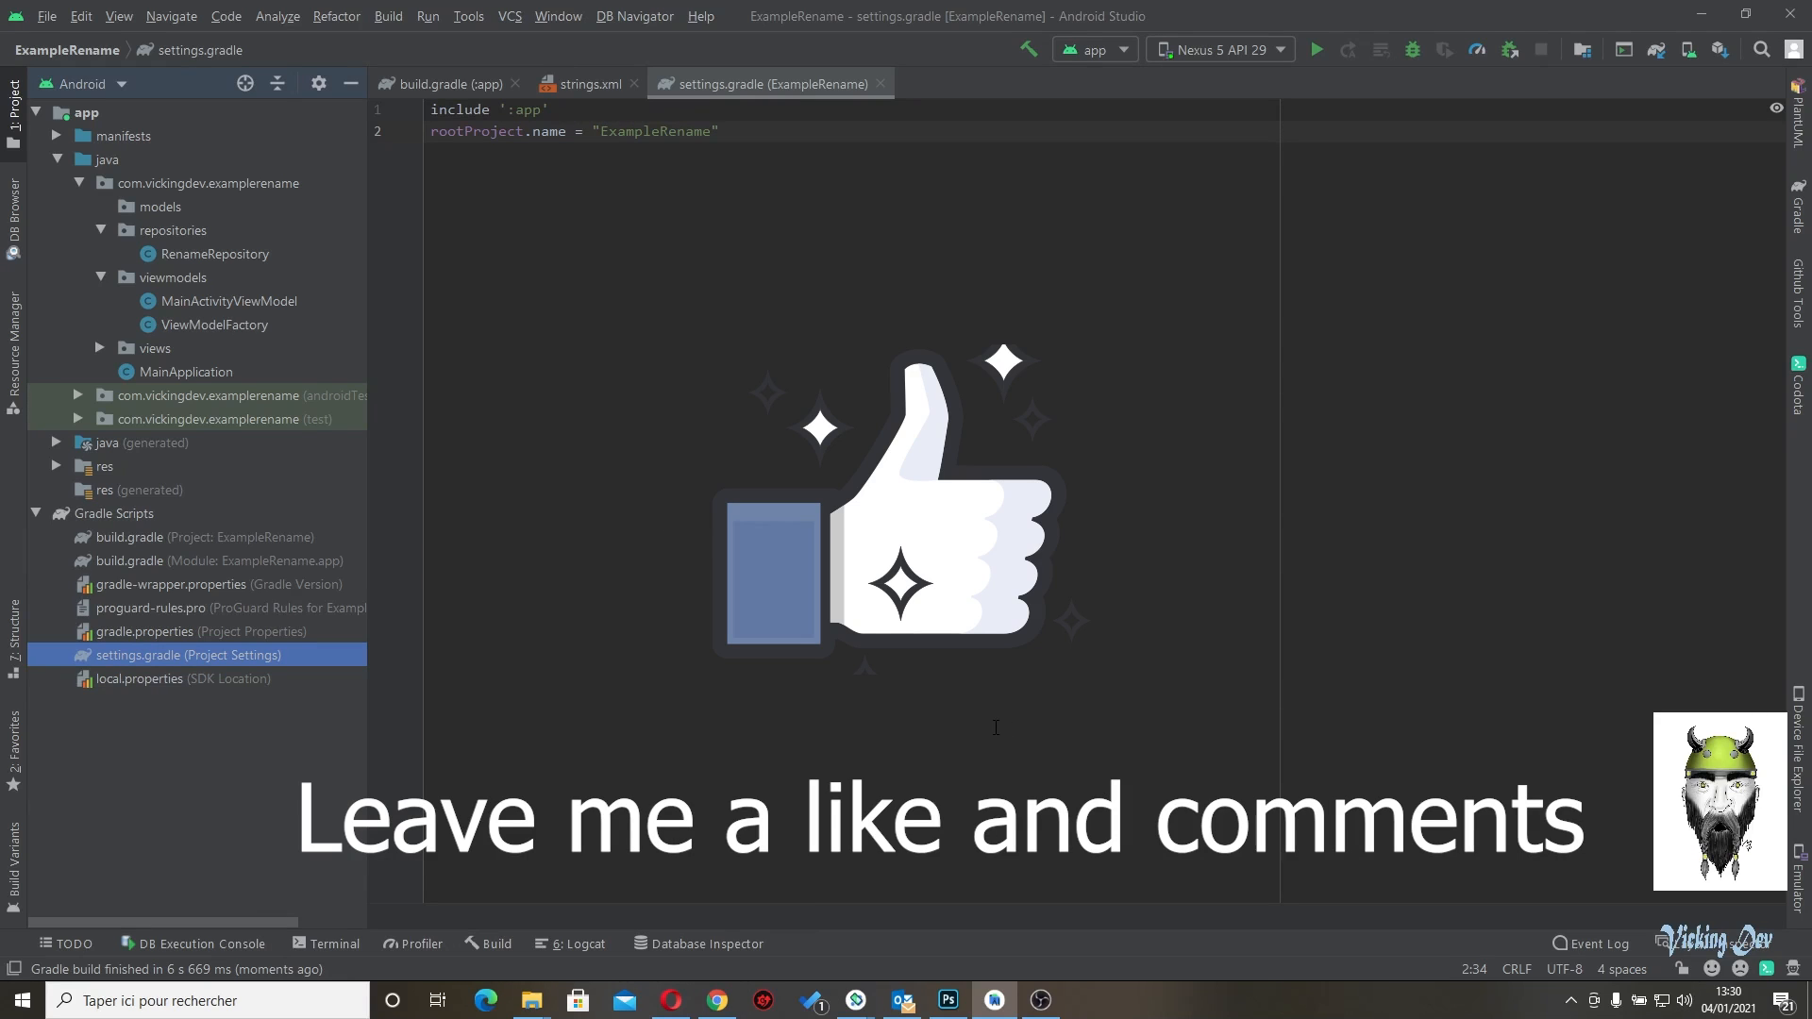